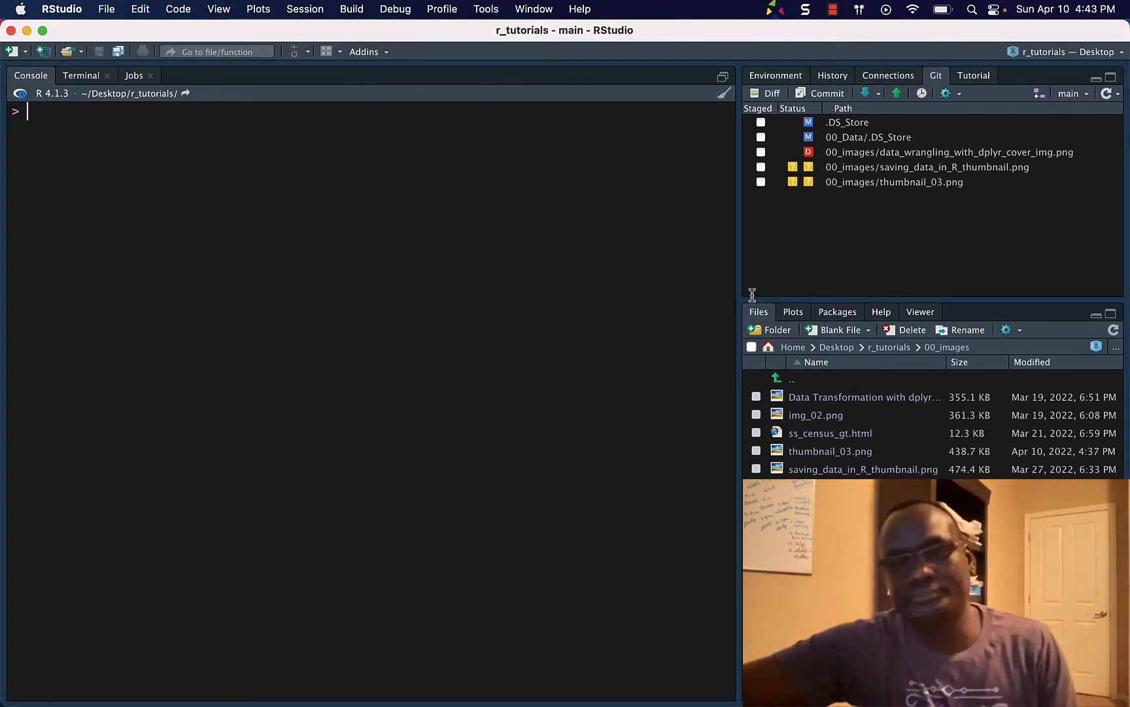
mouse_move(471, 325)
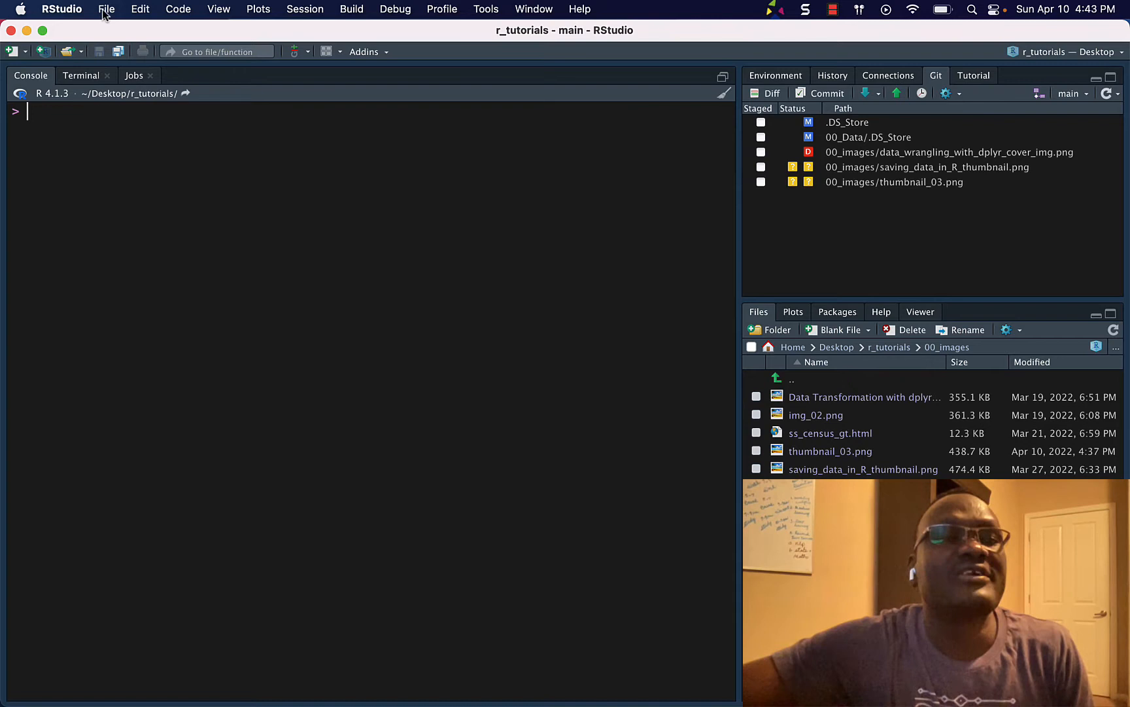
From the File menu start a New Project and go to the New Directory project types
click(106, 9)
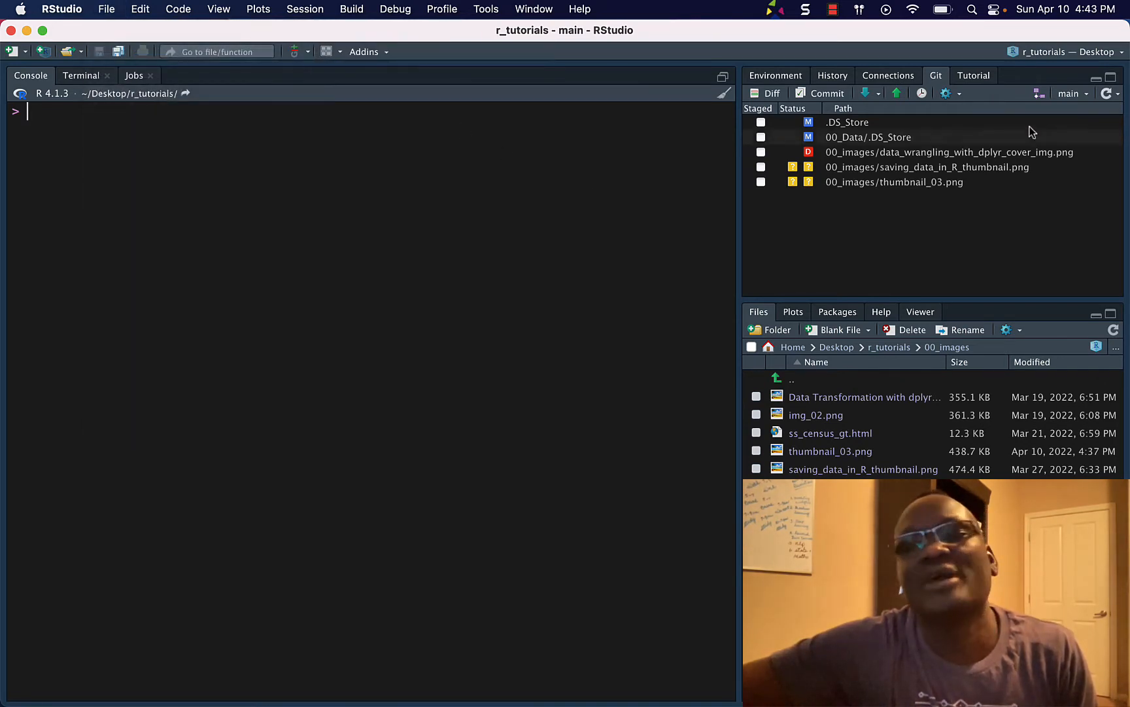
click(1074, 51)
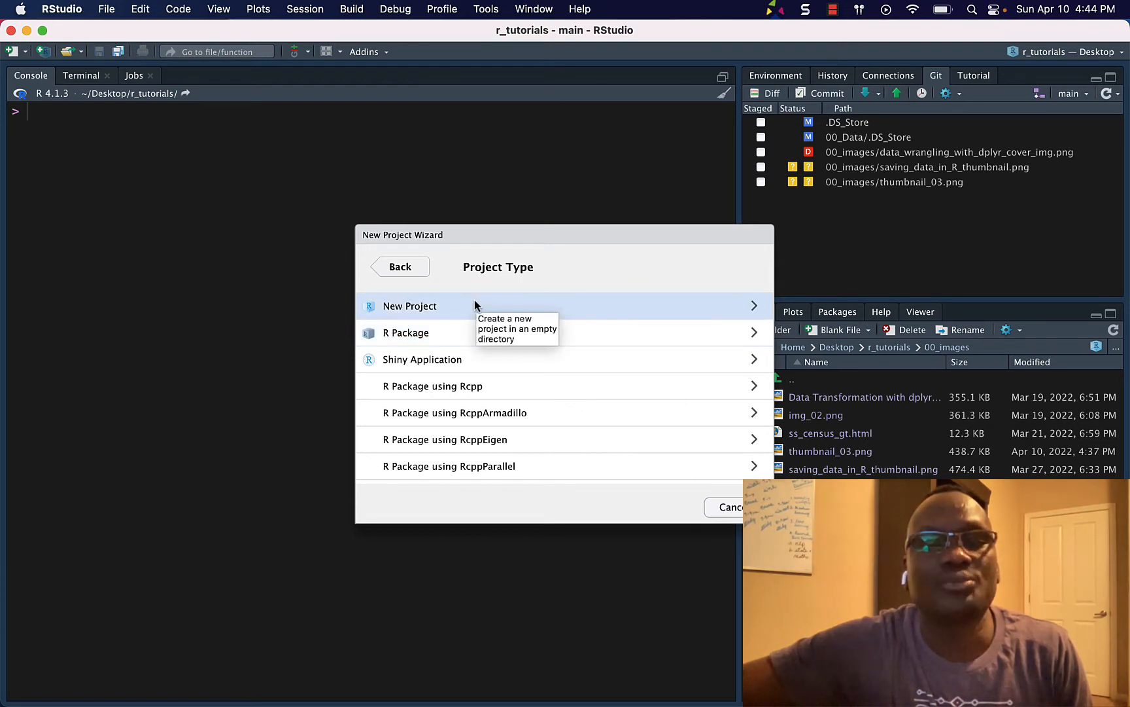
Choose New Project, name the directory project_dir, and set Desktop as its parent folder
click(409, 305)
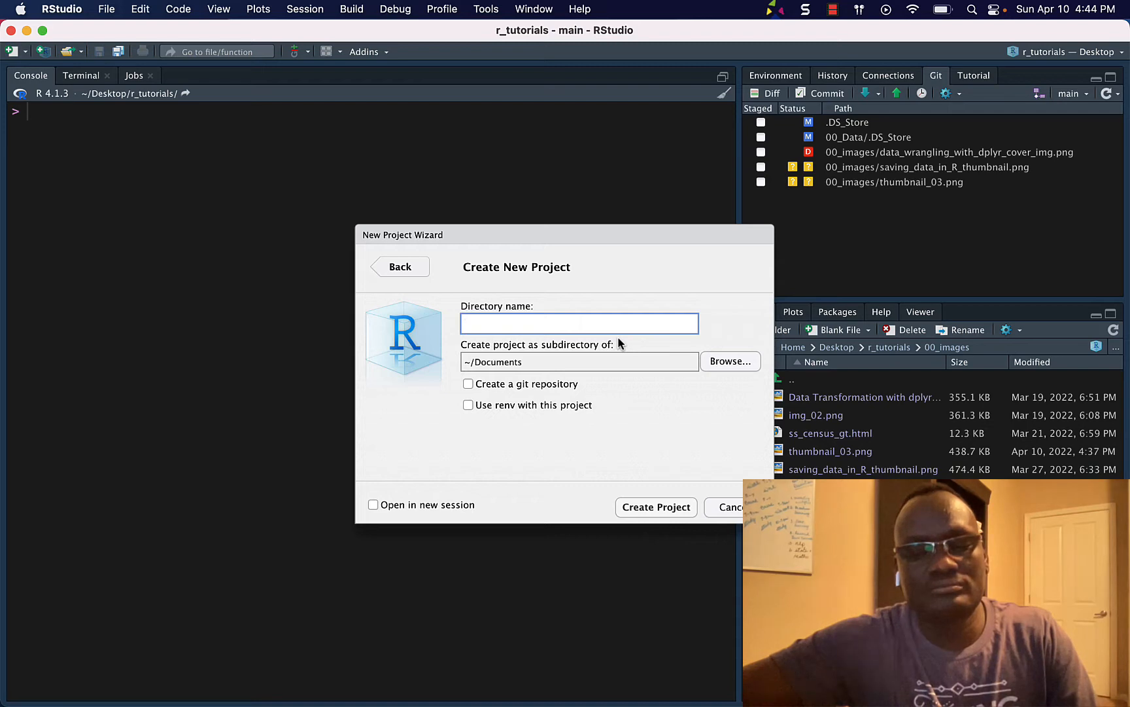
text(project_dir)
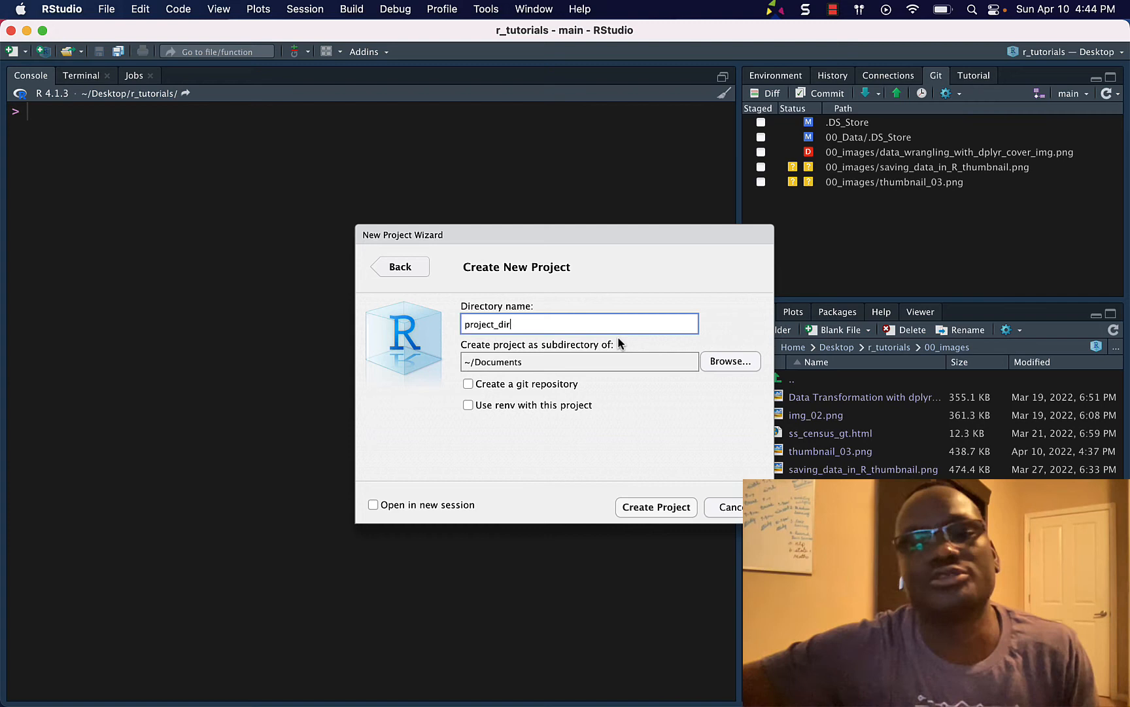
click(730, 362)
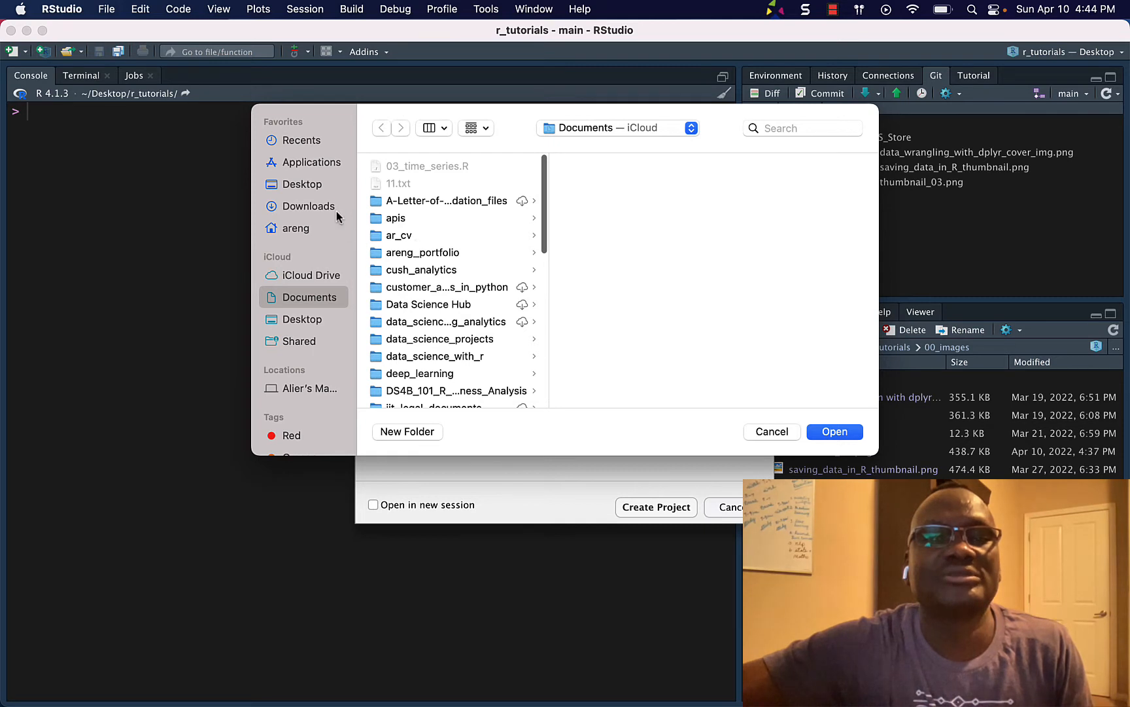
click(302, 184)
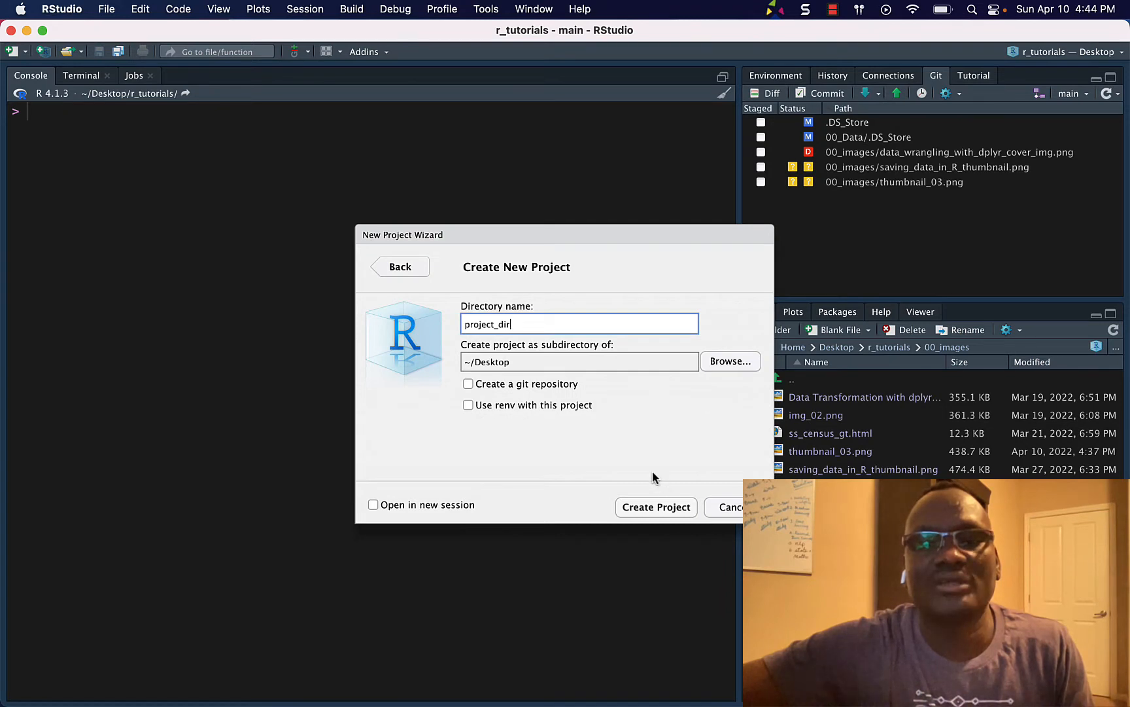
mouse_move(602, 393)
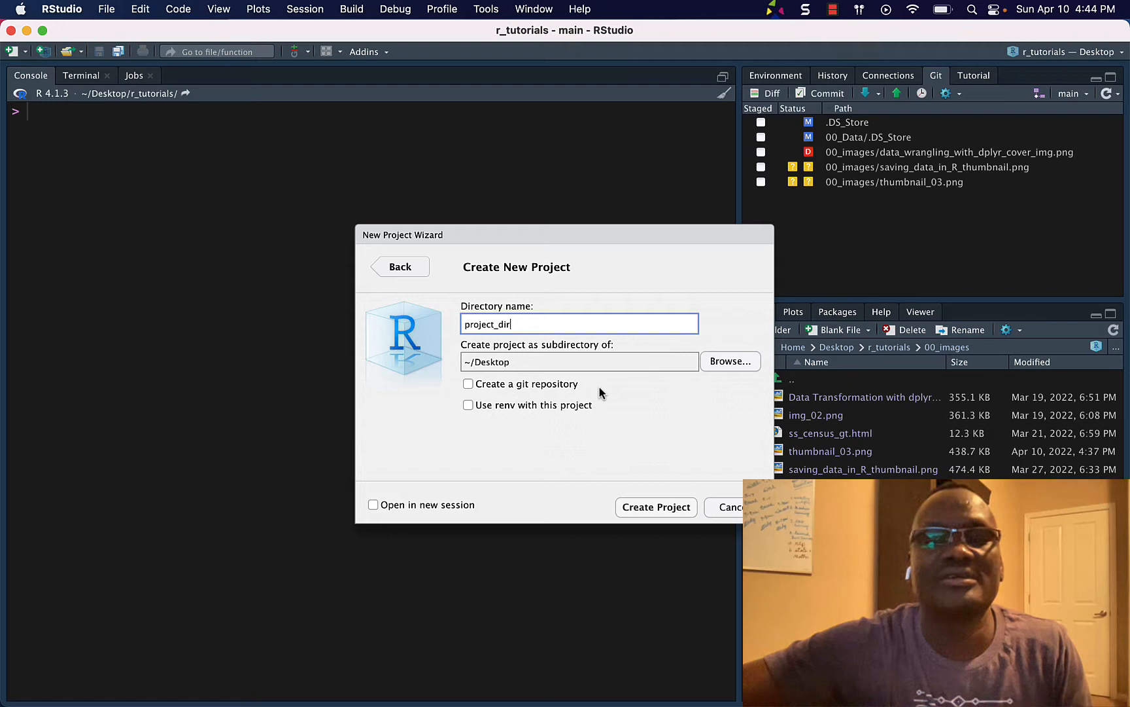
mouse_move(523, 425)
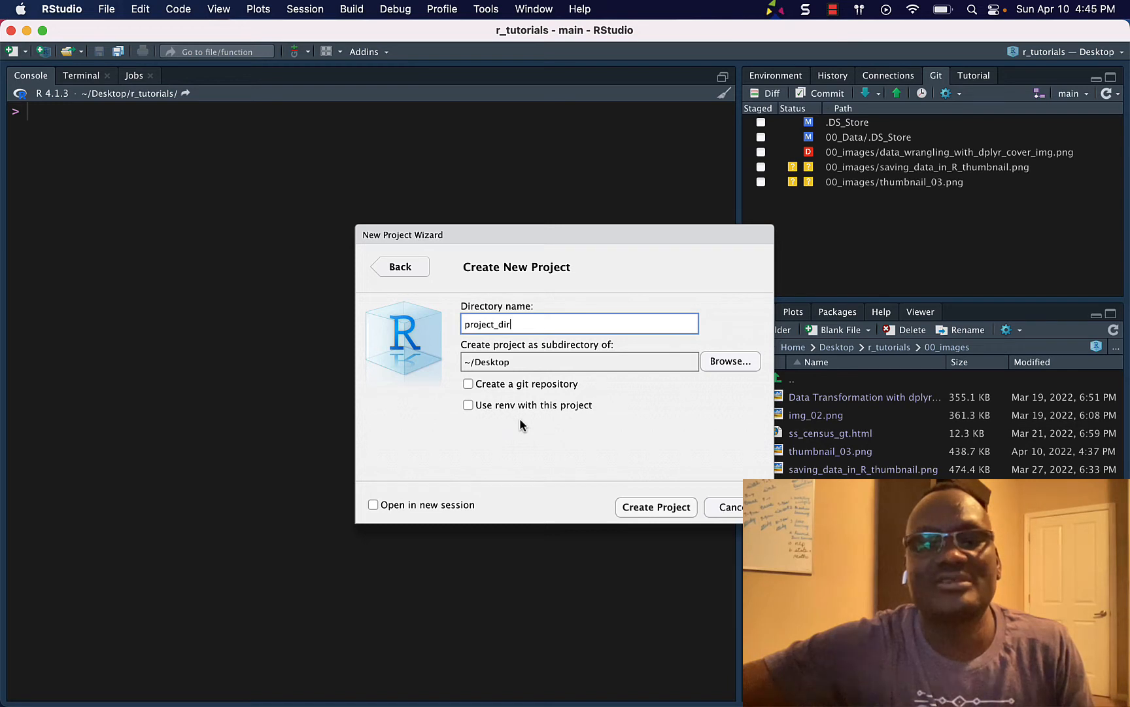
mouse_move(549, 409)
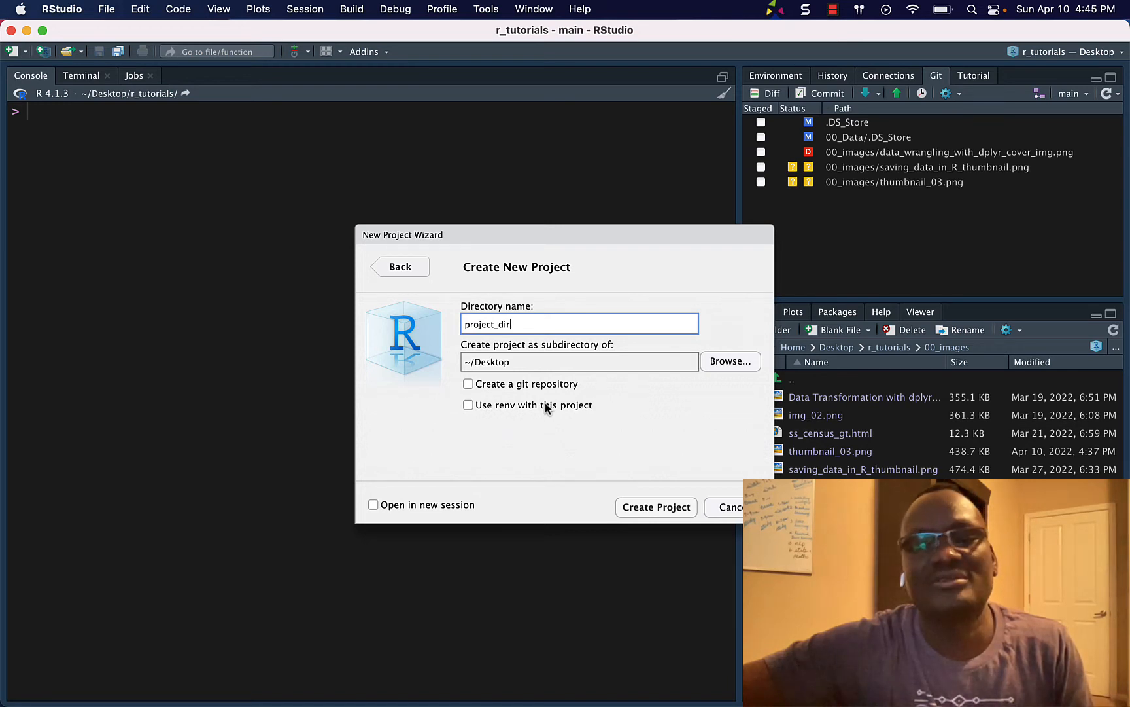
mouse_move(588, 420)
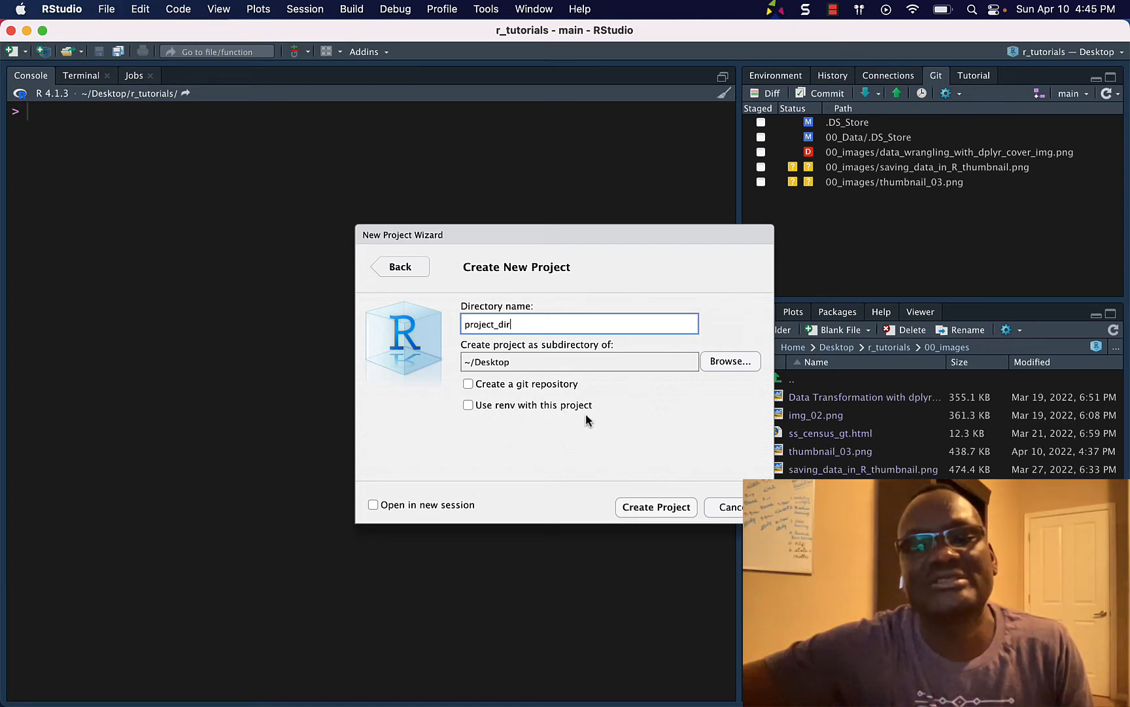
mouse_move(624, 377)
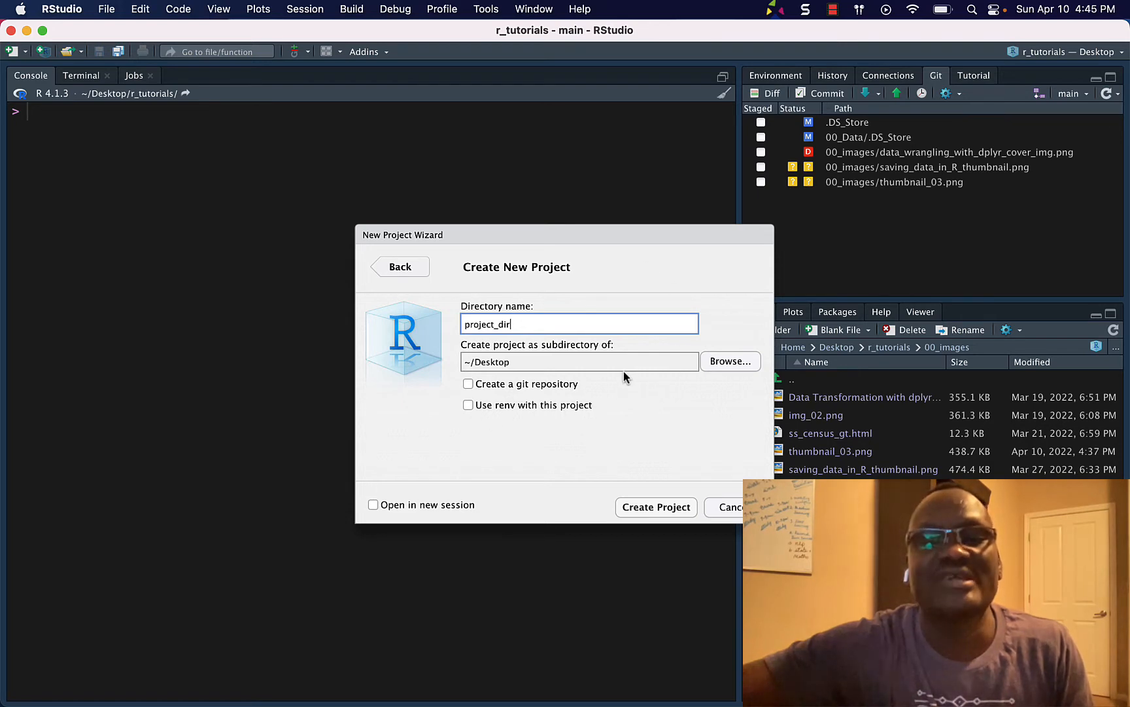
mouse_move(650, 475)
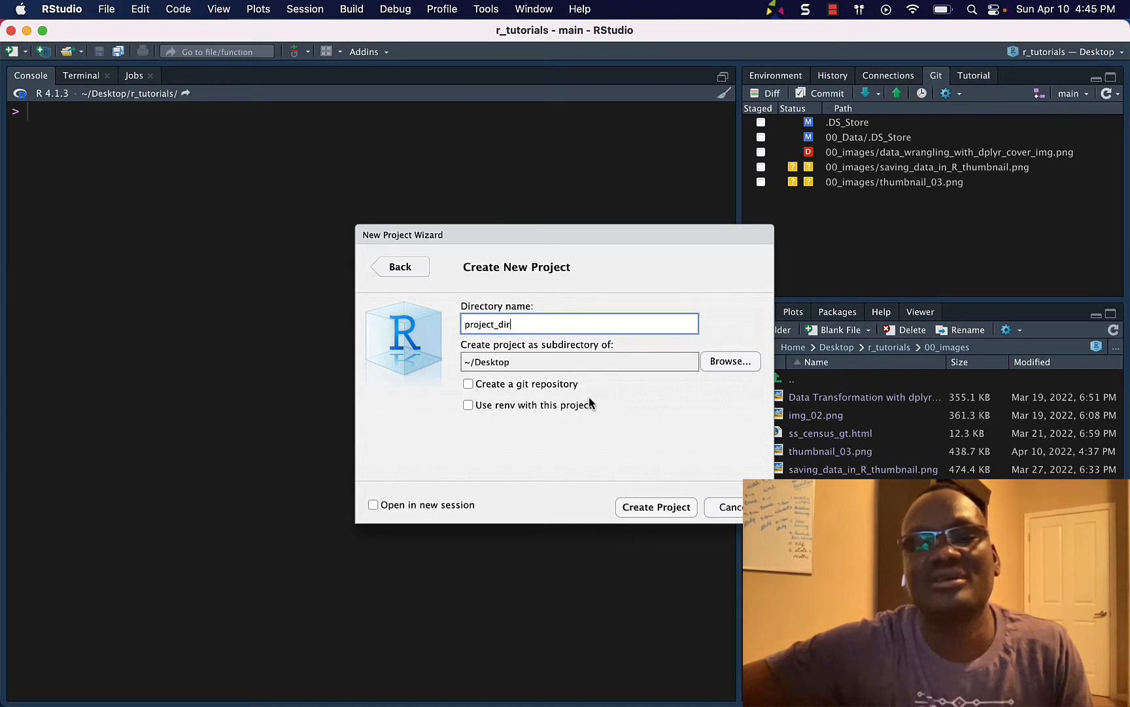
Create the project_dir project and check its root with here::here() in the console
click(729, 507)
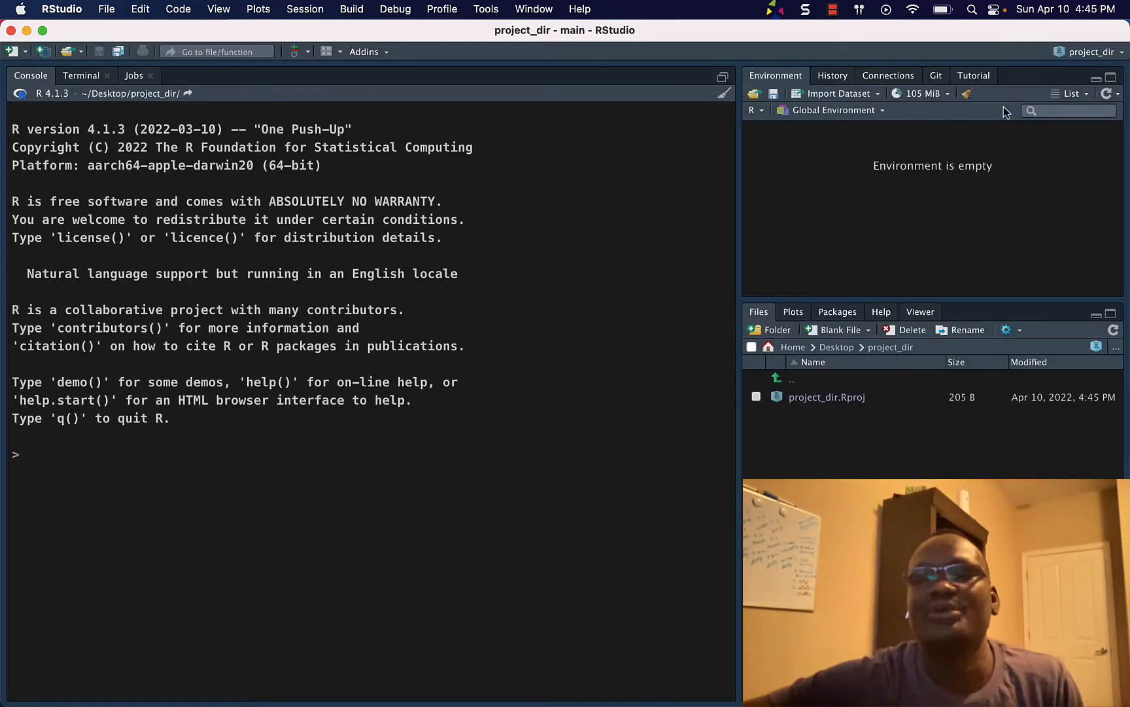
mouse_move(538, 340)
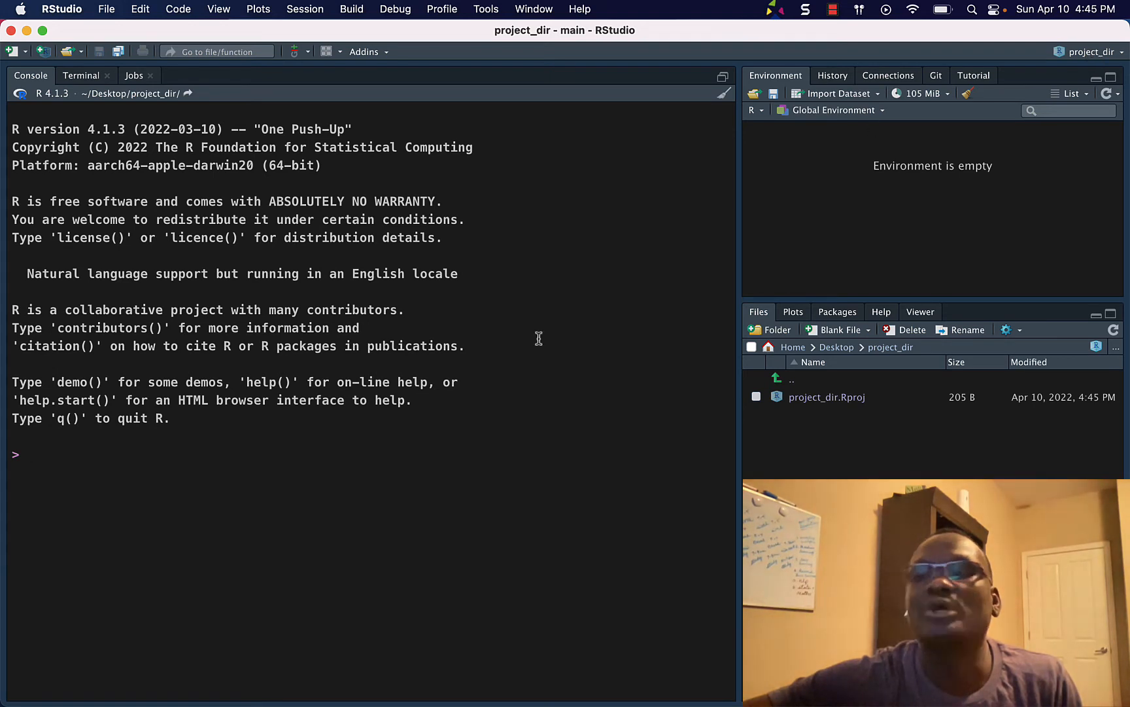
text(he)
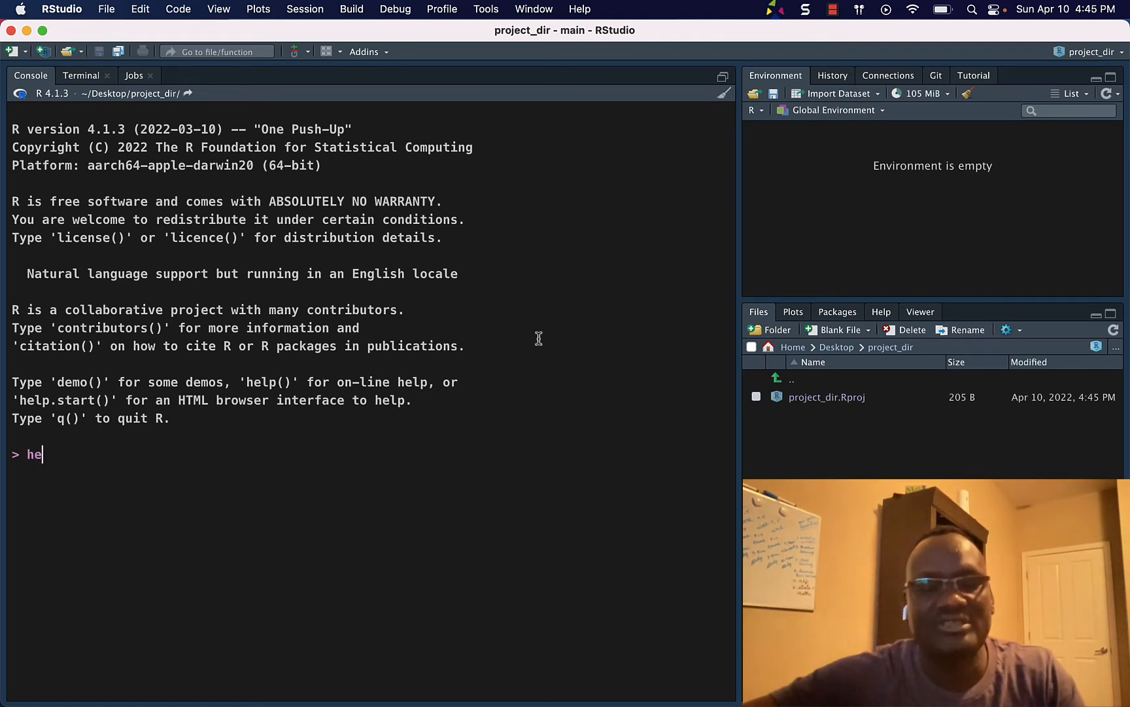
text(re::here()
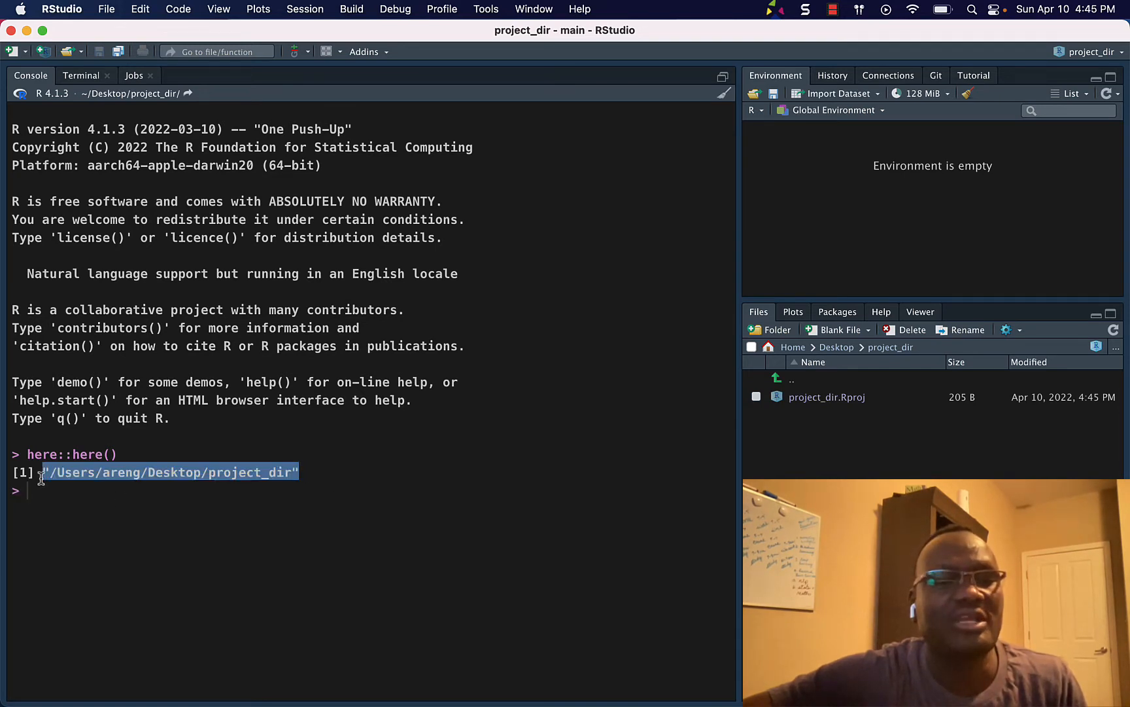
mouse_move(252, 526)
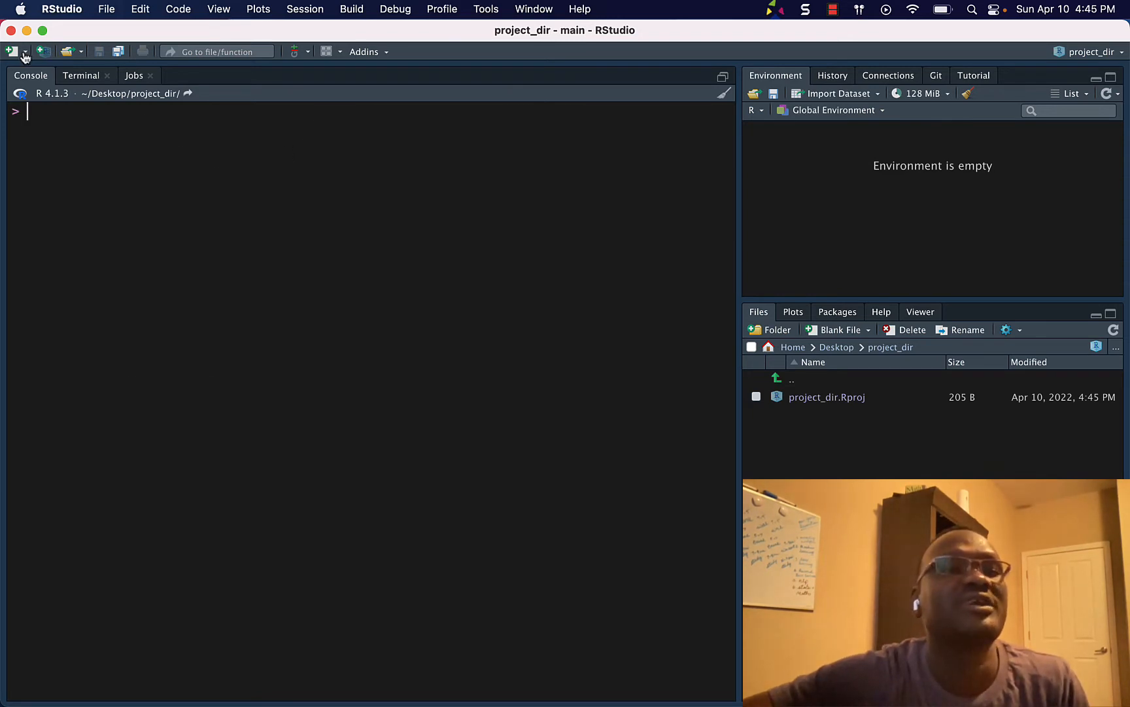
Start a new R Markdown document titled 'How to Create a Project Directory in RStudio'
click(24, 51)
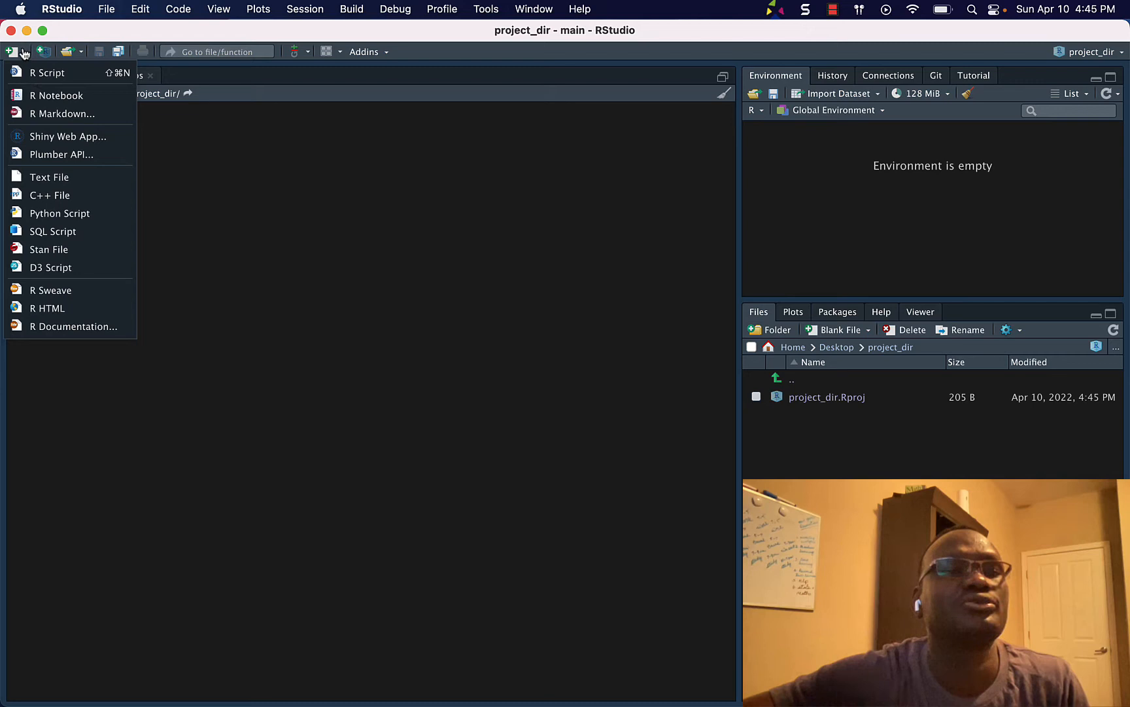
mouse_move(63, 113)
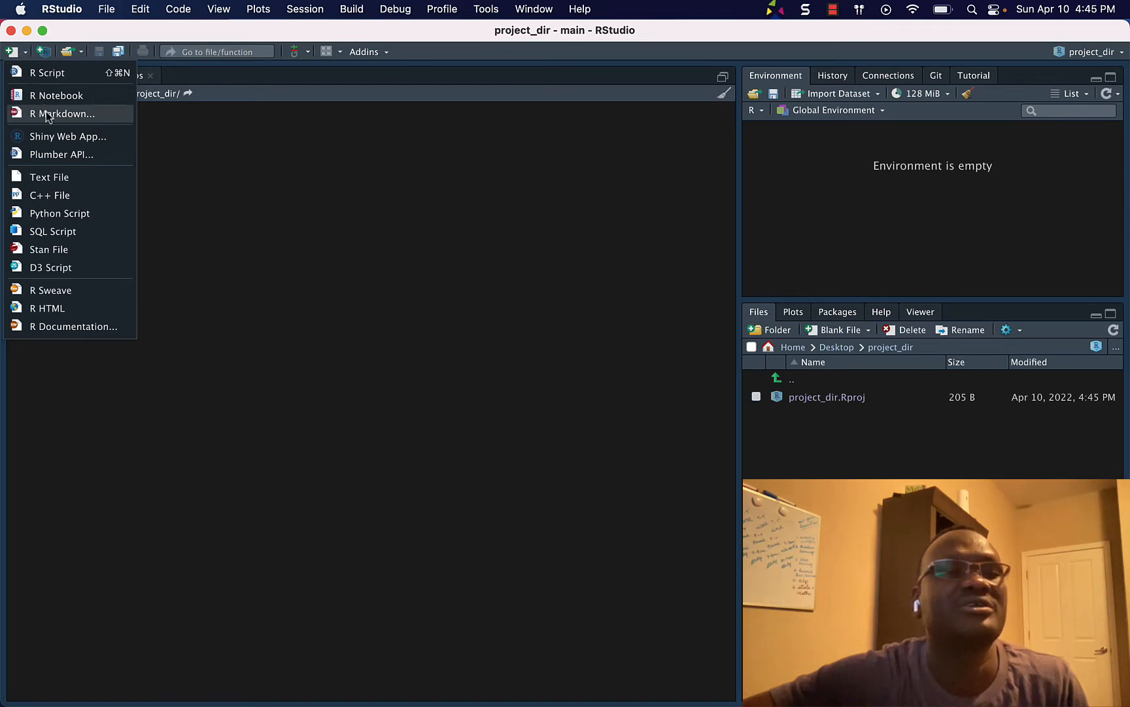
click(62, 113)
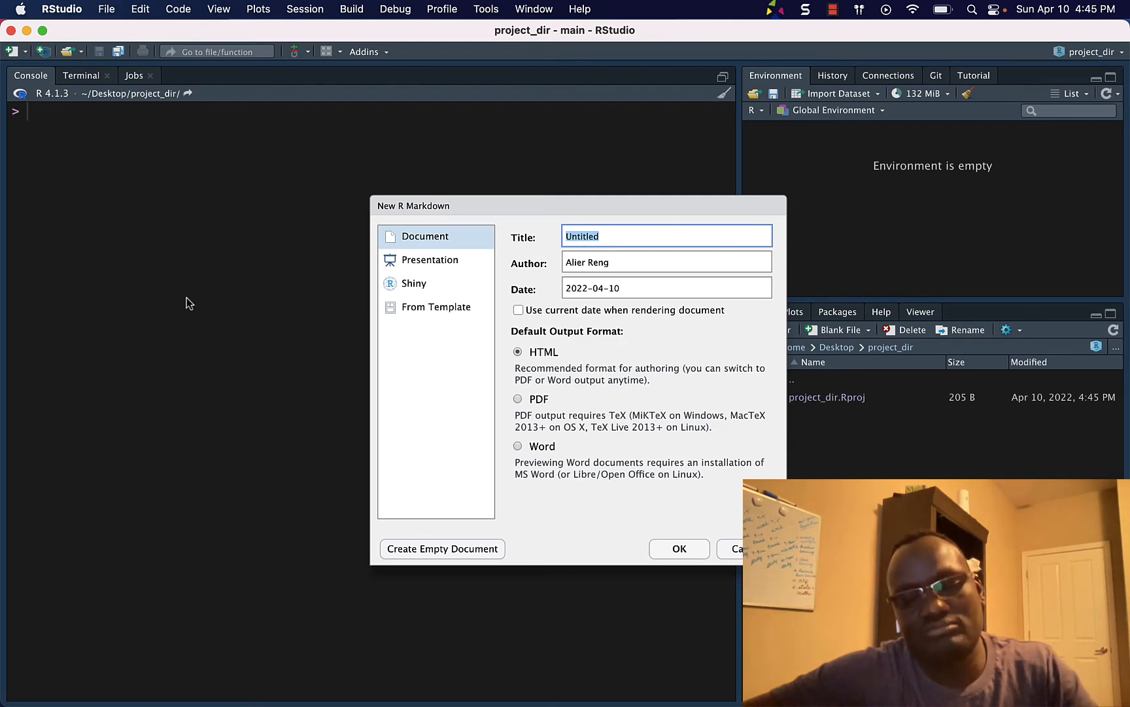
text(Tutori)
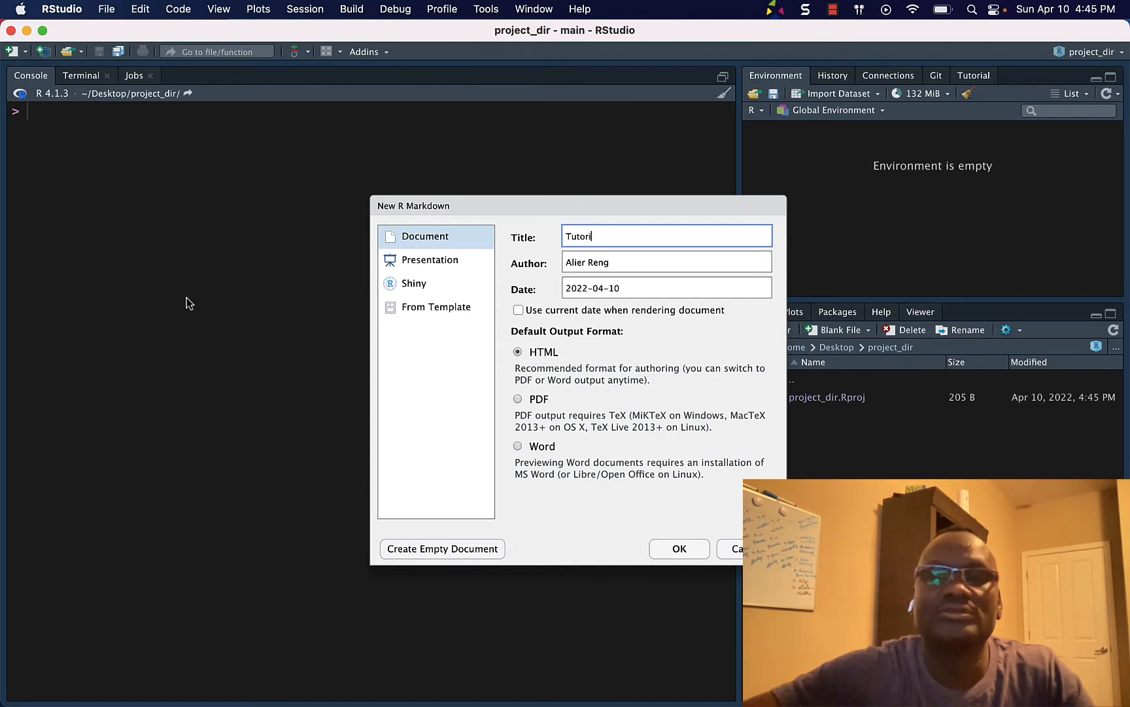
text(al)
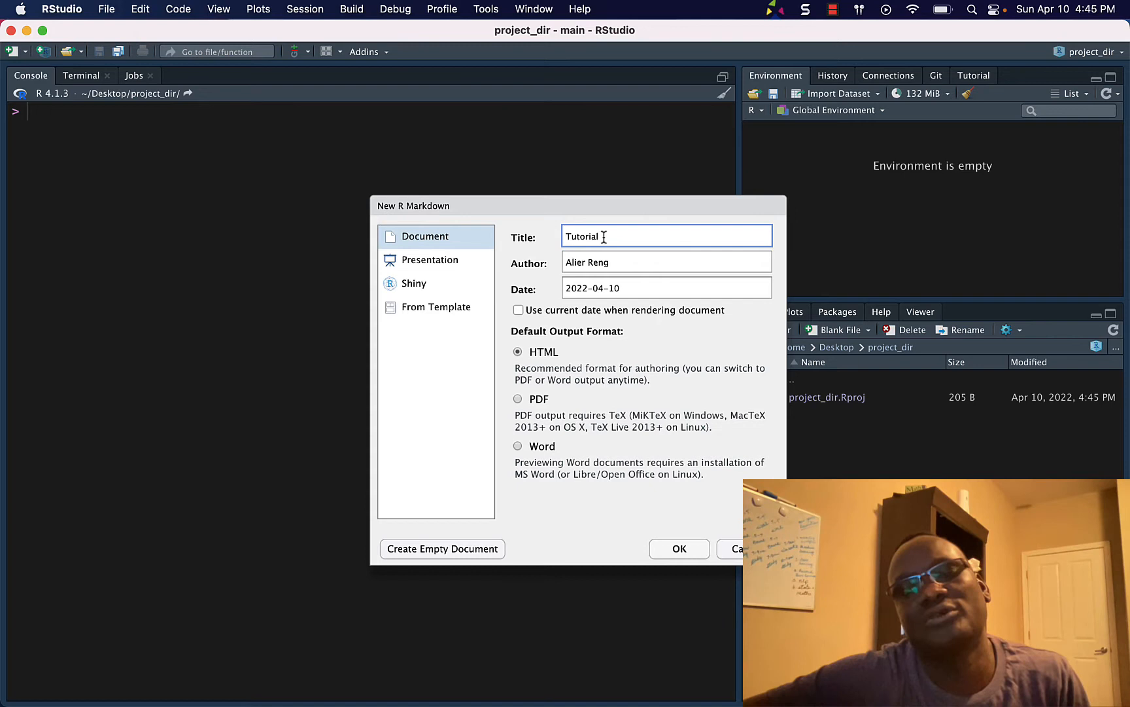
text(How to Create a Pr)
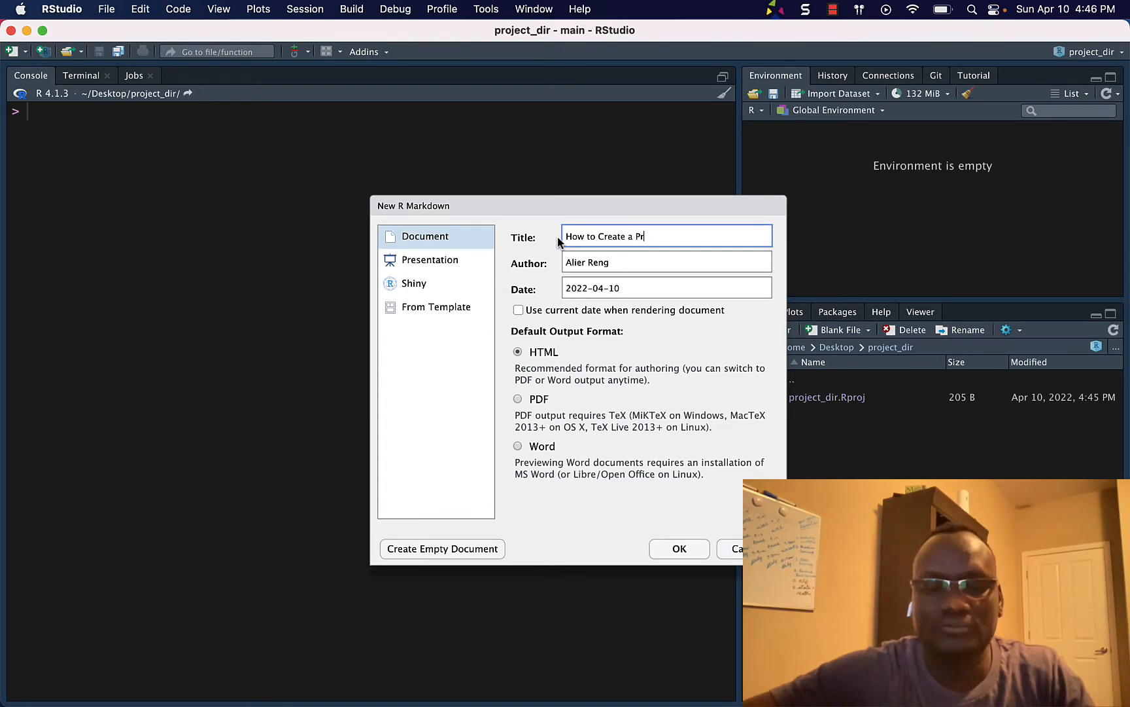
text(oject Di)
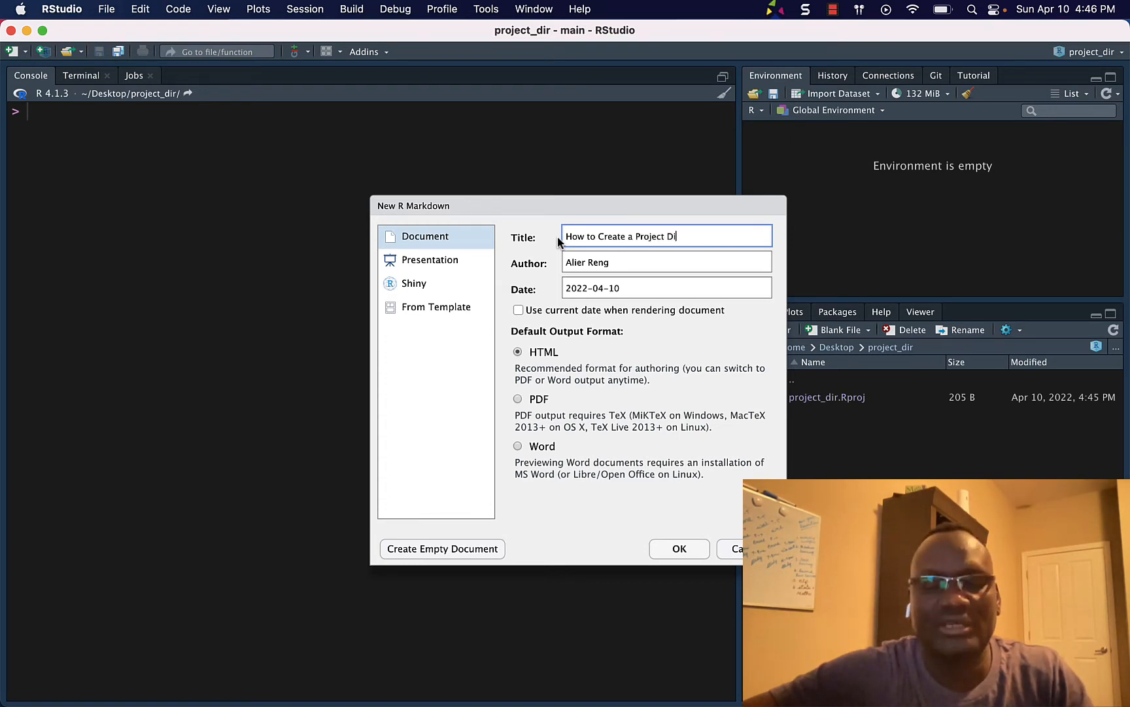
text(reco)
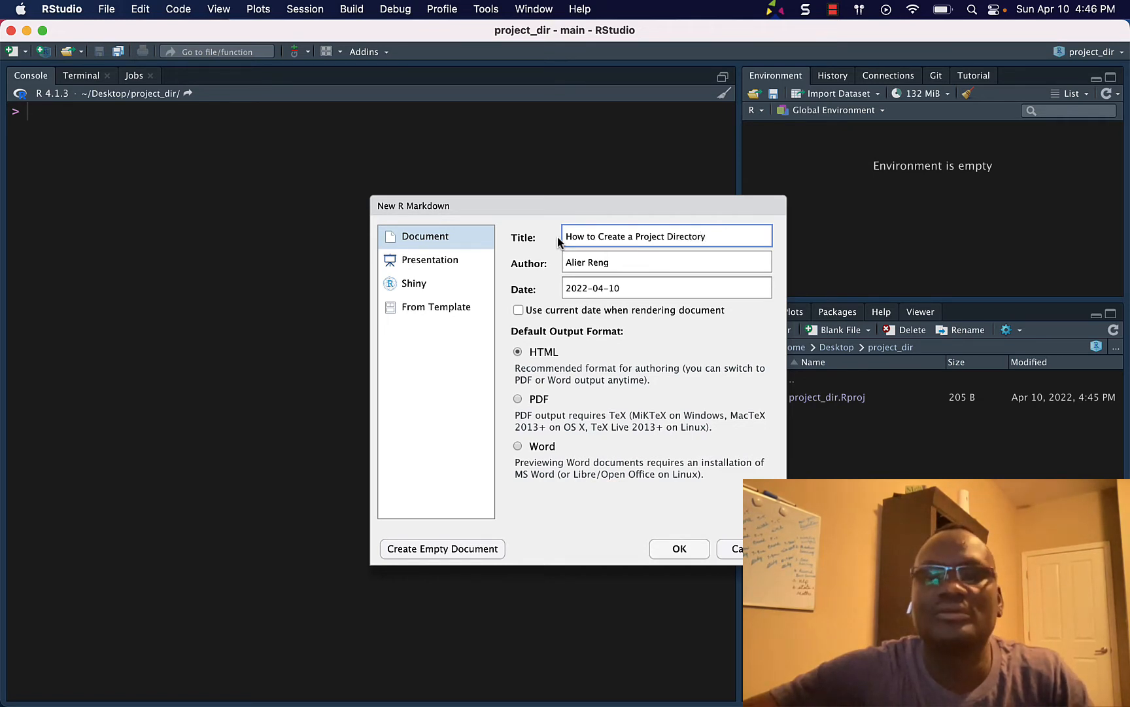
text(in)
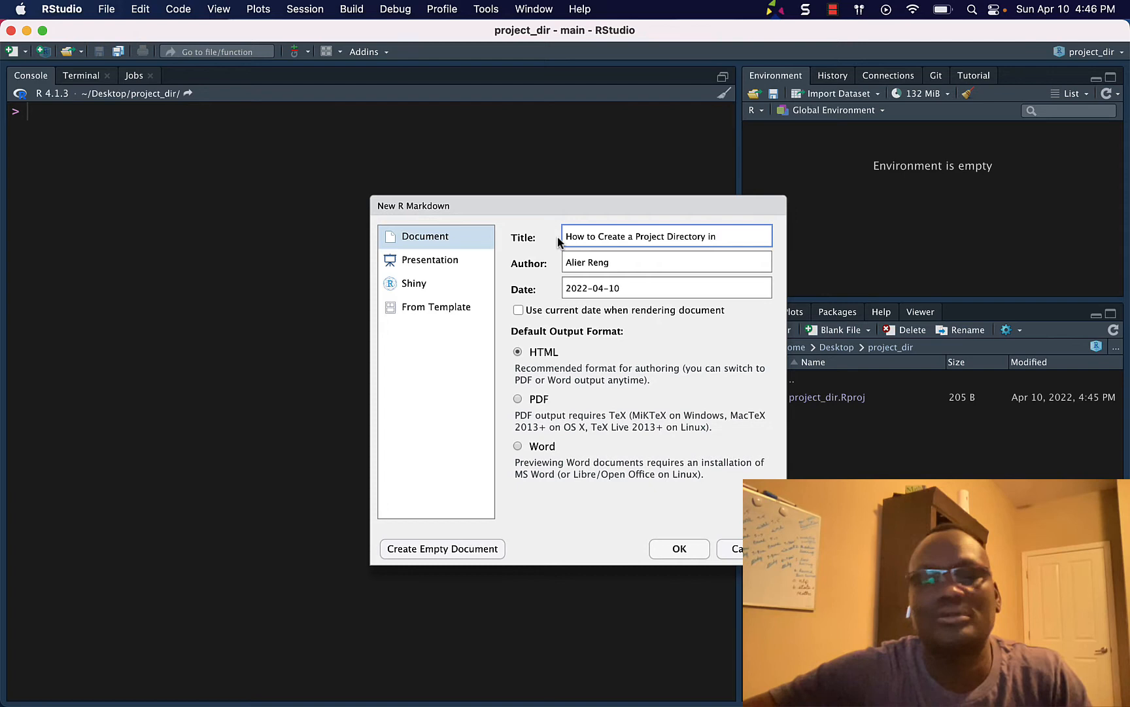
text(RS)
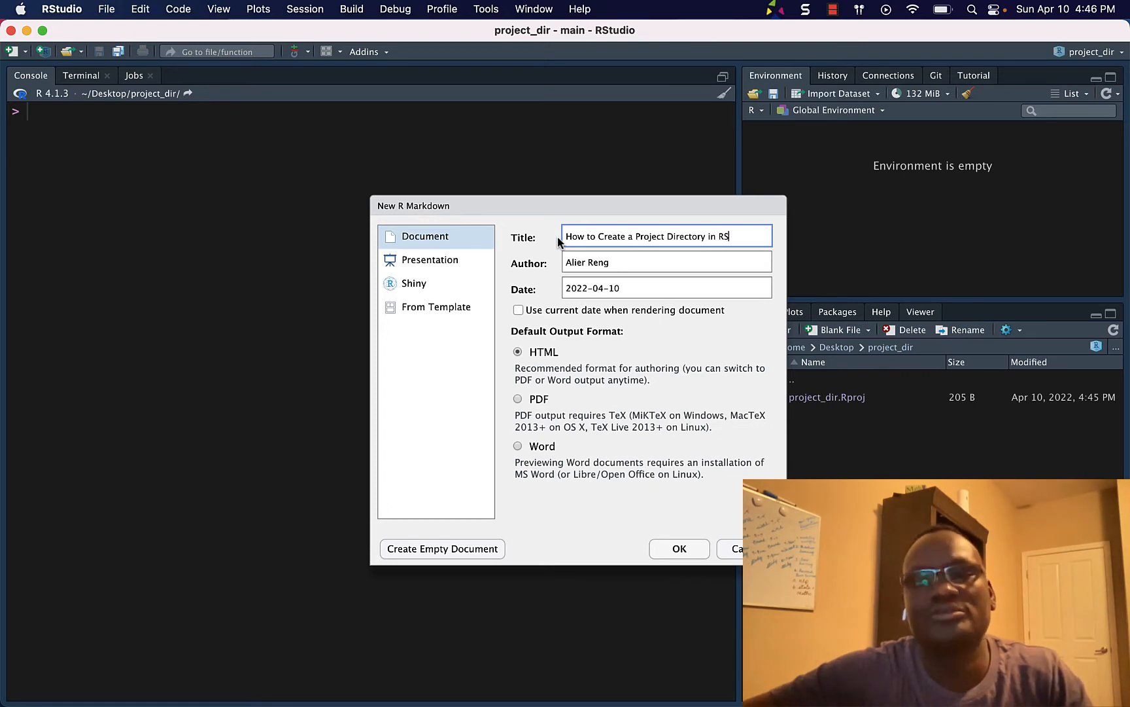
text(tudio)
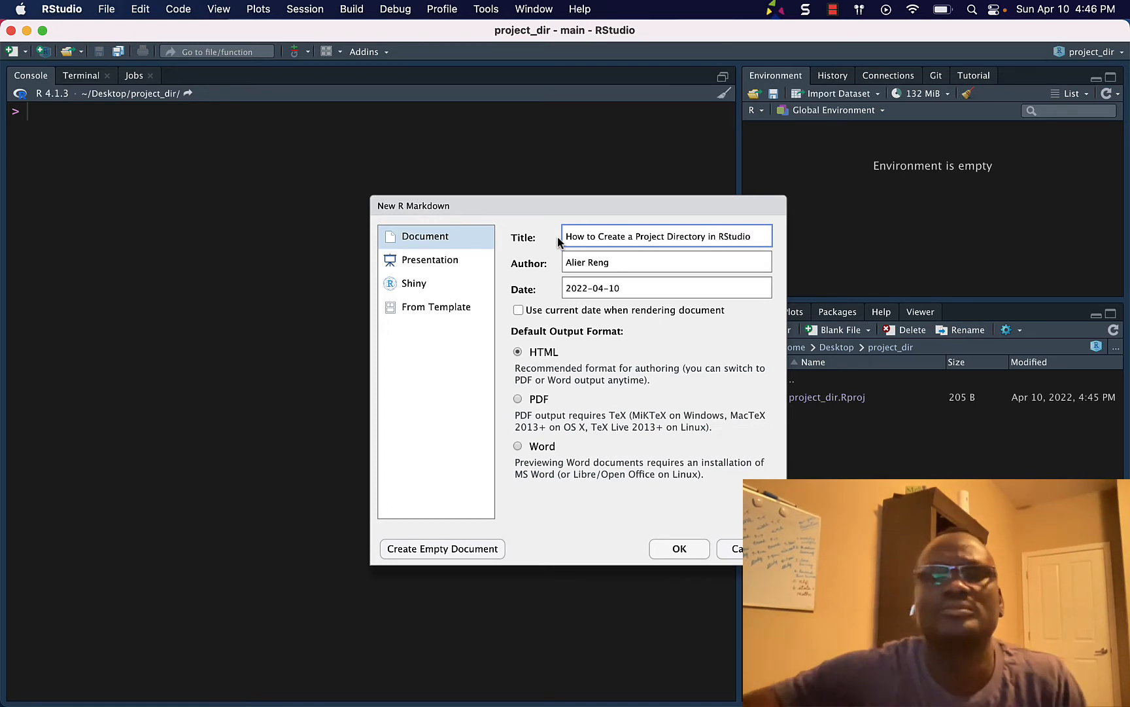
Create the R Markdown document and add a '## LOADING THE LIBRARIES' heading above the setup chunk
click(678, 549)
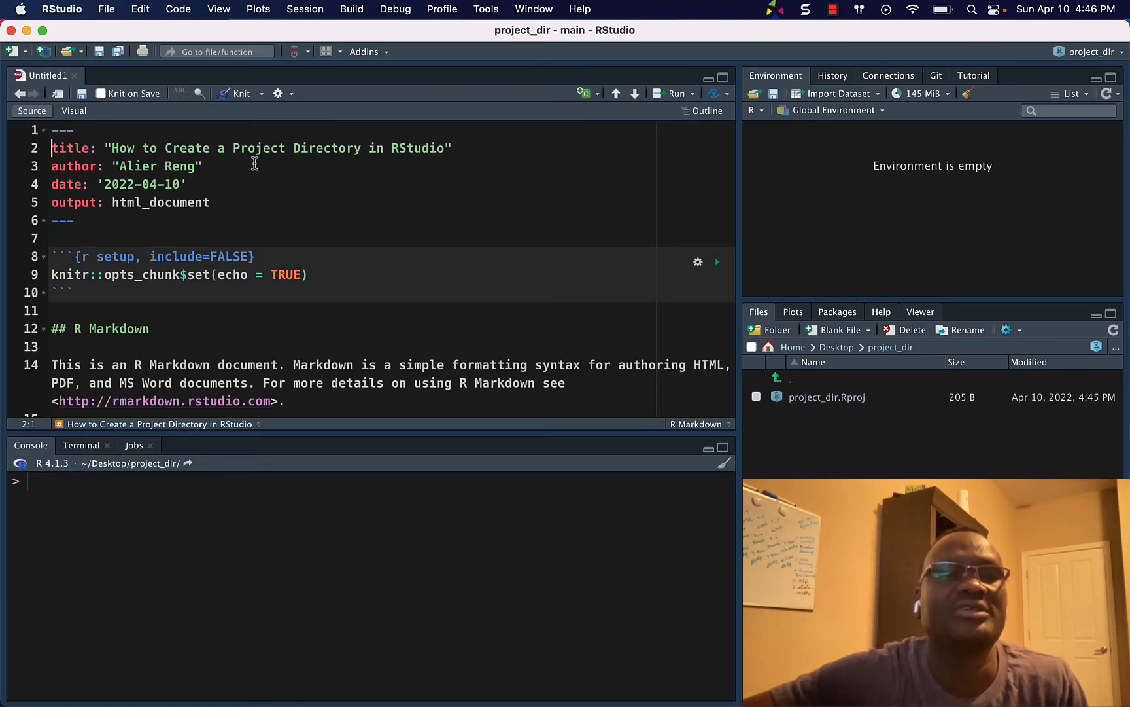
mouse_move(106, 9)
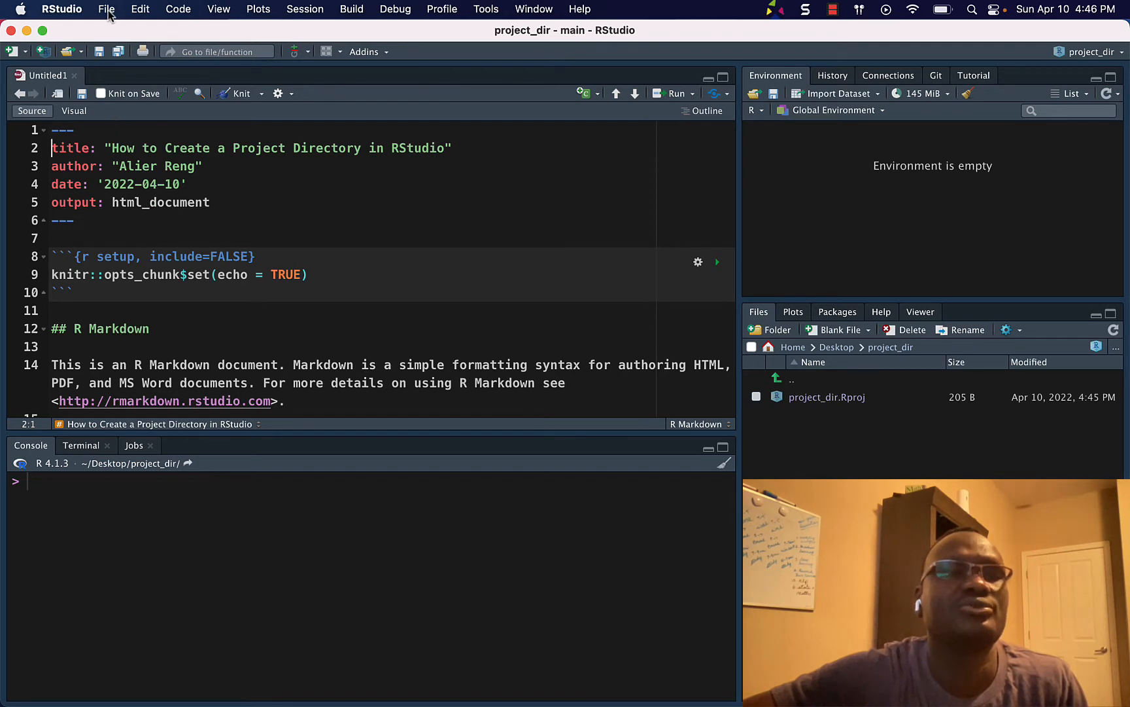
mouse_move(835, 460)
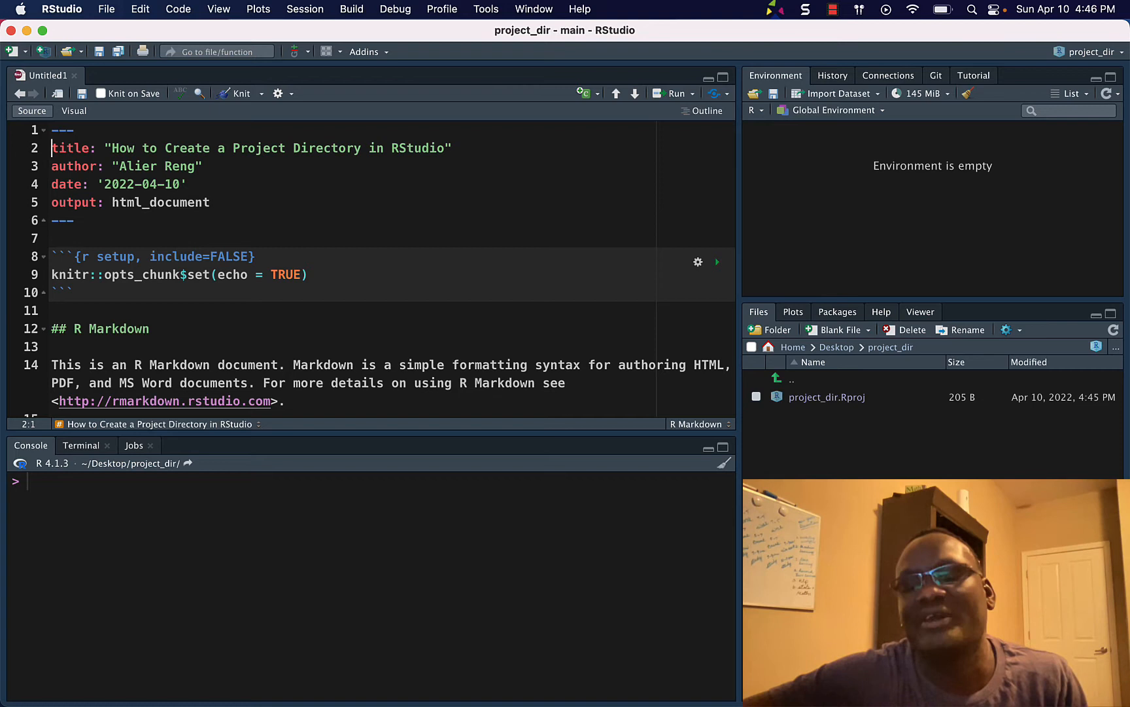
mouse_move(209, 256)
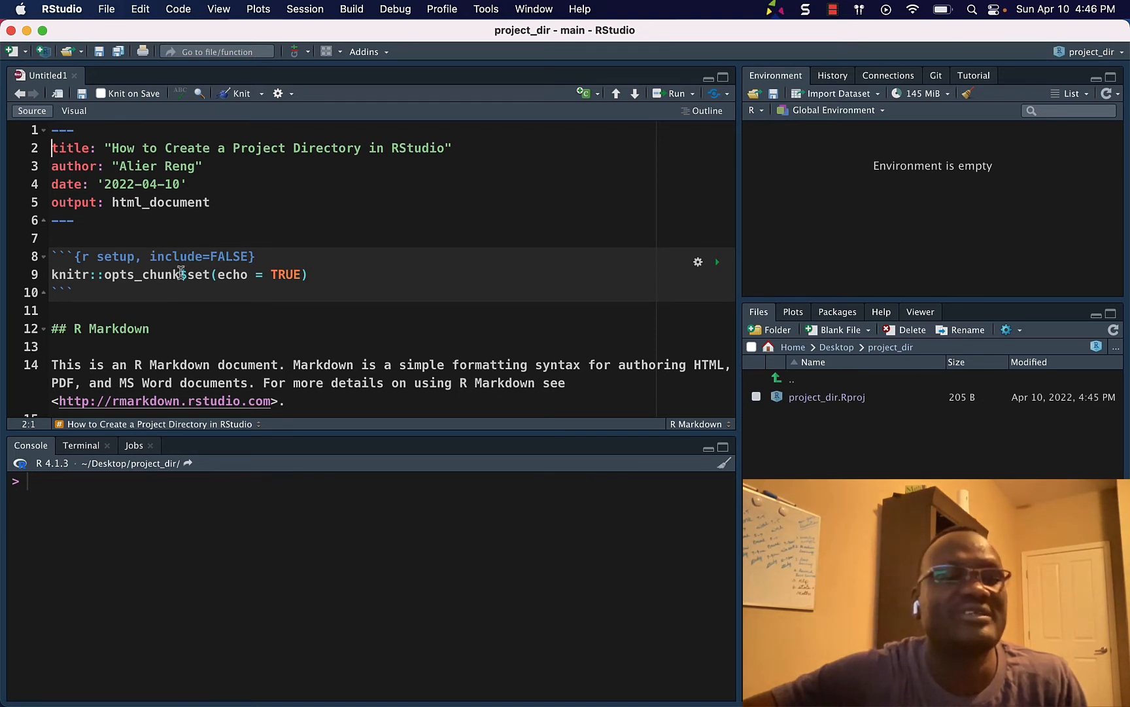
key(Return)
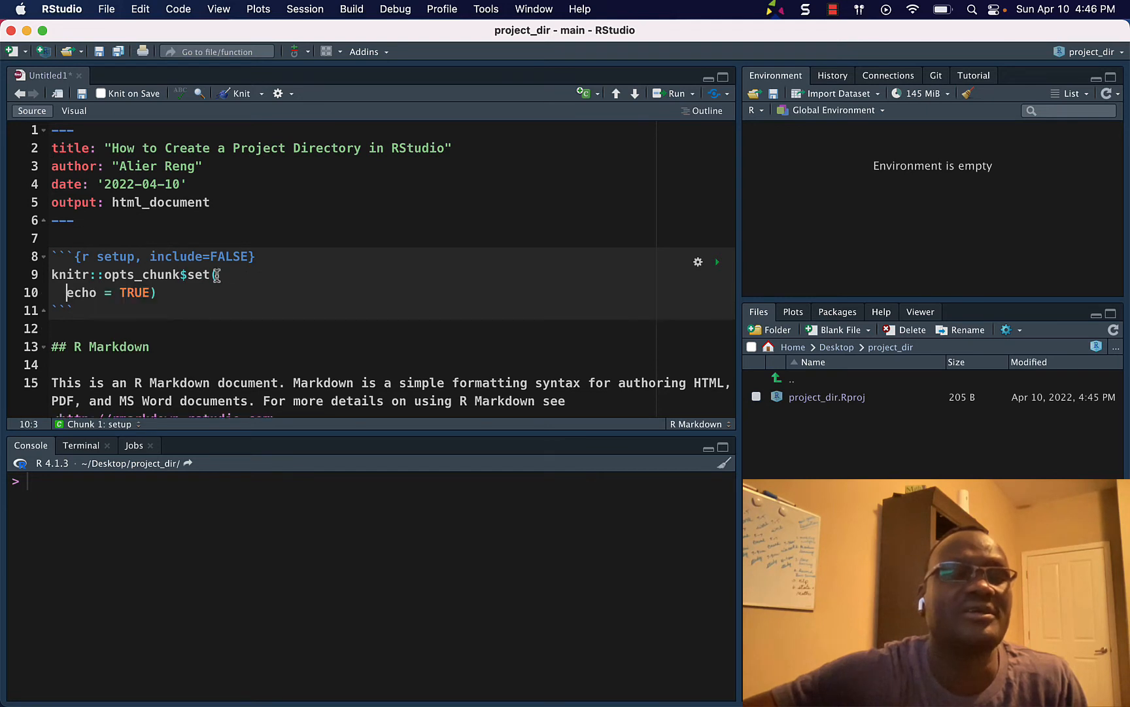
click(85, 238)
text(##)
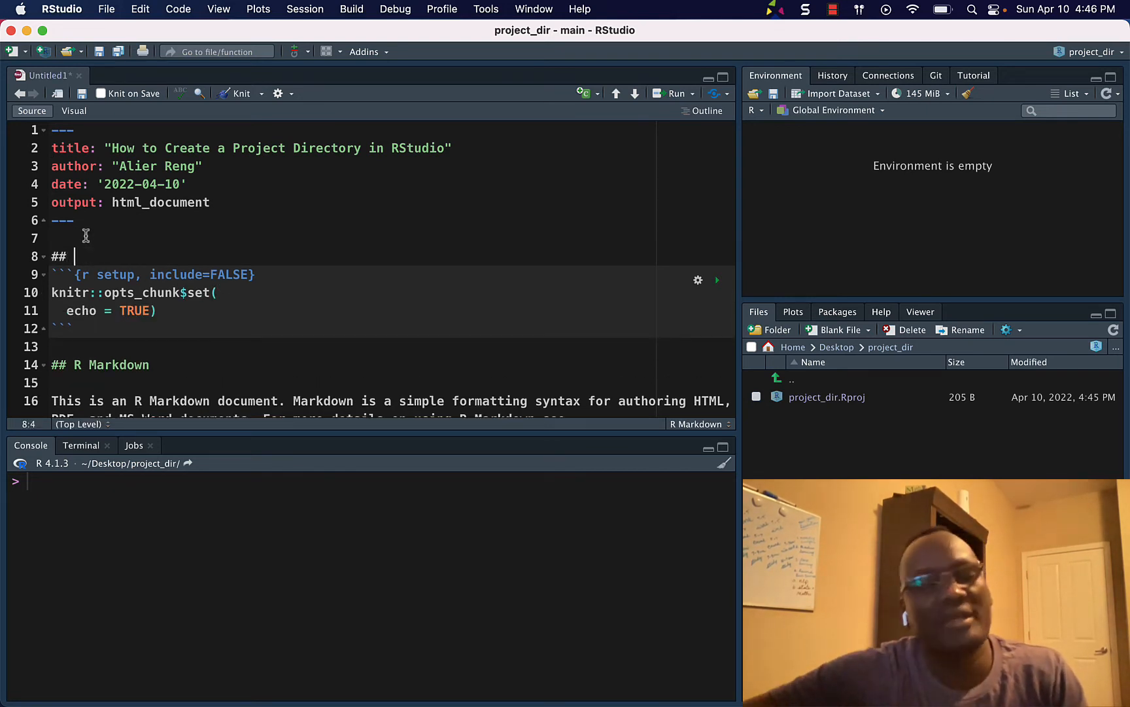
text(LOa)
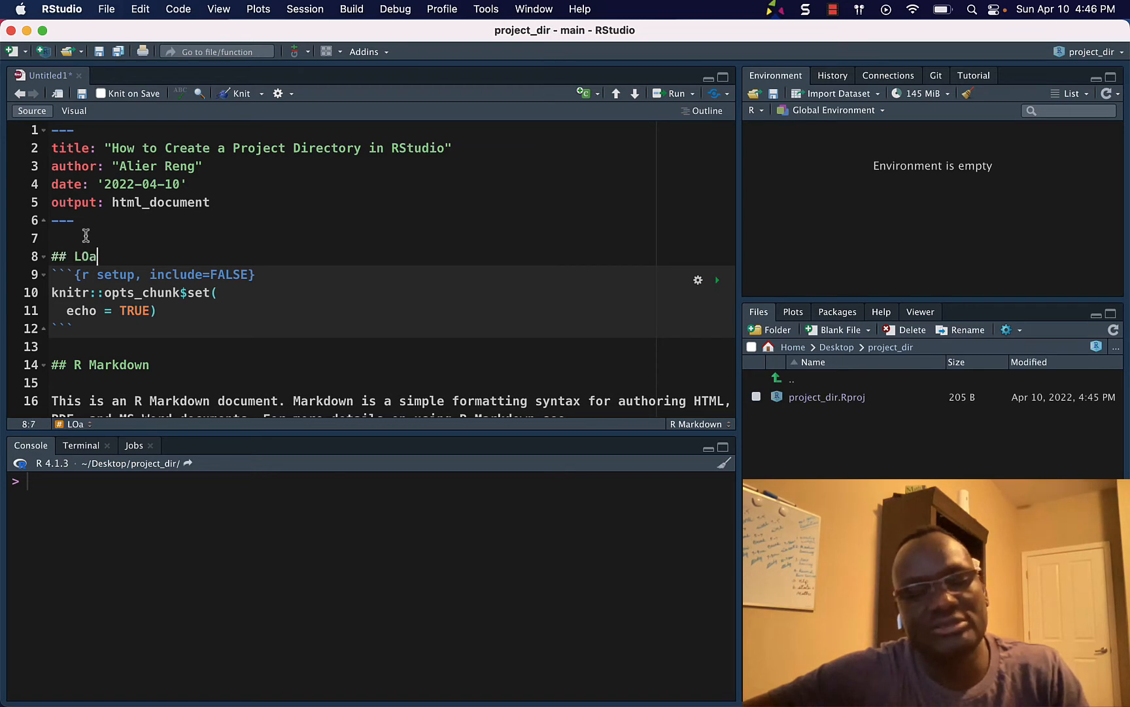
key(Backspace)
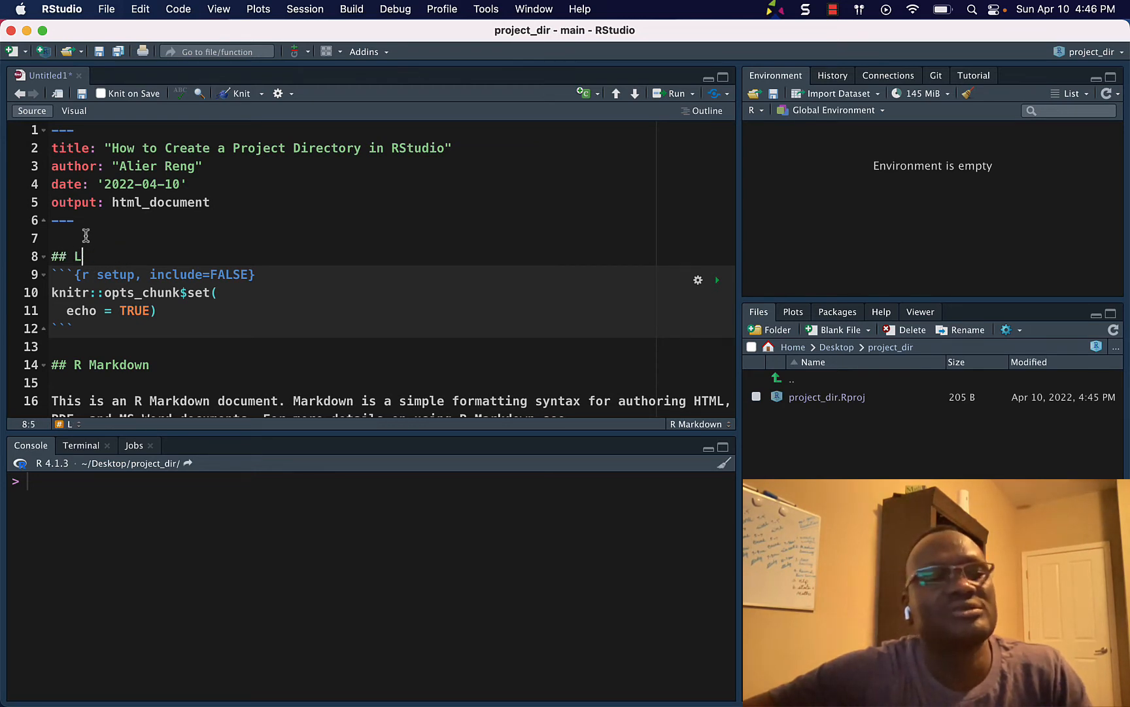
text(OADING)
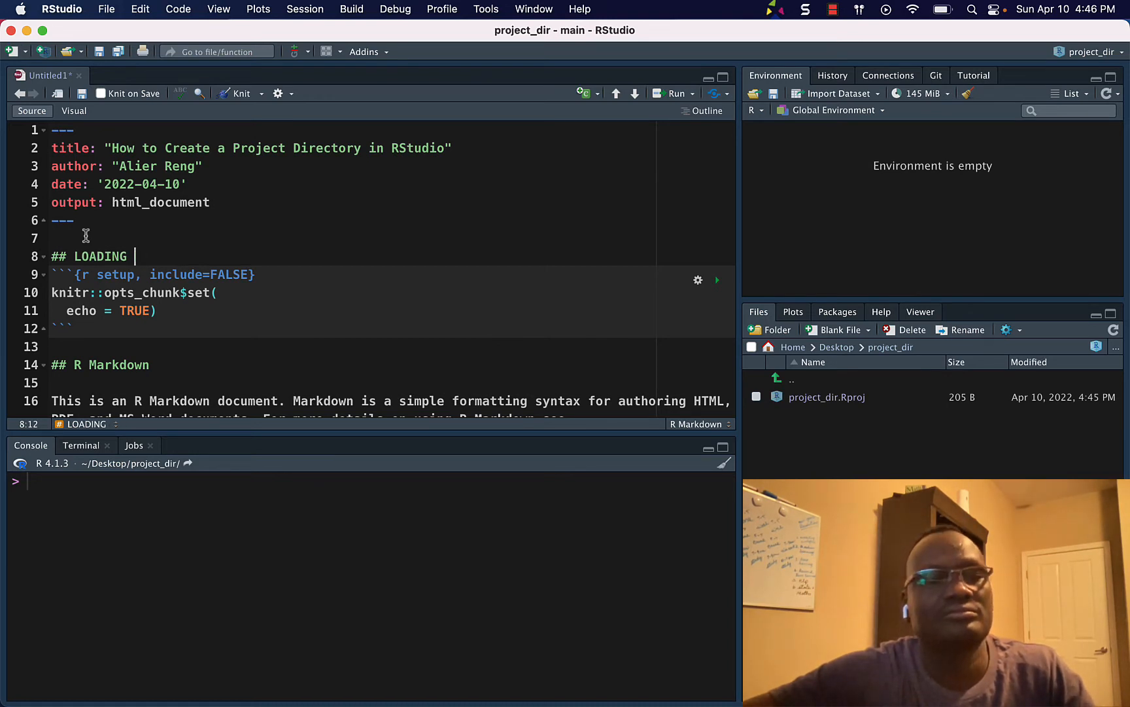
text(THE LIBRAR)
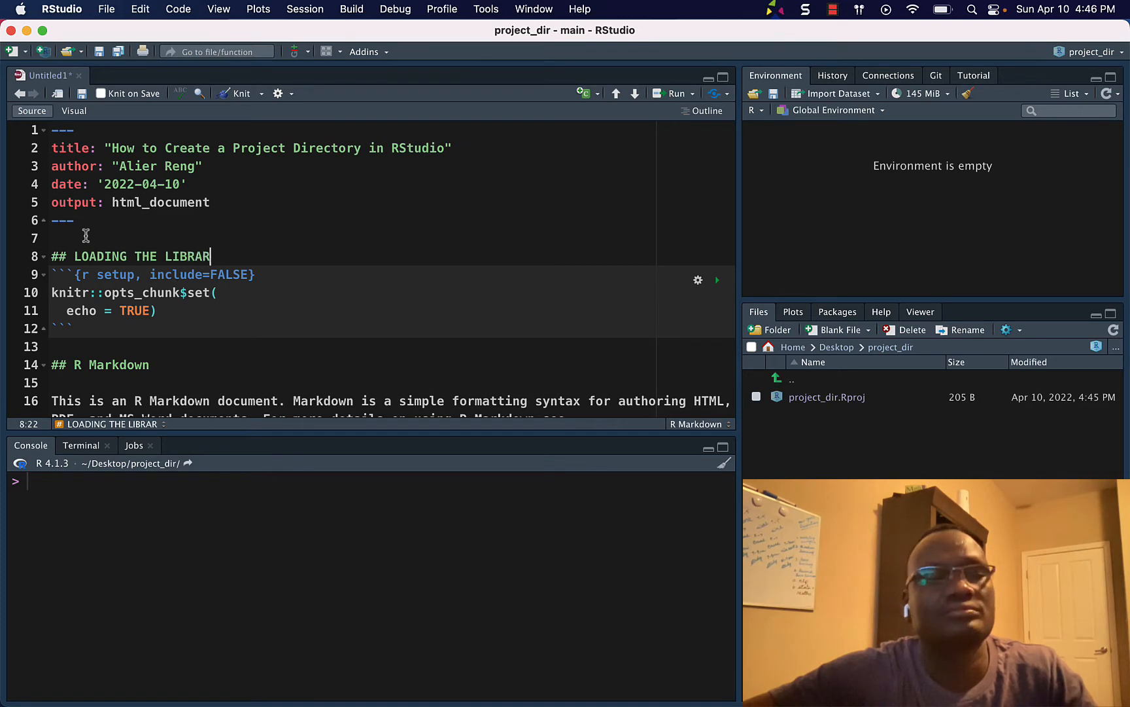
text(IES)
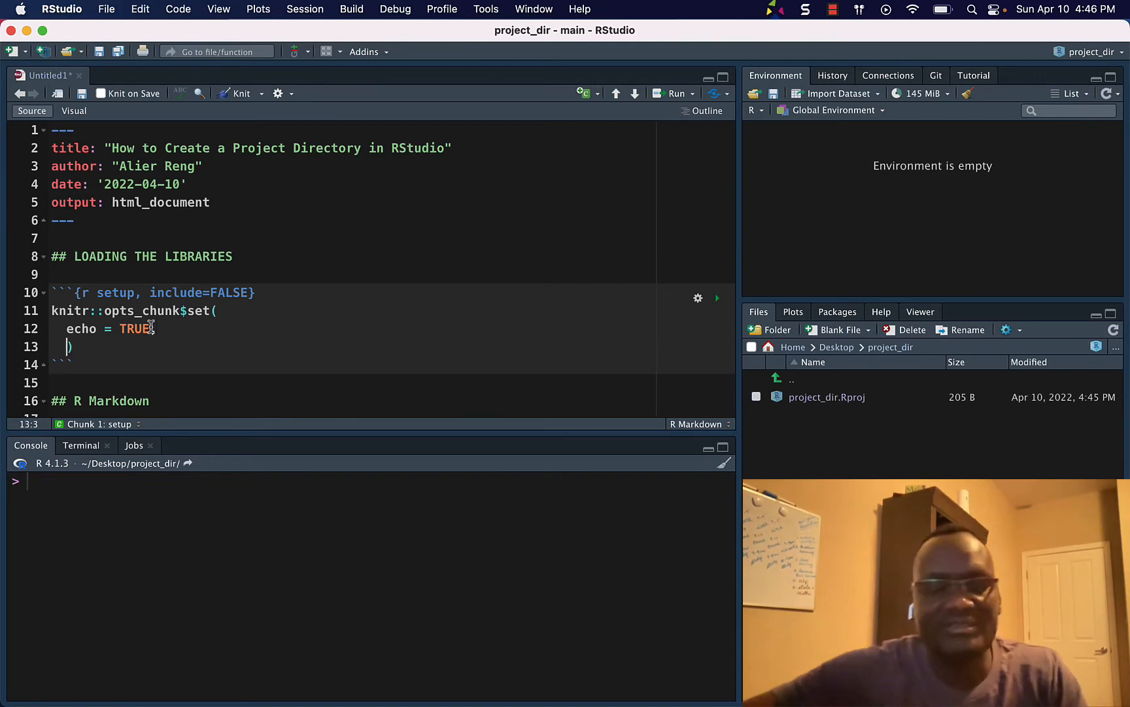
Set message and warning to FALSE in the setup chunk and add library(tidyverse)
text(message = F)
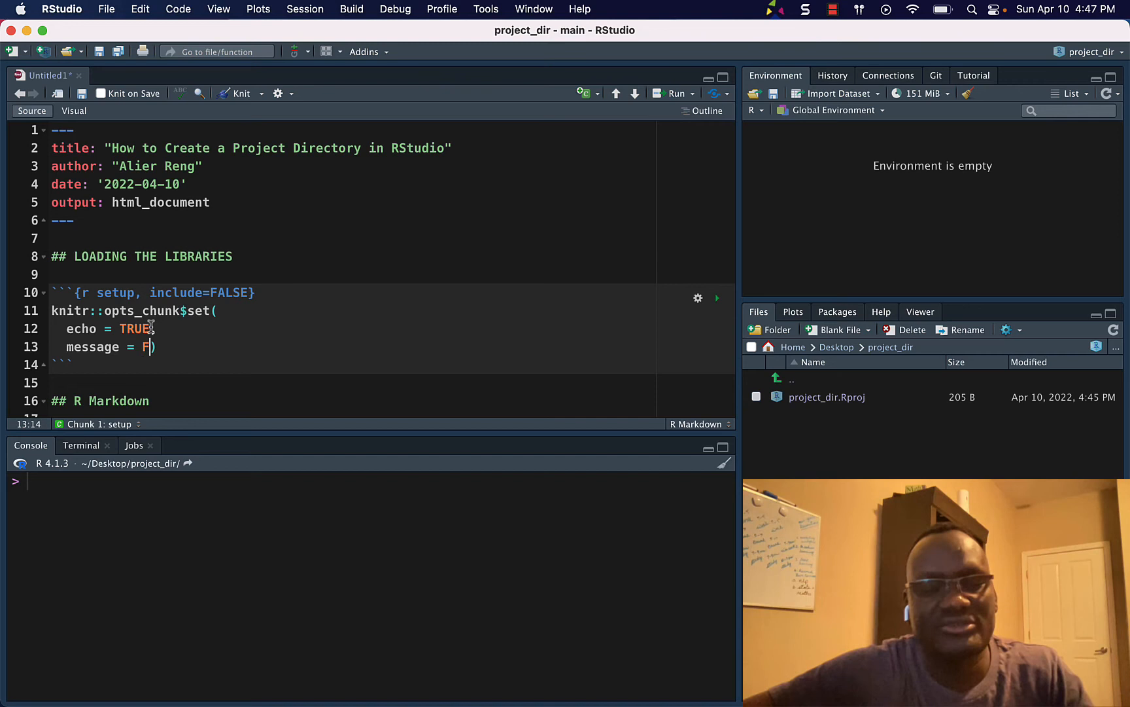
text(alse)
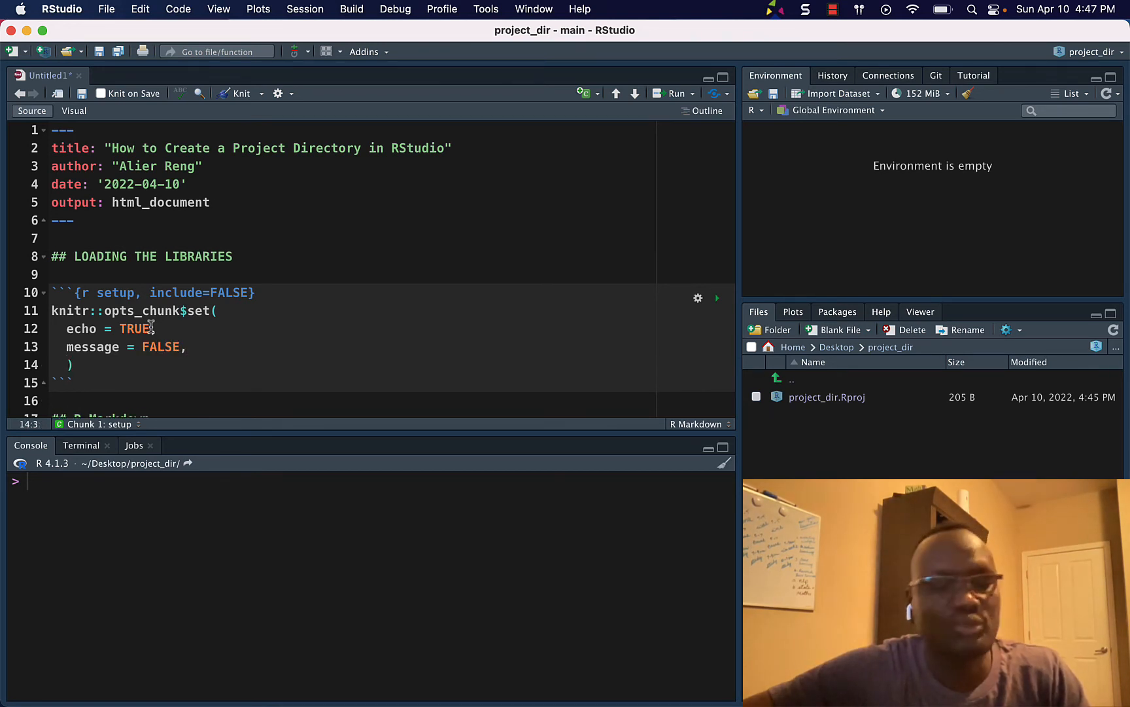
text(WAR)
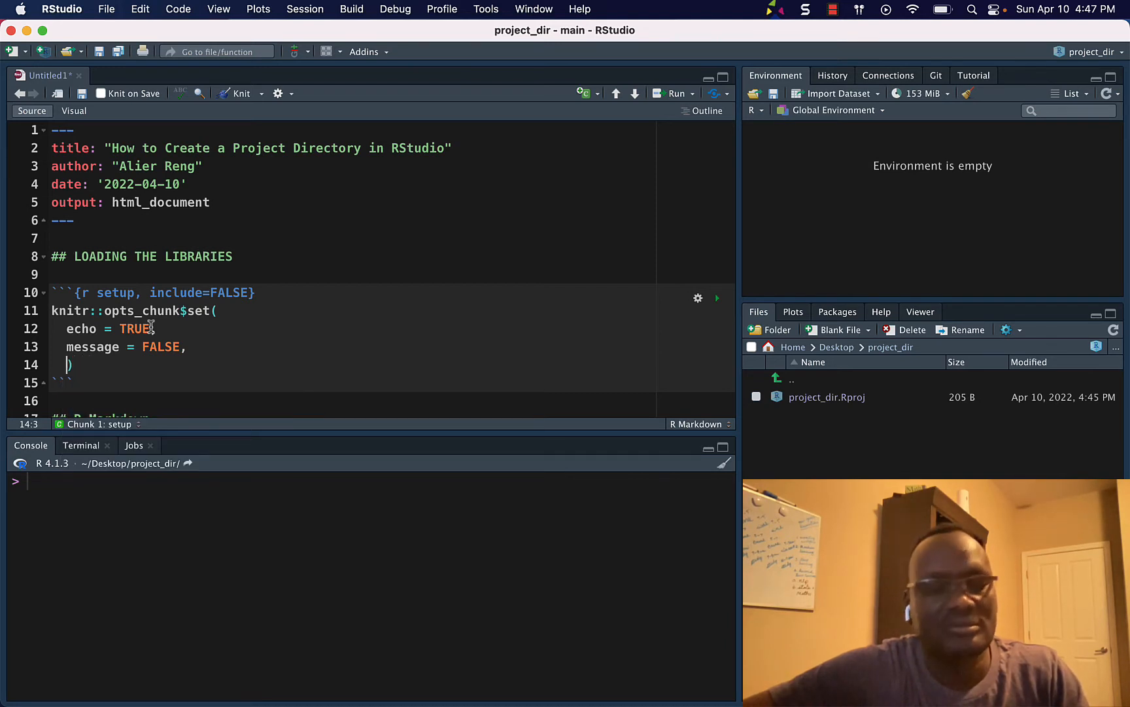
text(warning =)
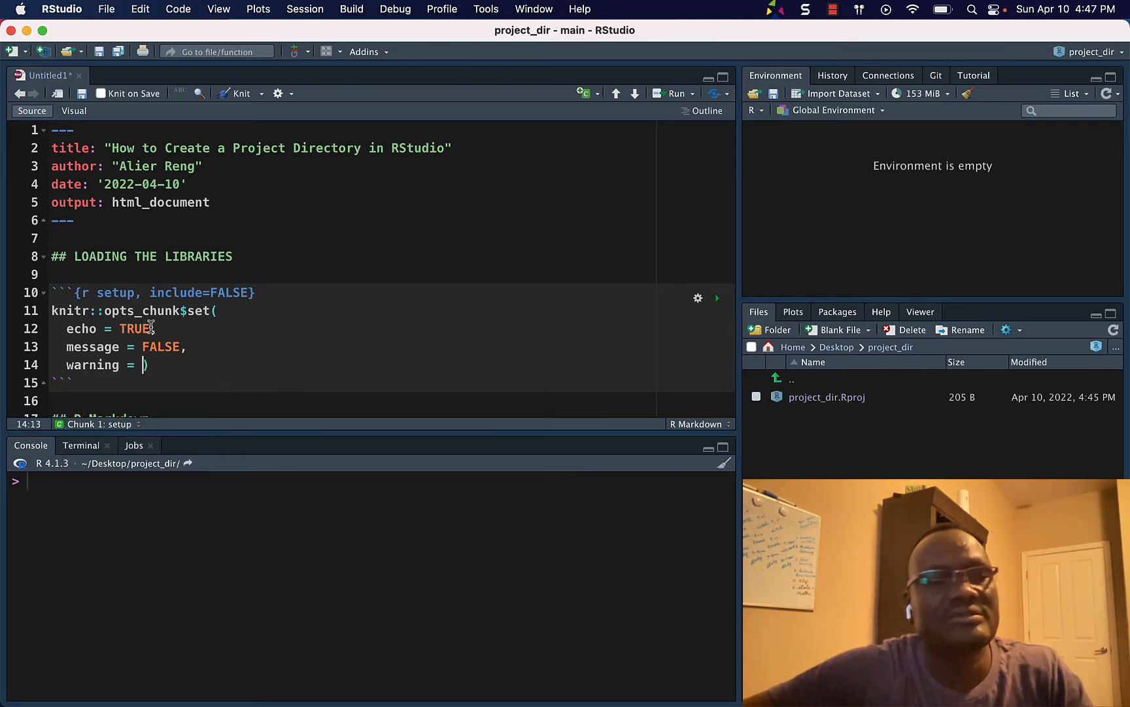
text(FALSE))
click(353, 329)
text(,)
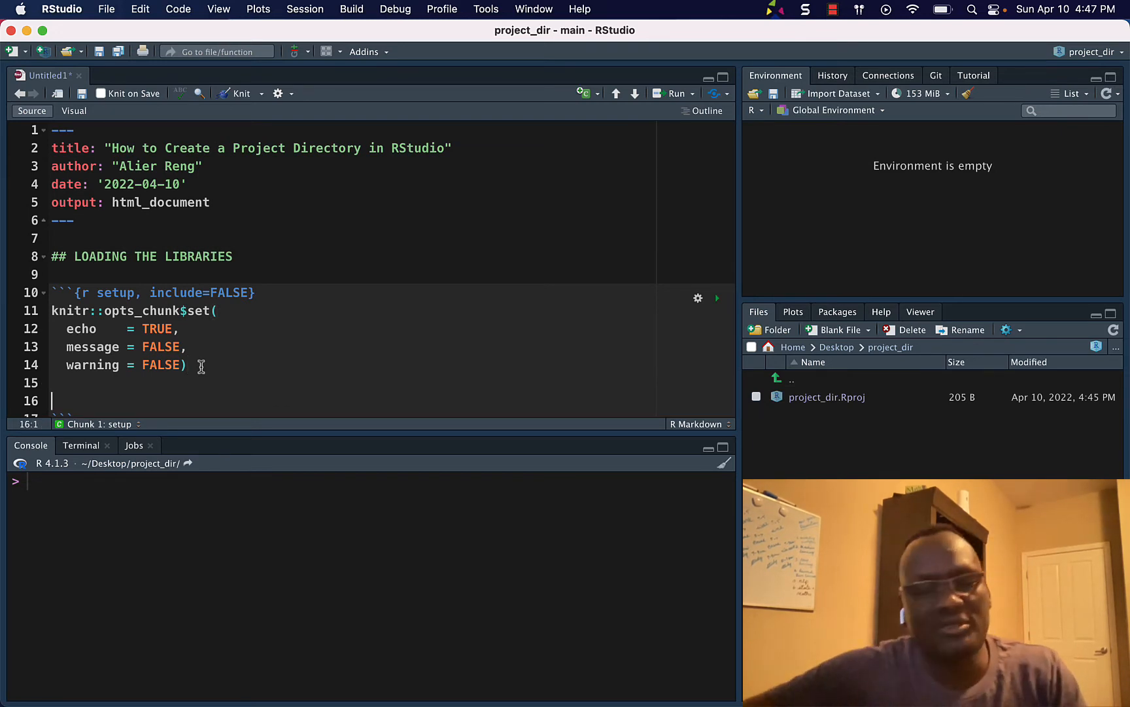
text(# L)
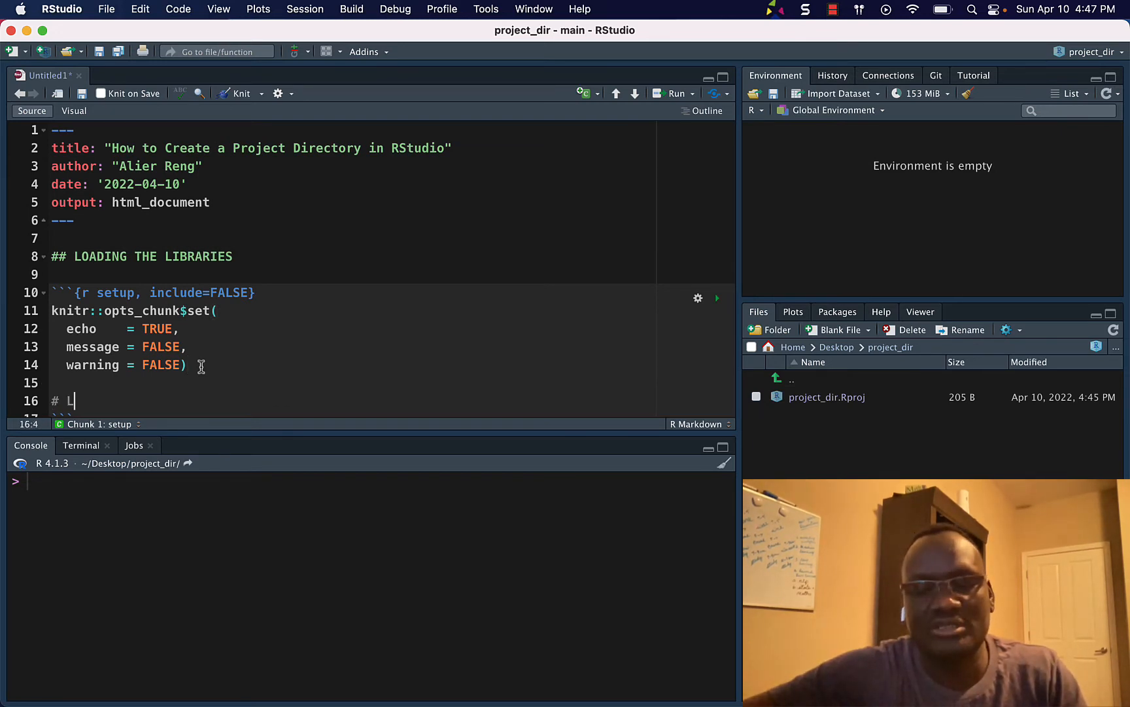
text(ibraries)
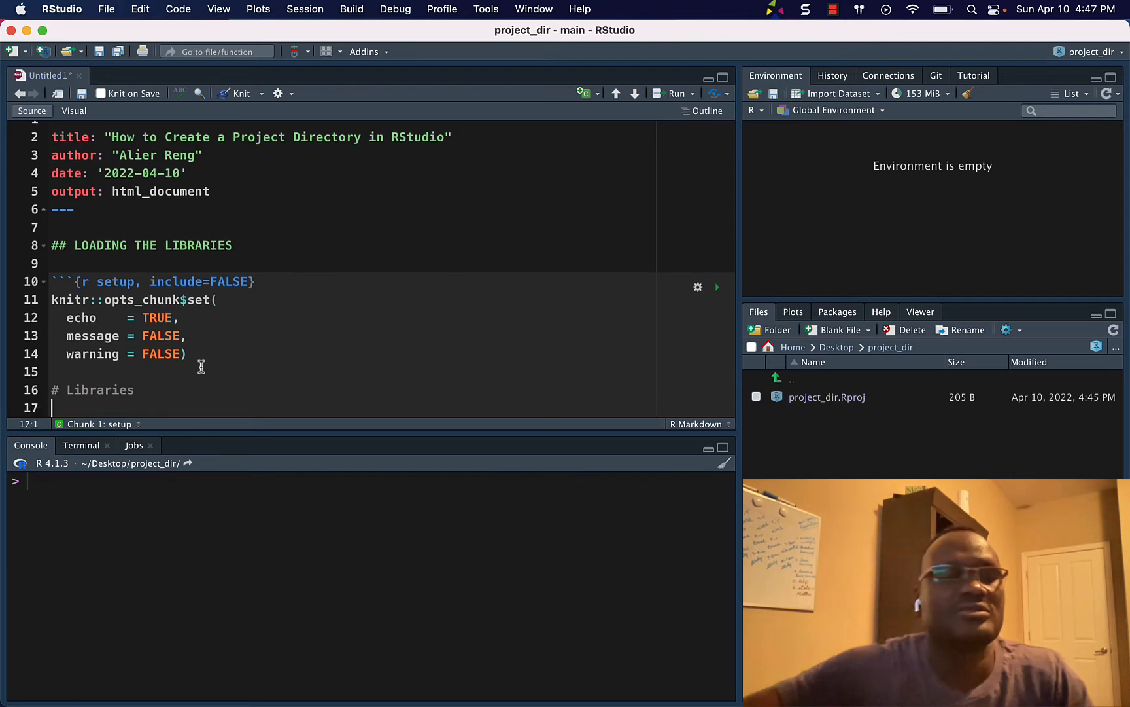
text(library(tid))
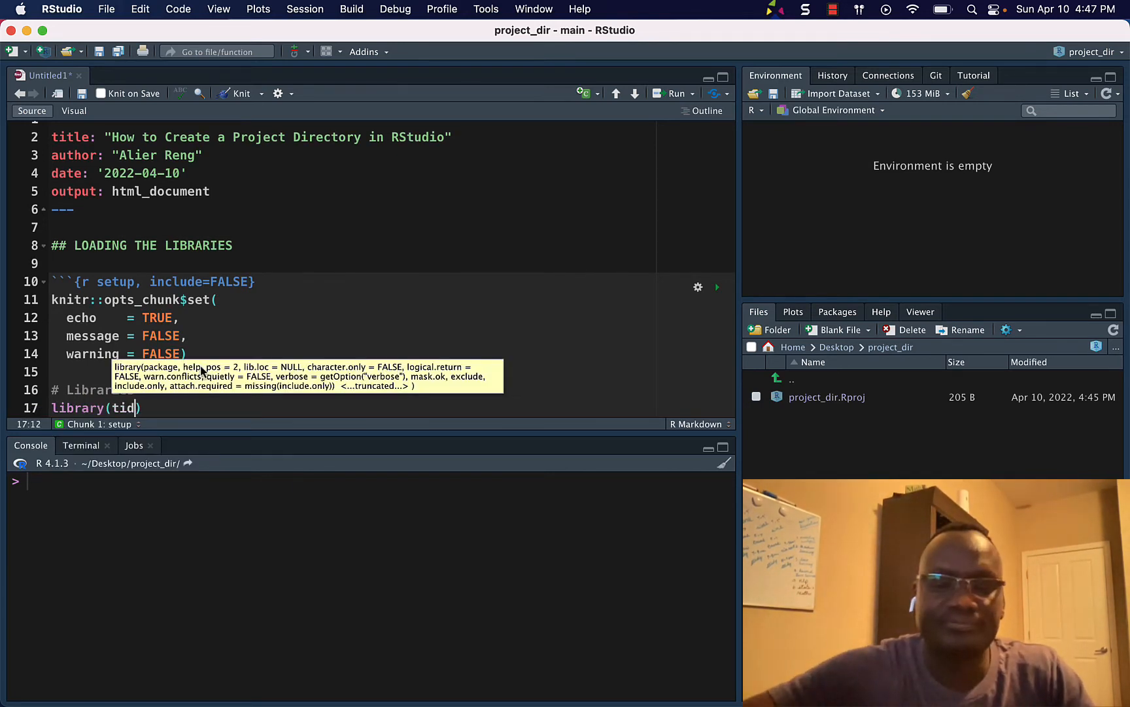
text(yverse)
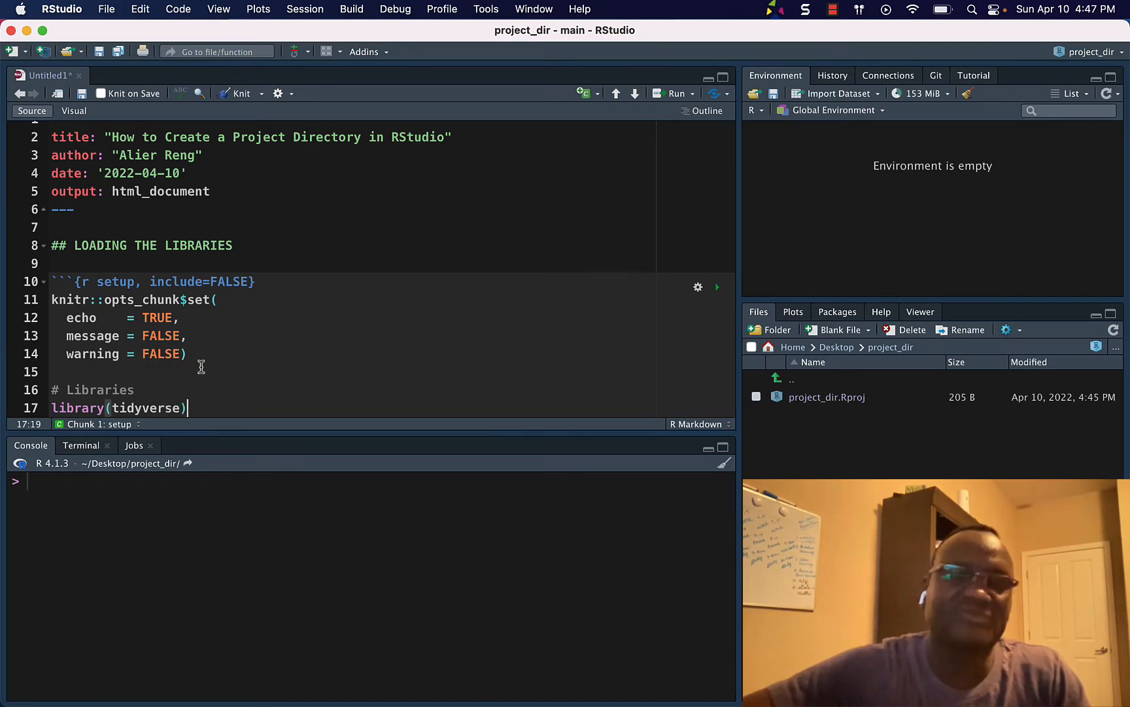
scroll(down, 3)
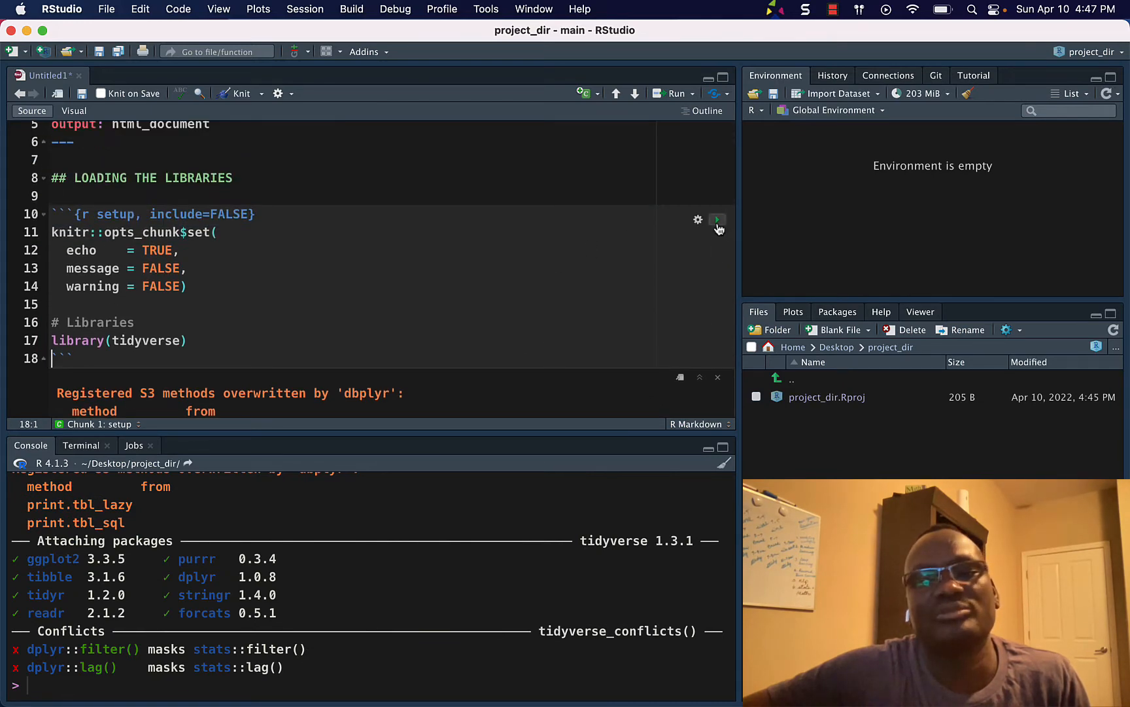
Clear the setup chunk output and type the heading 'Creating a Project Directory in R' below it
click(718, 219)
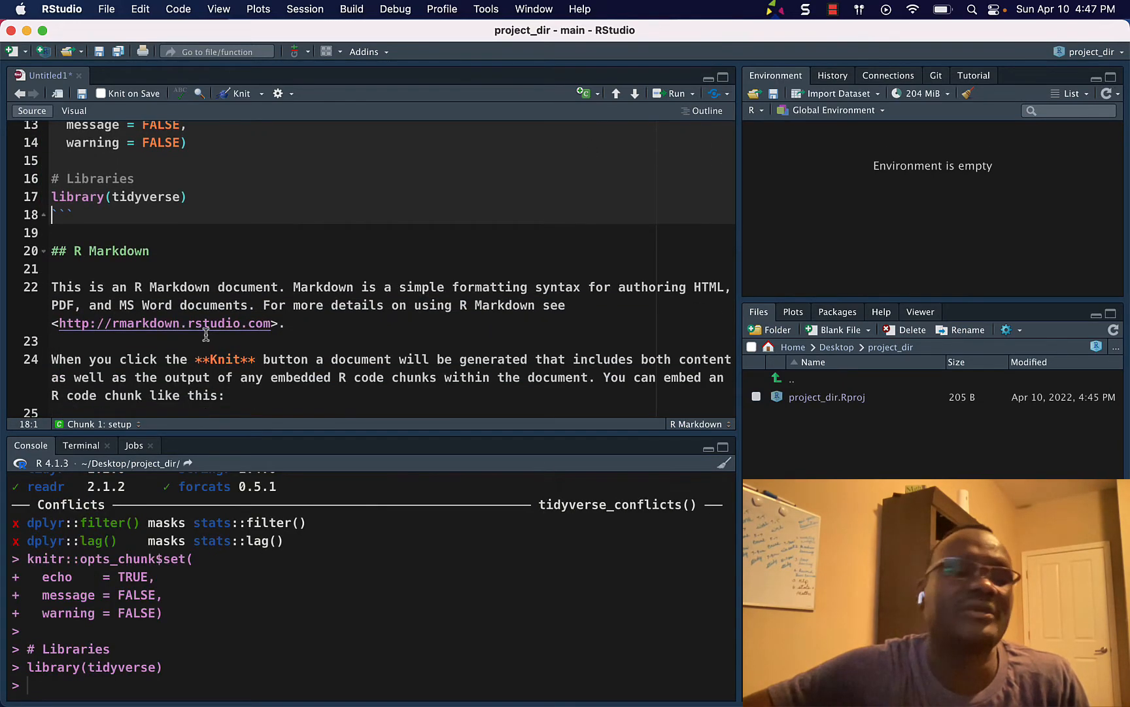
click(55, 269)
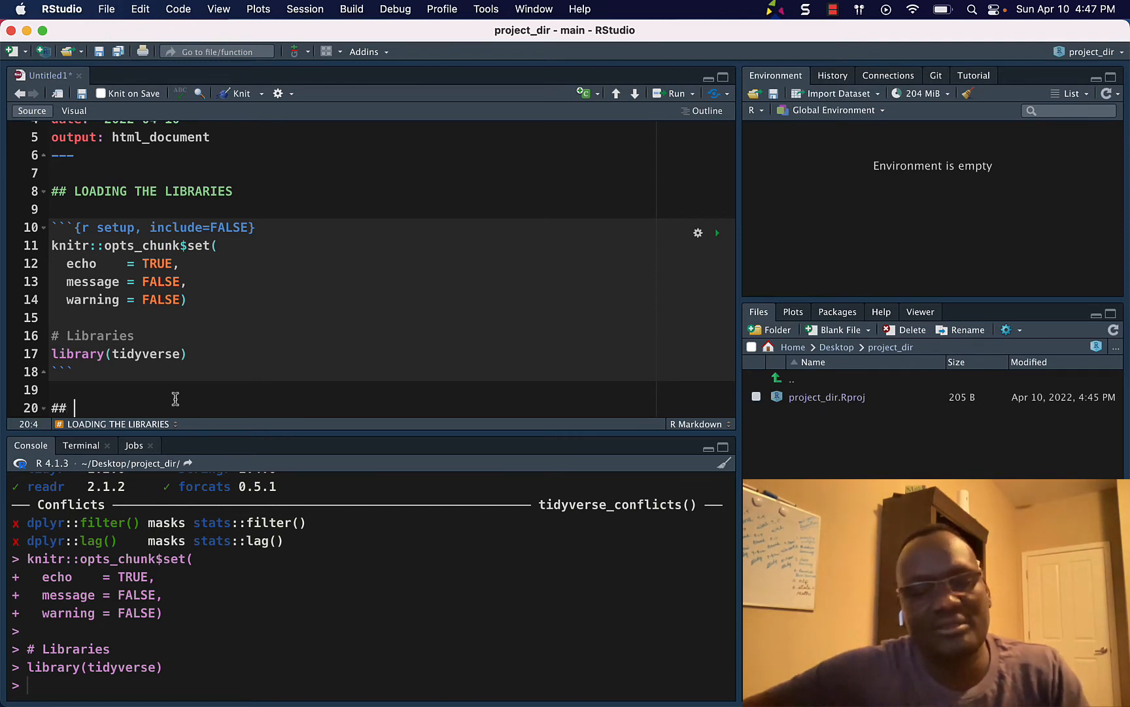
text(Setti)
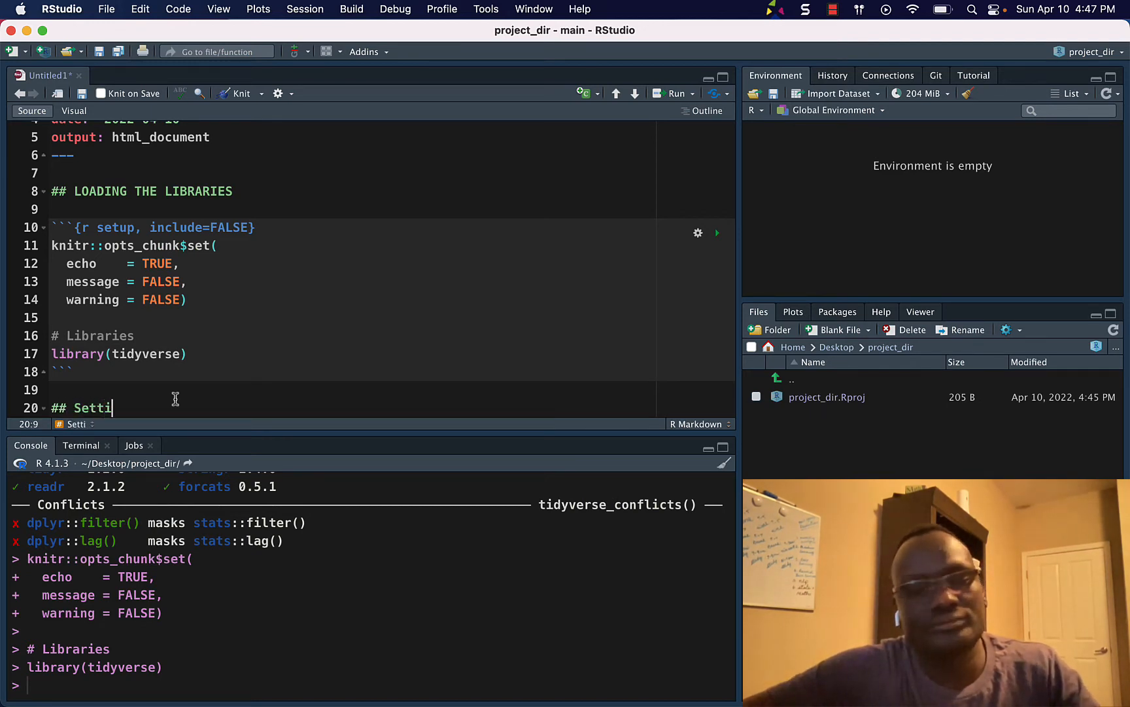
text(ng)
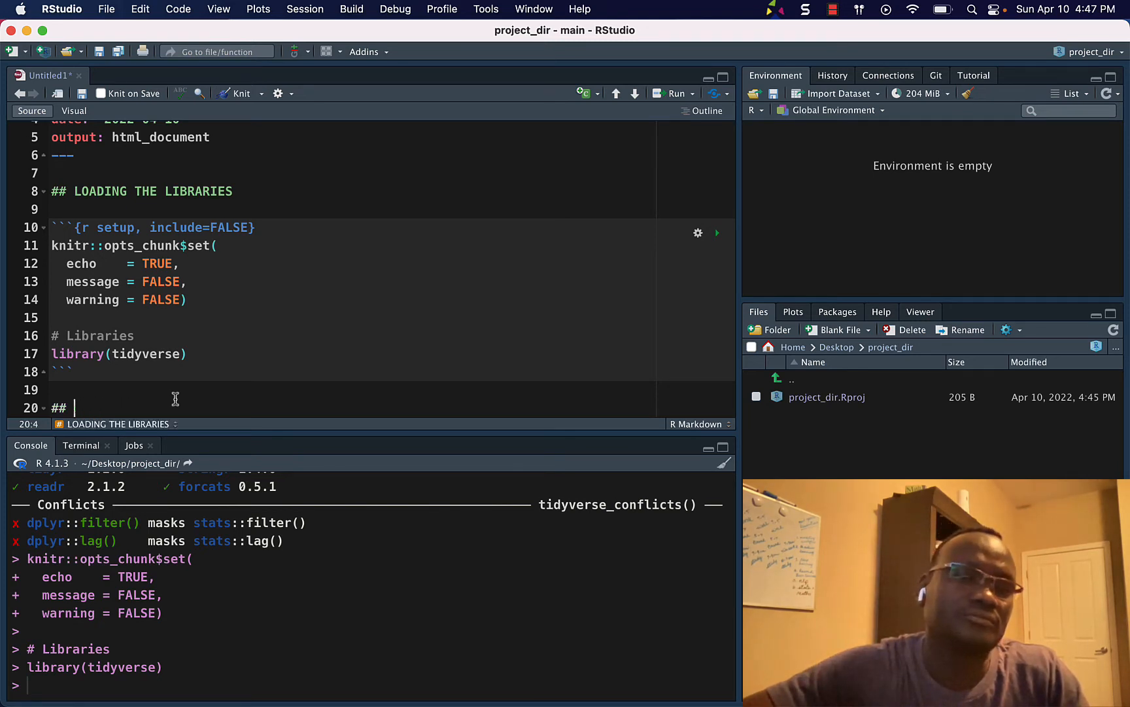
text(Creati)
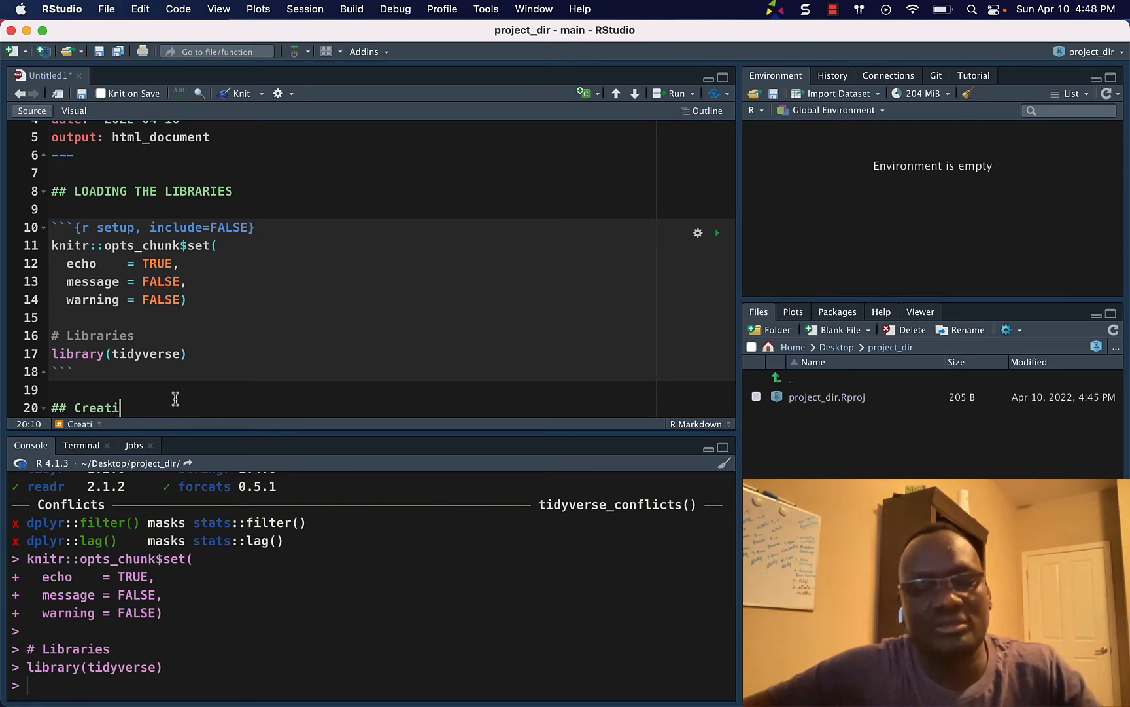
text(ng a Pro)
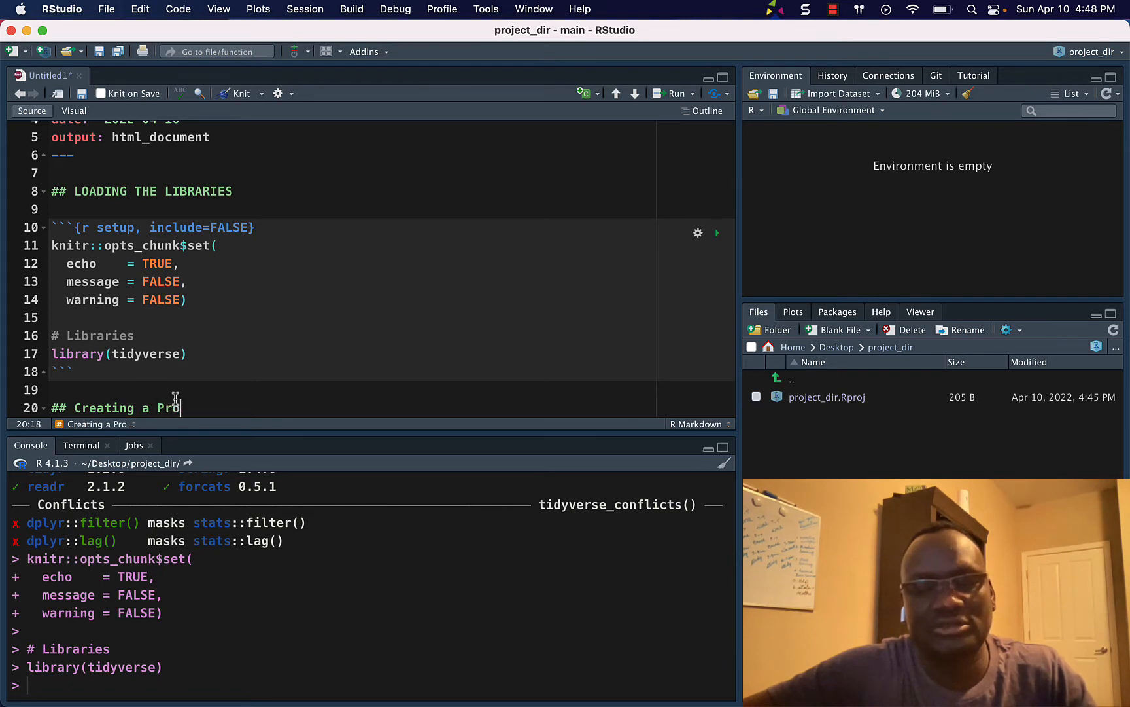
text(ject Dire)
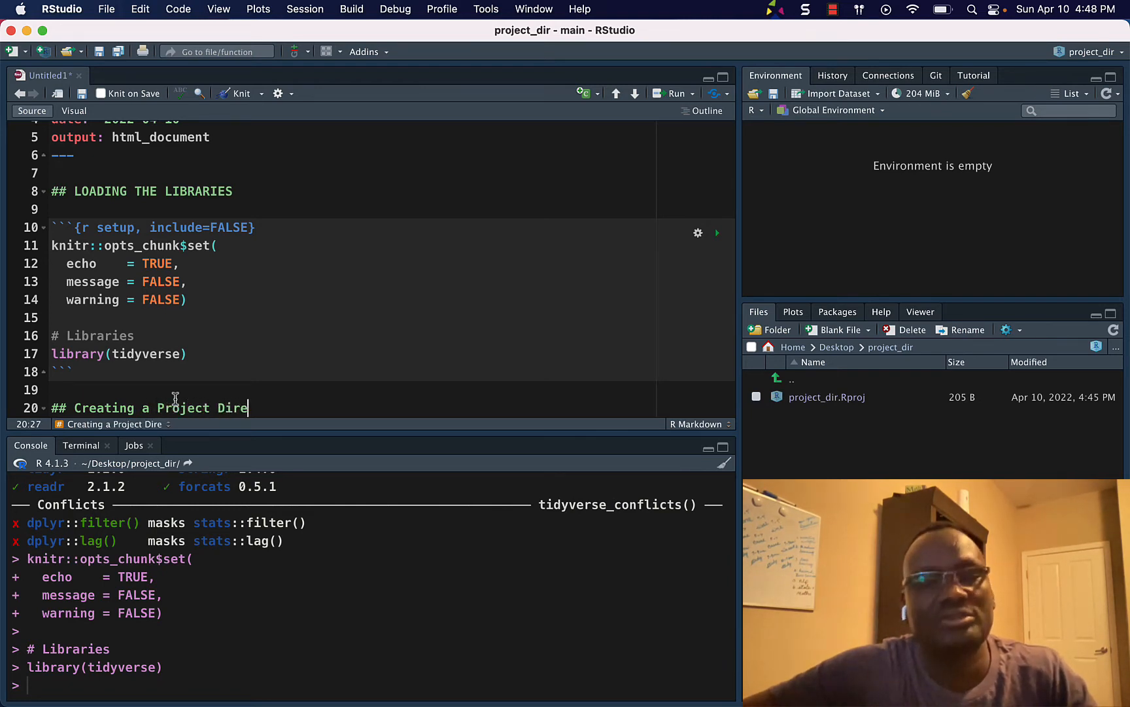
text(ctor)
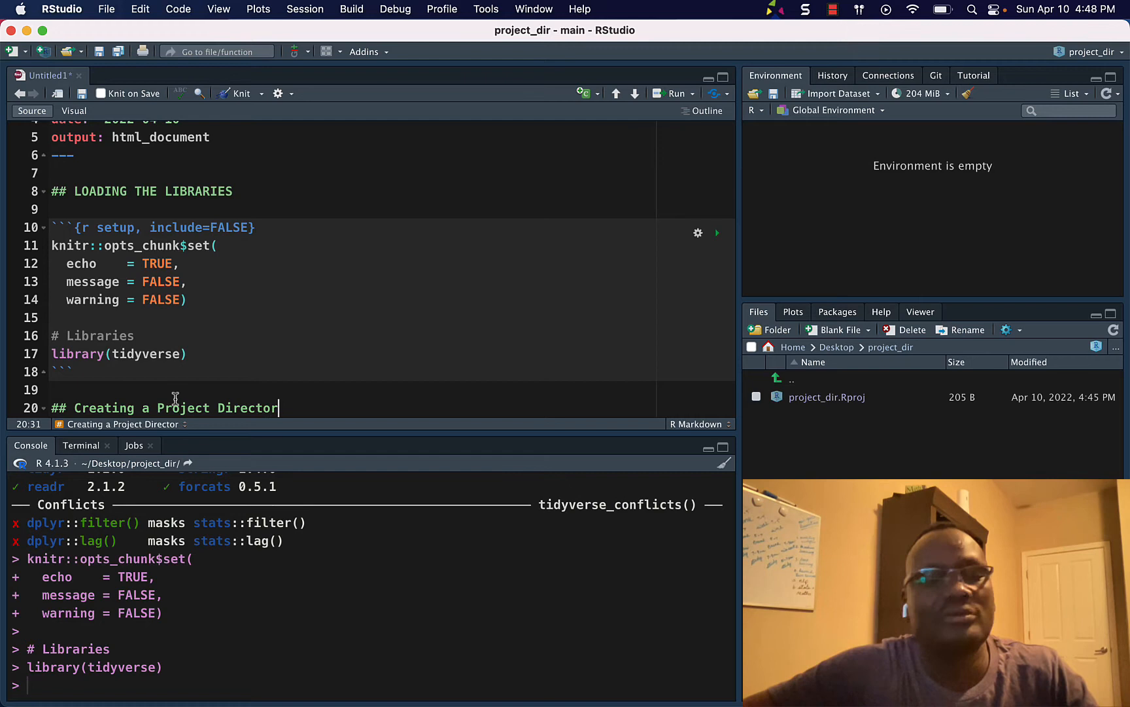
text(in R)
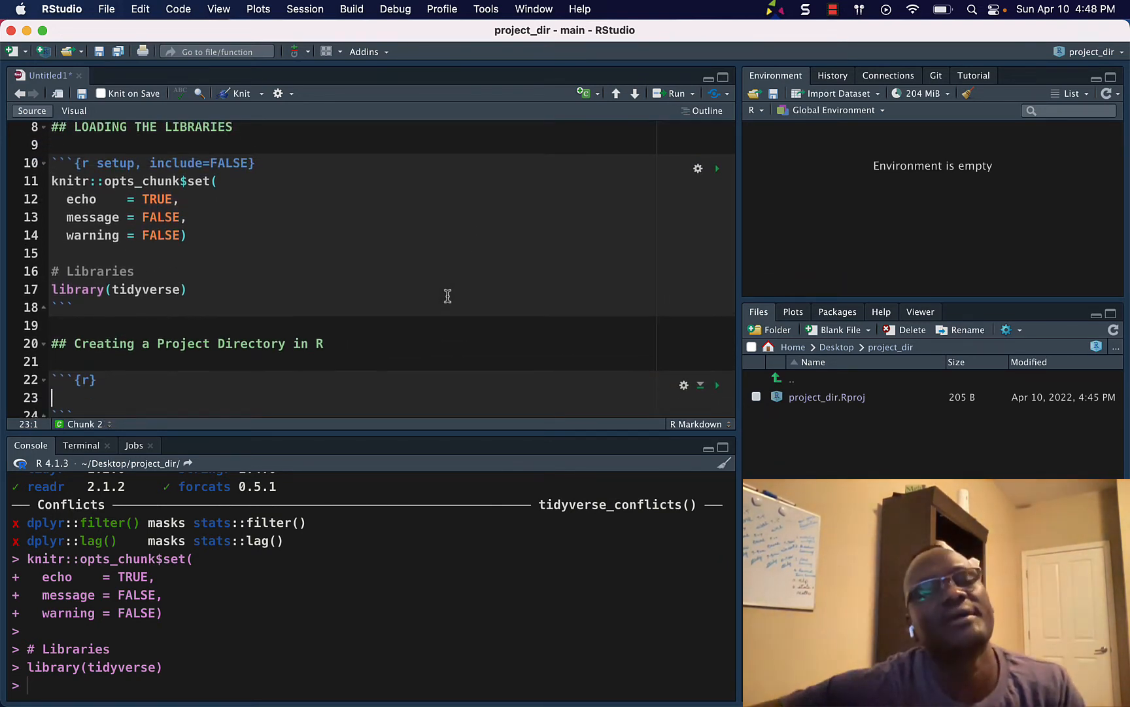
Write fs::dir_create("00_data") in the new chunk to create the 00_data folder
scroll(down, 3)
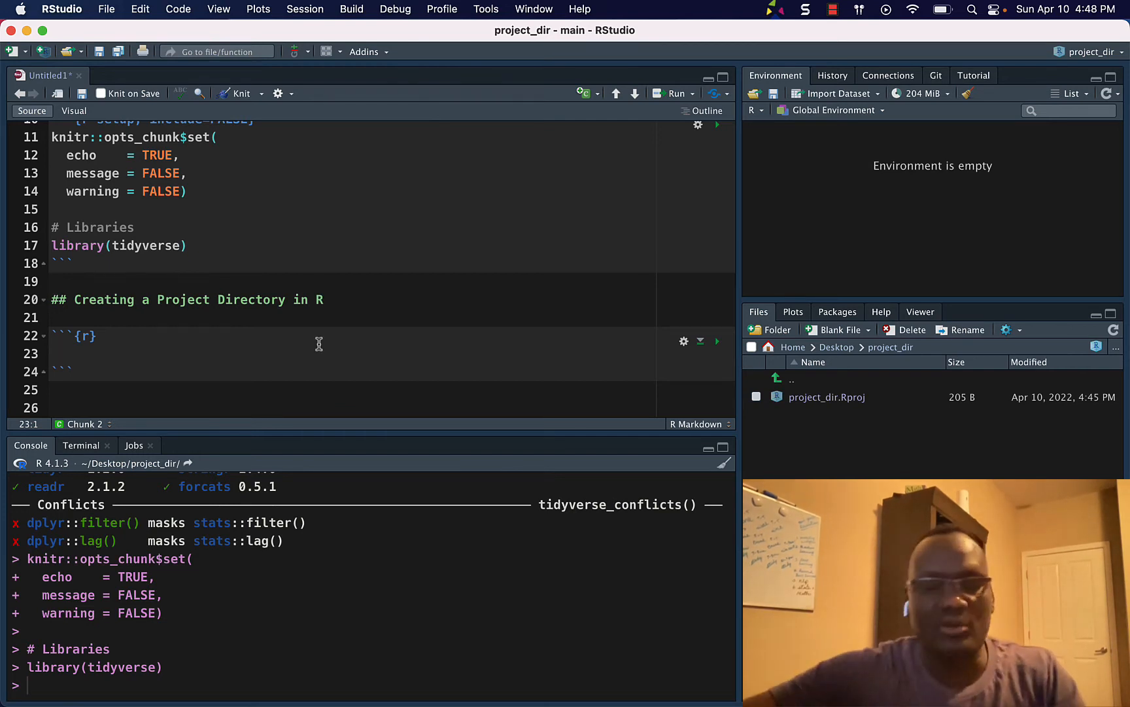
text(fs)
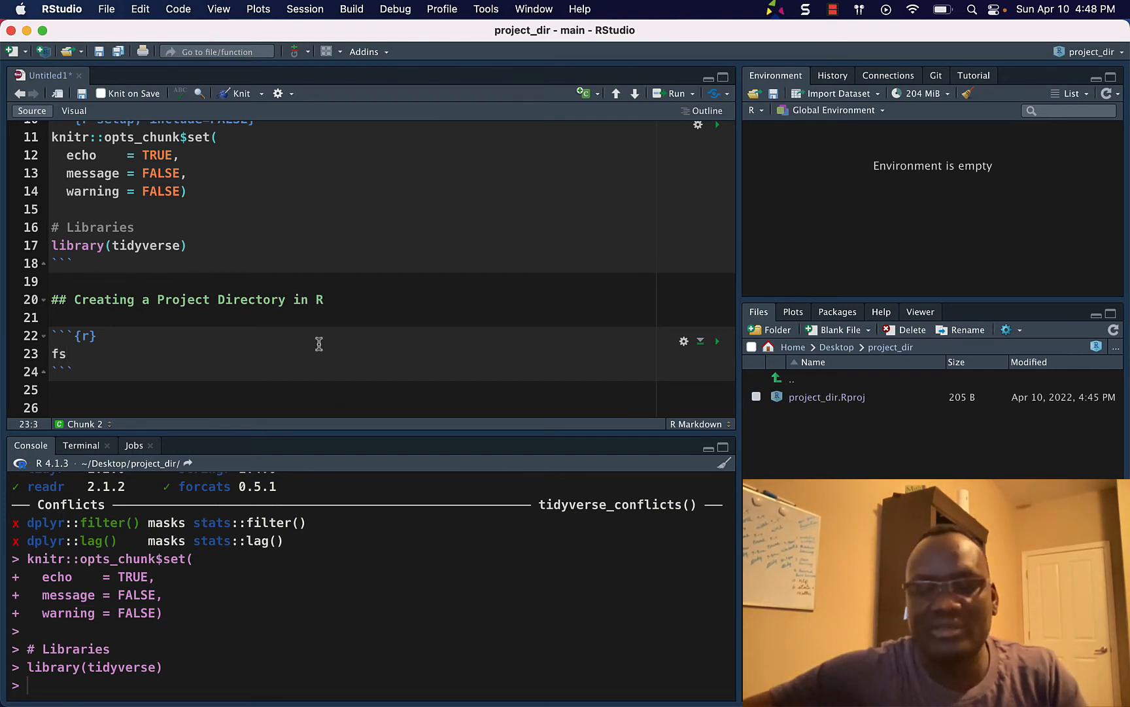
text(::)
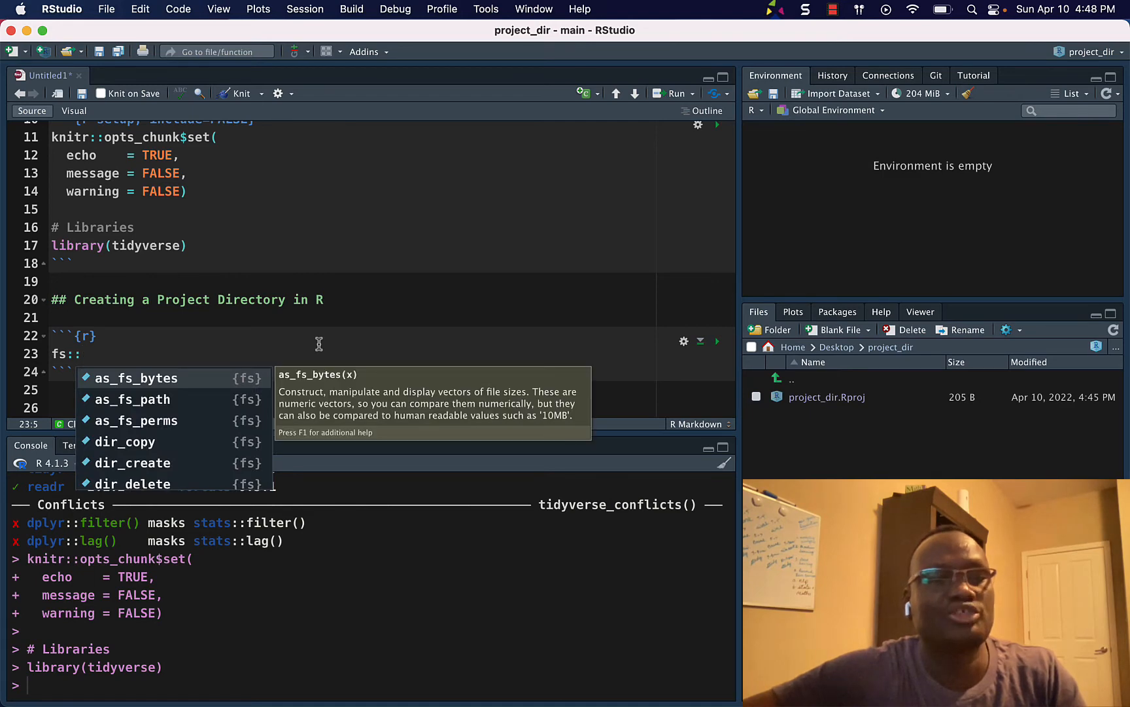
text(d)
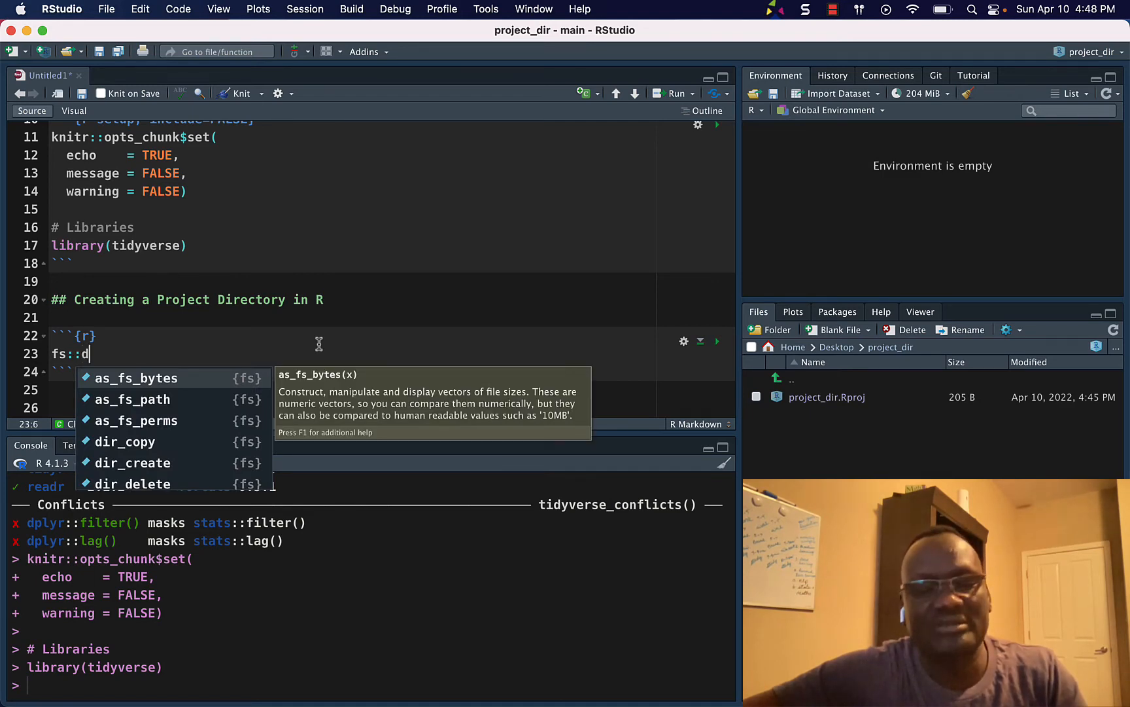
text(ir_create()
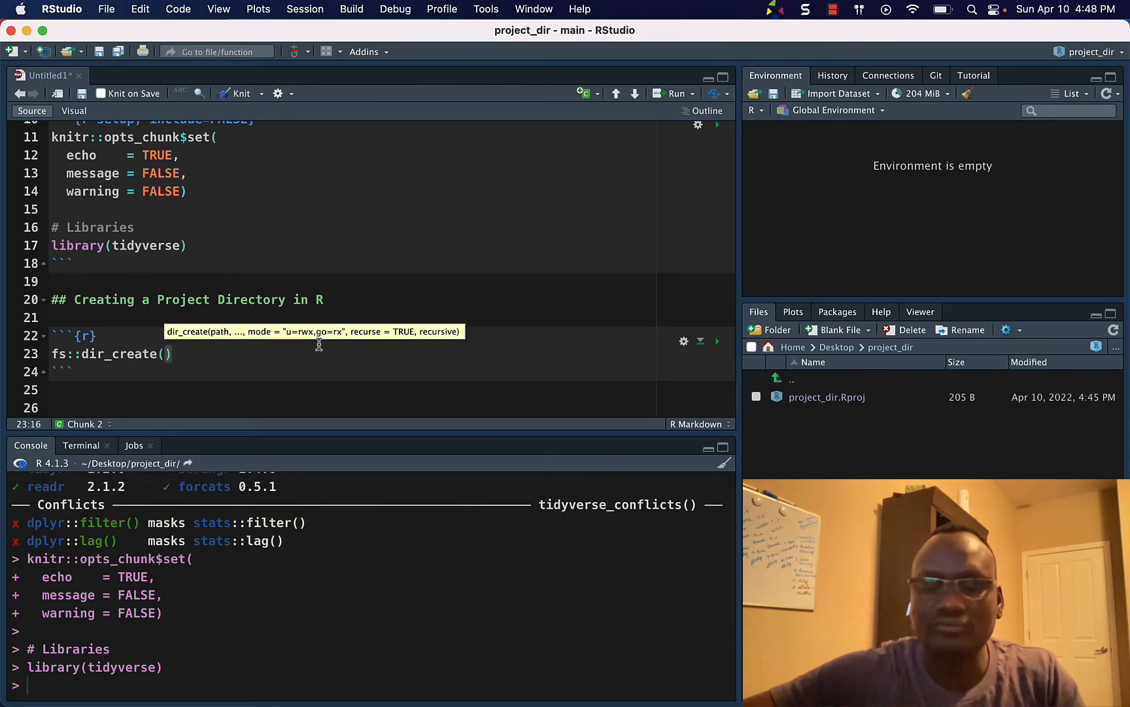
text("")
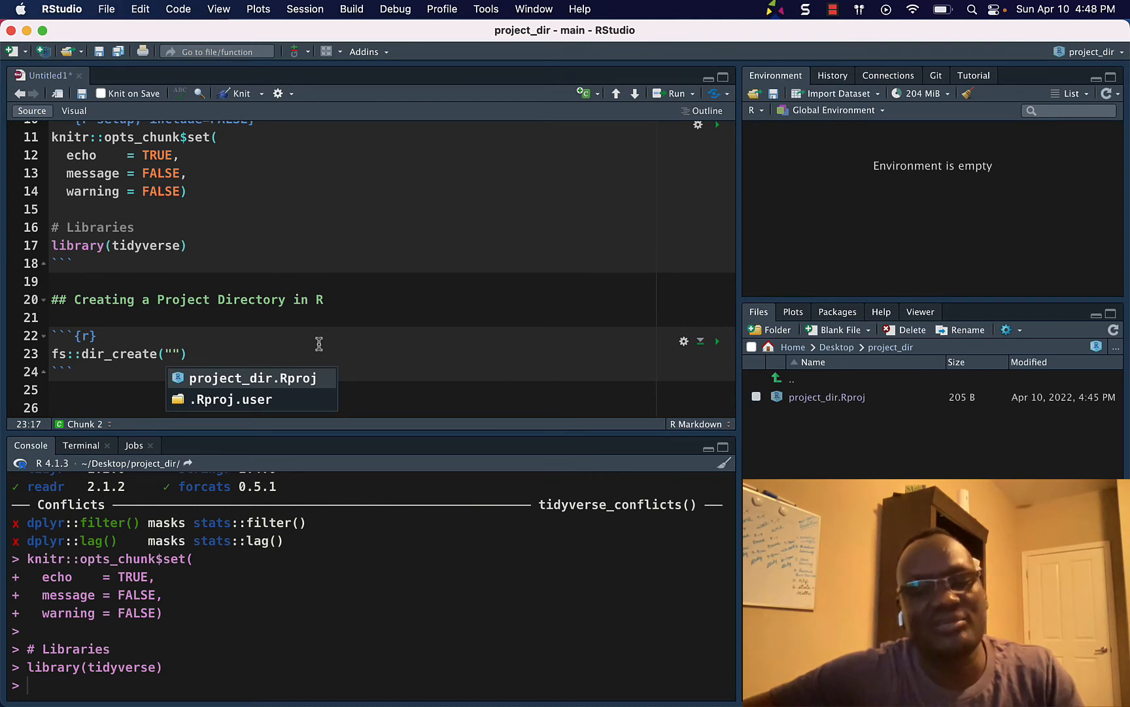
text(00_)
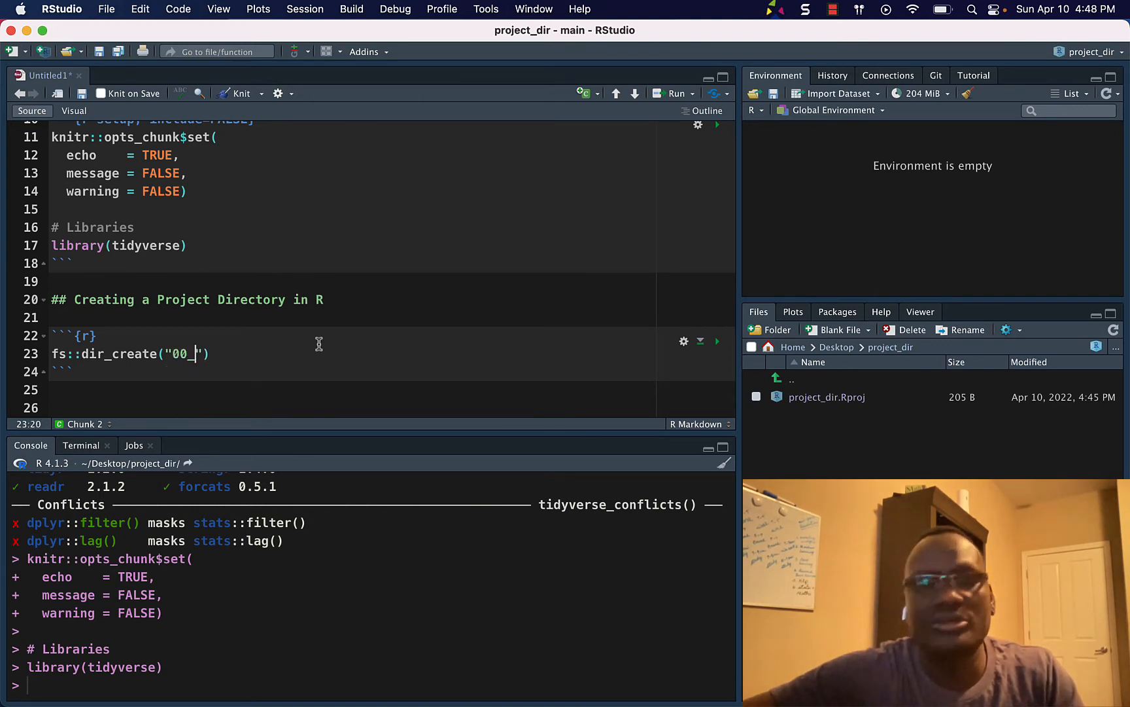
text(data)
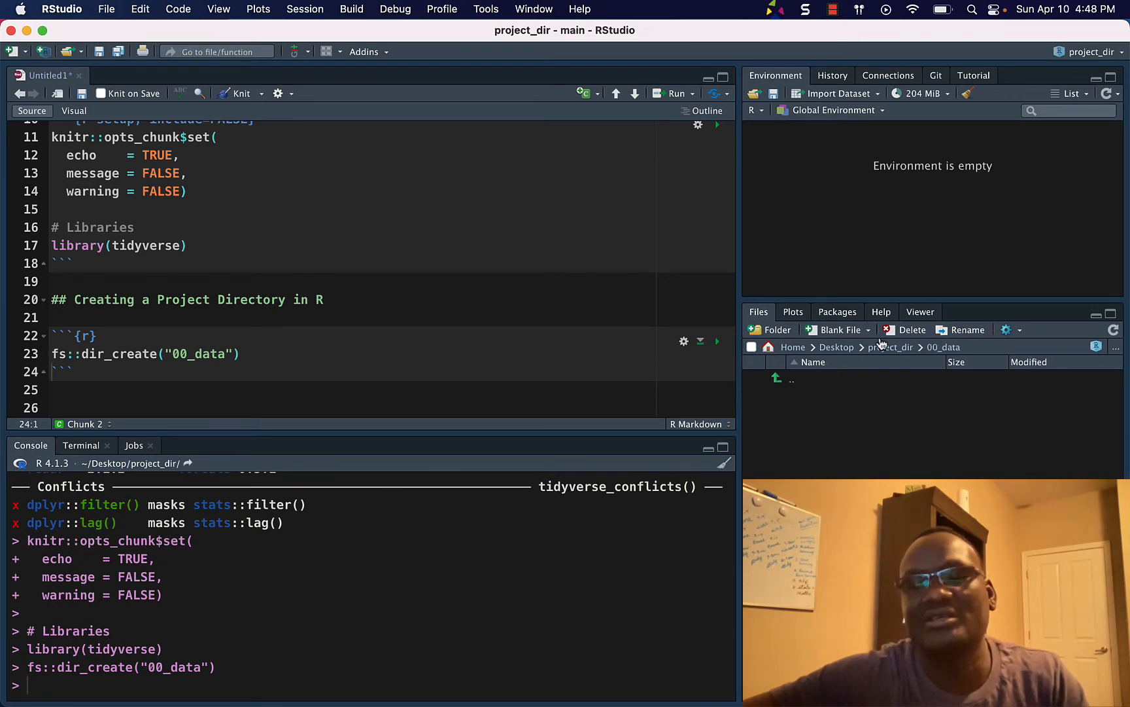
Return Files to project_dir and copy the 00_data line to duplicate it
click(890, 347)
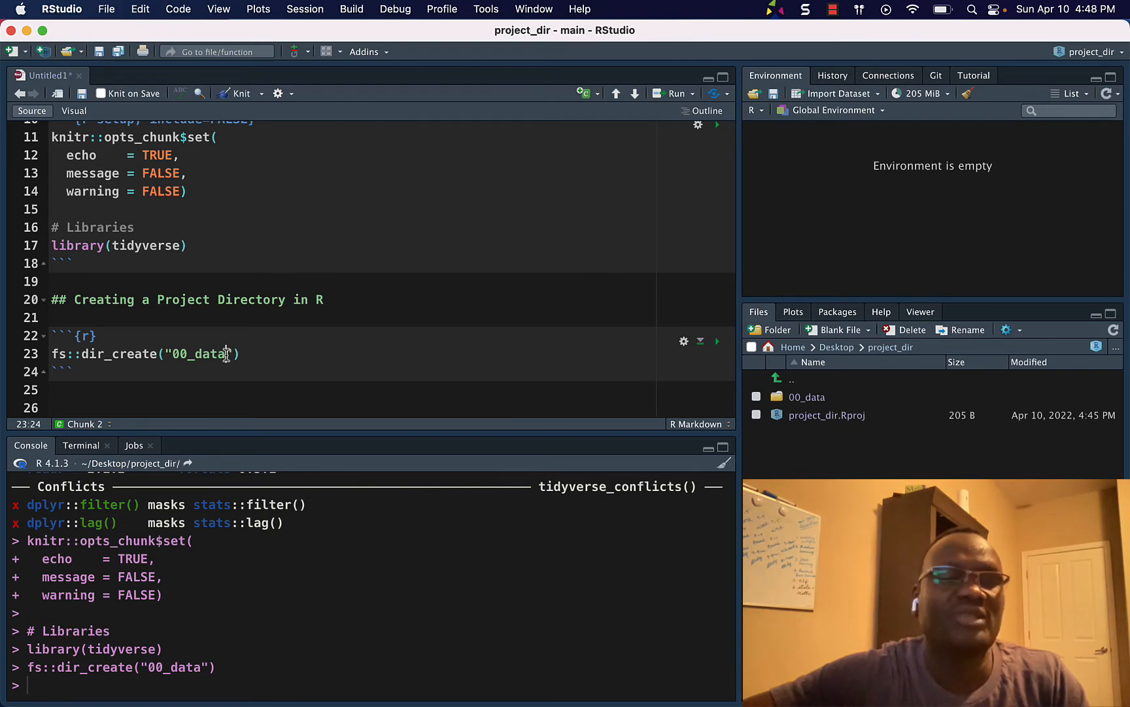
click(107, 353)
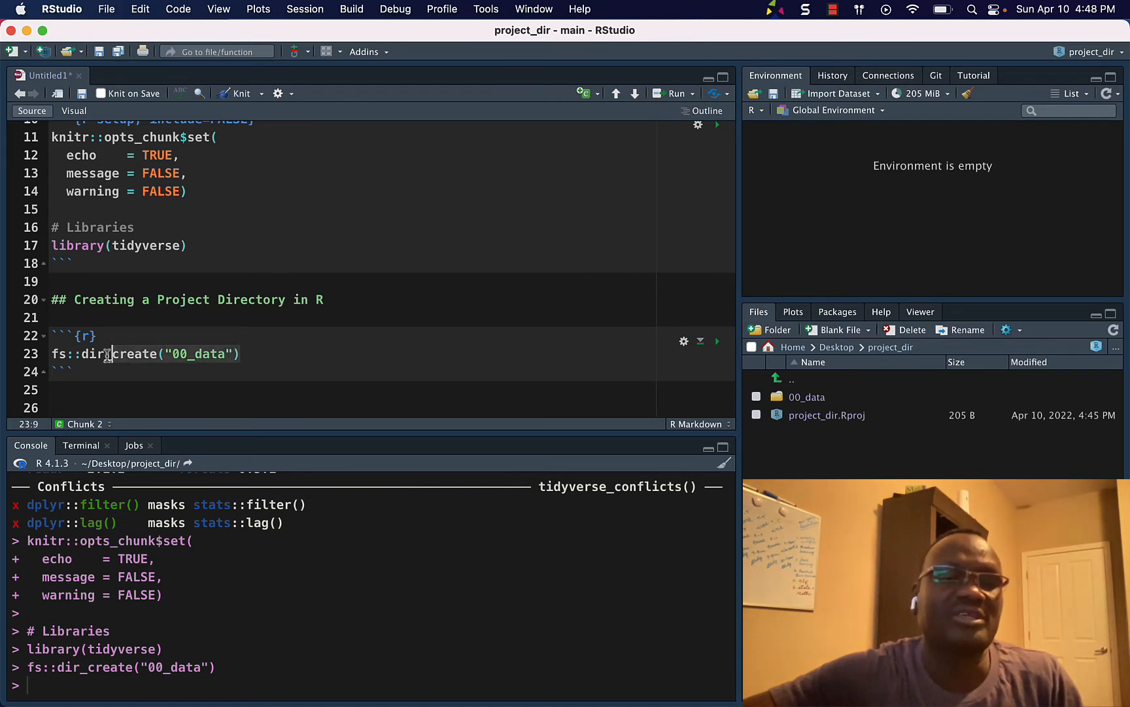
right_click(108, 353)
text(fs::dir_create("00_data)
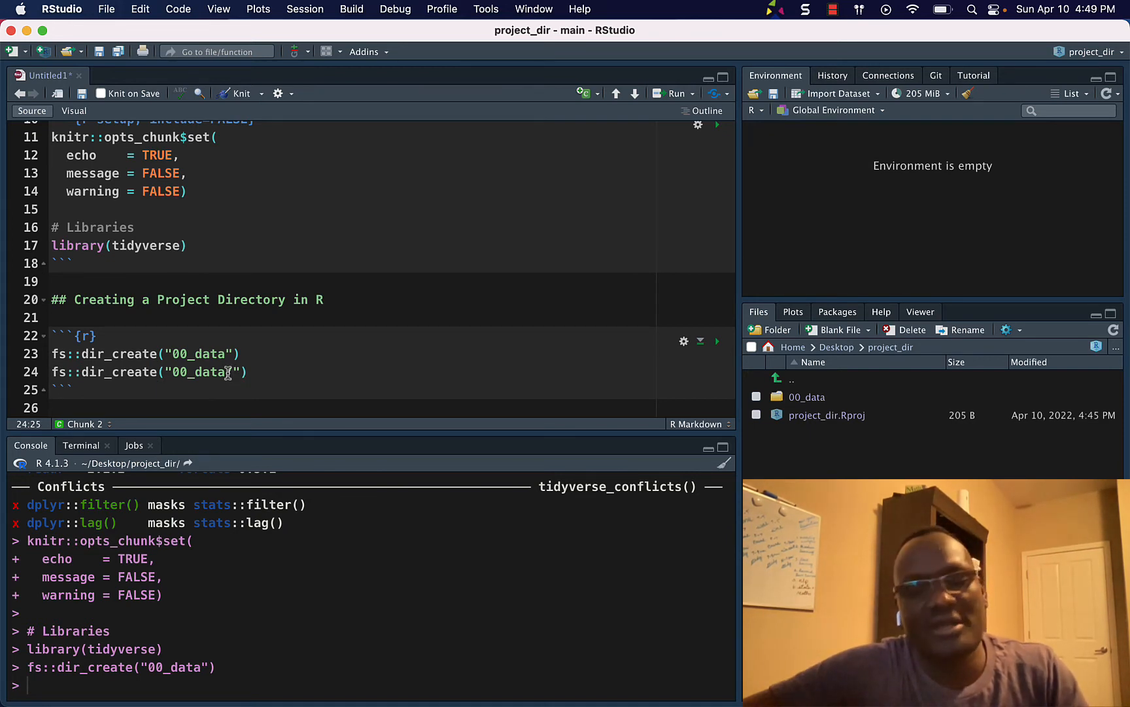
Edit the duplicate line to create 00_data/raw, then 00_data/wrangled
text(raw)
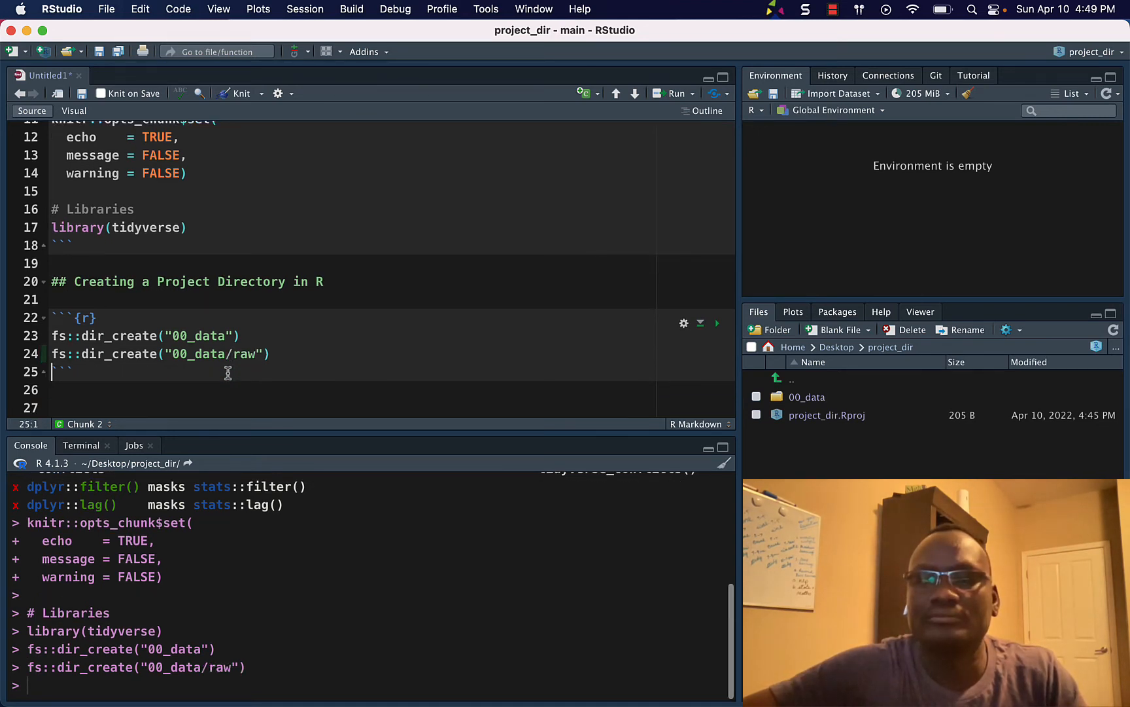
mouse_move(790, 411)
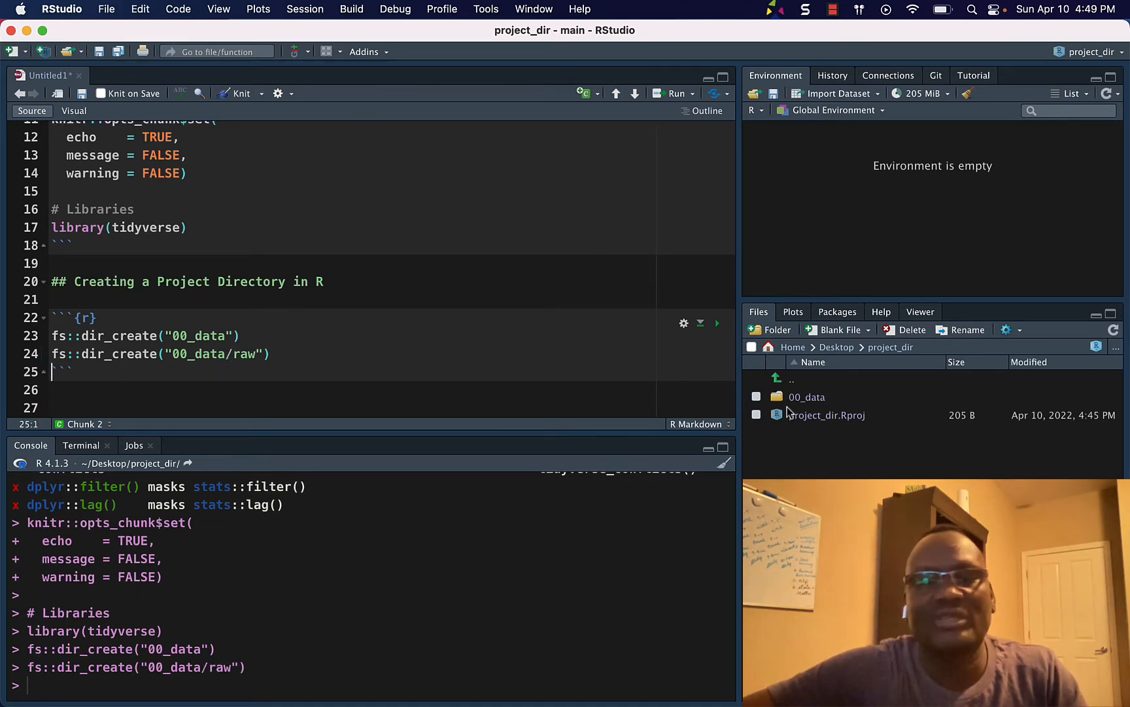
double_click(807, 396)
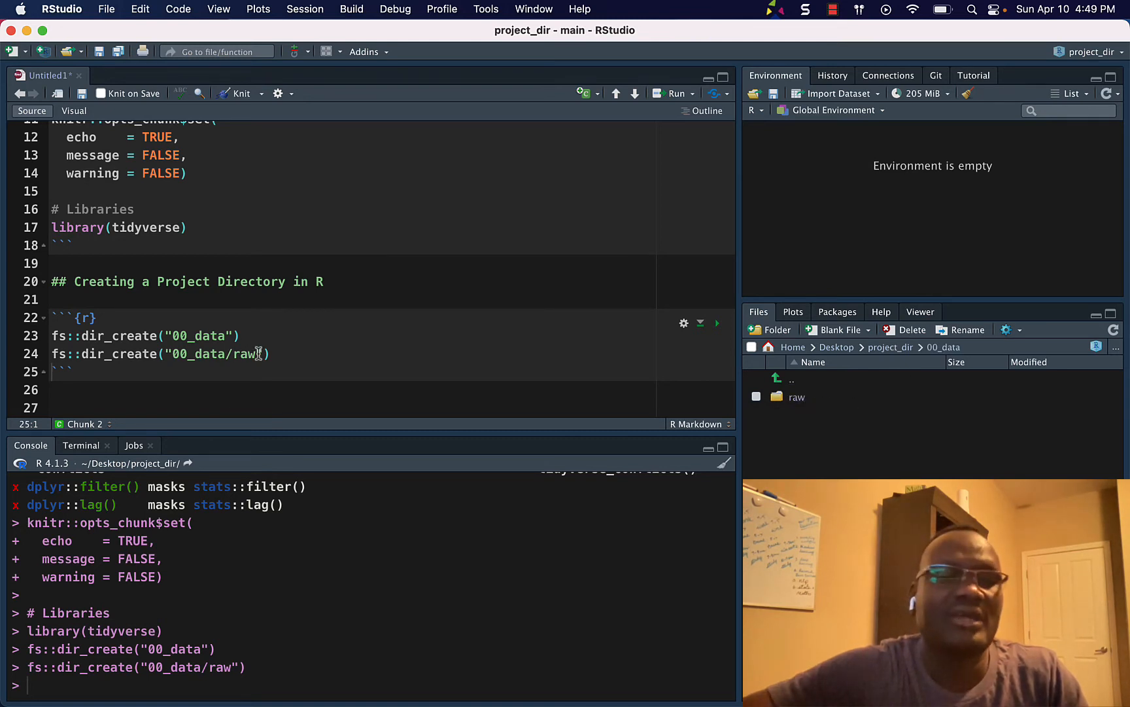
key(BackSpace)
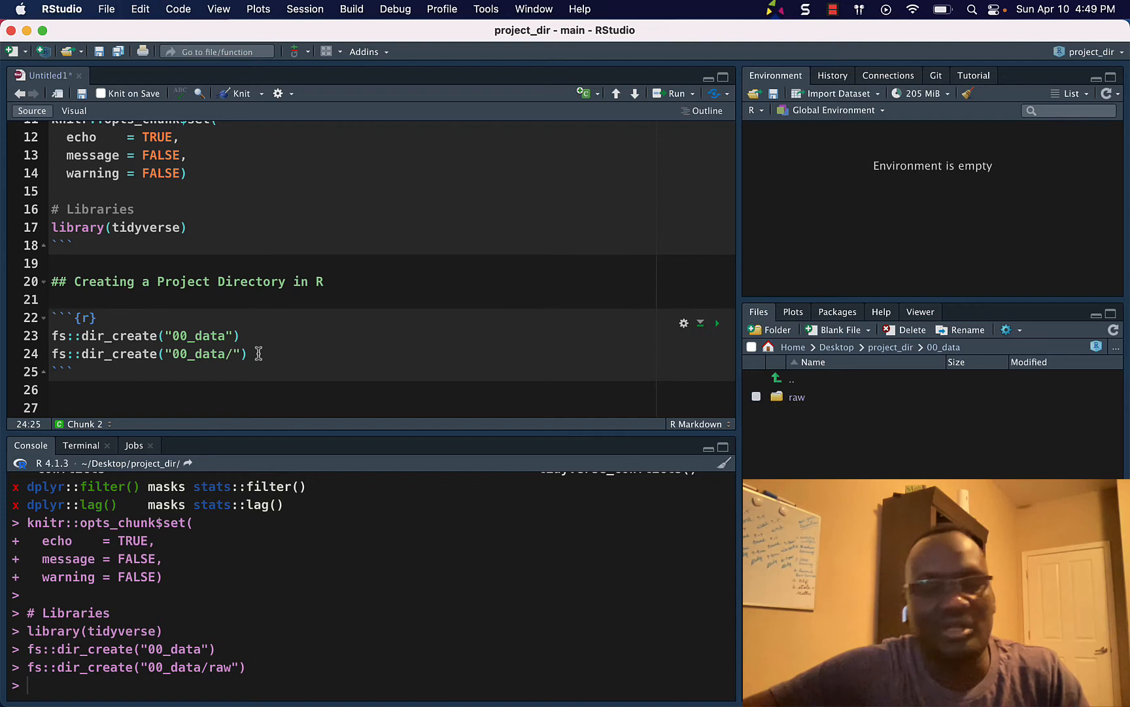
text(wrangl)
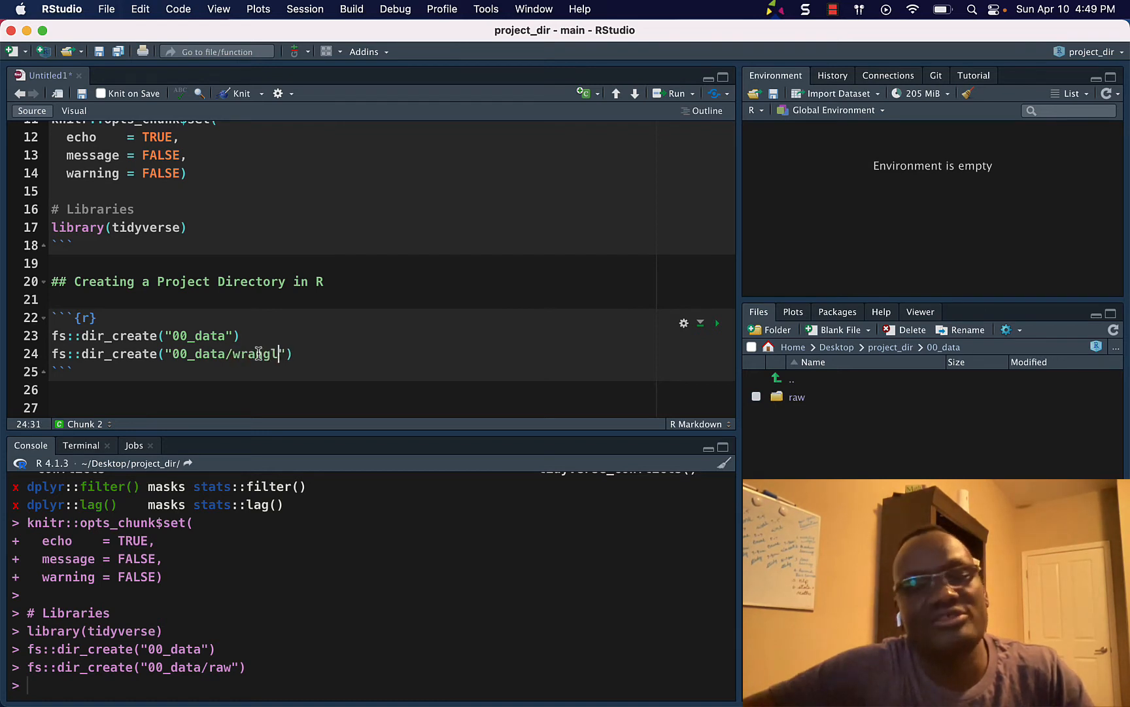
text(ed)
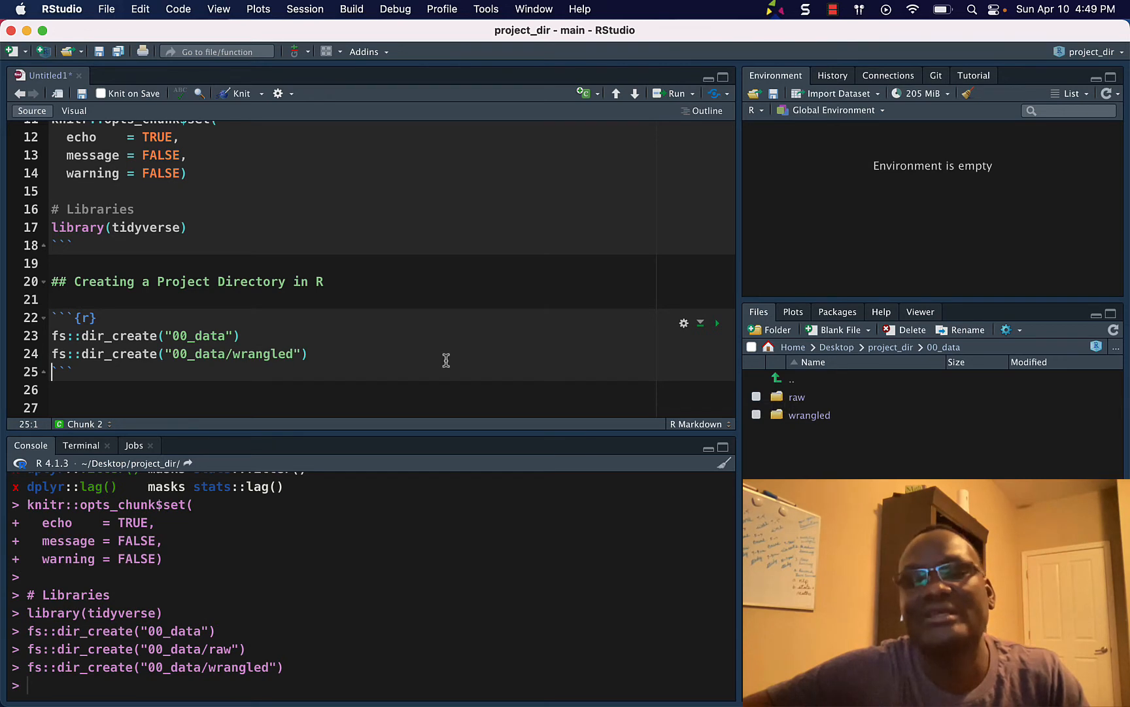
mouse_move(296, 354)
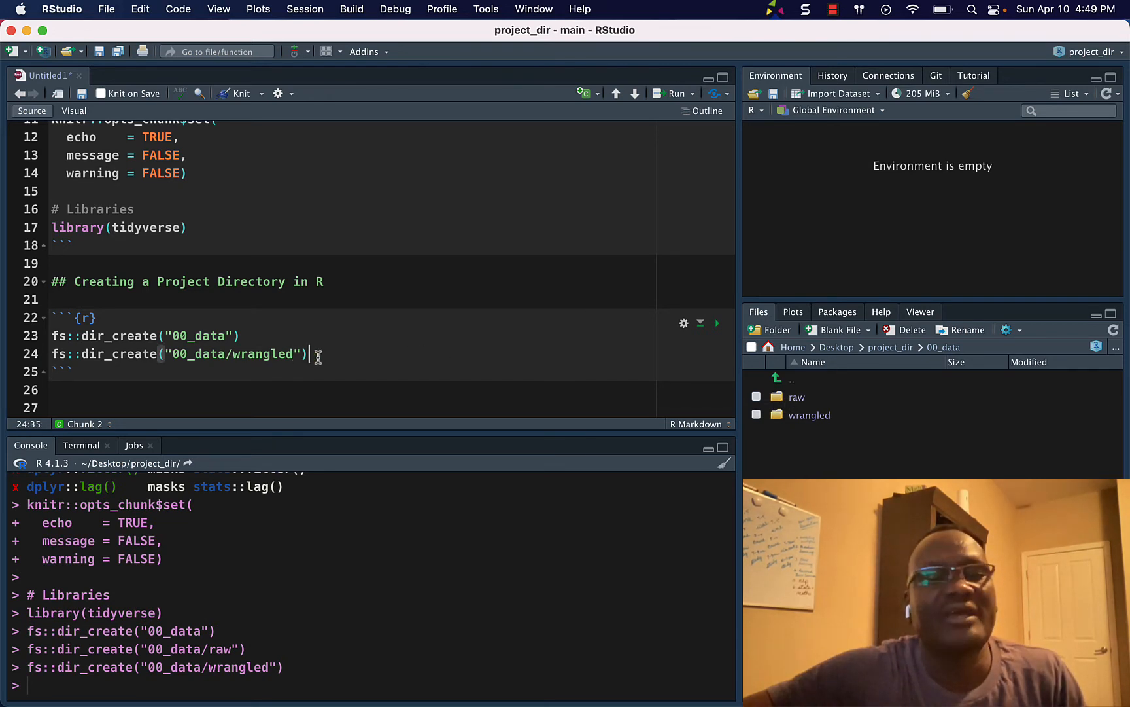
Add and run fs::dir_create("R") to create an R folder in project_dir
text(fs)
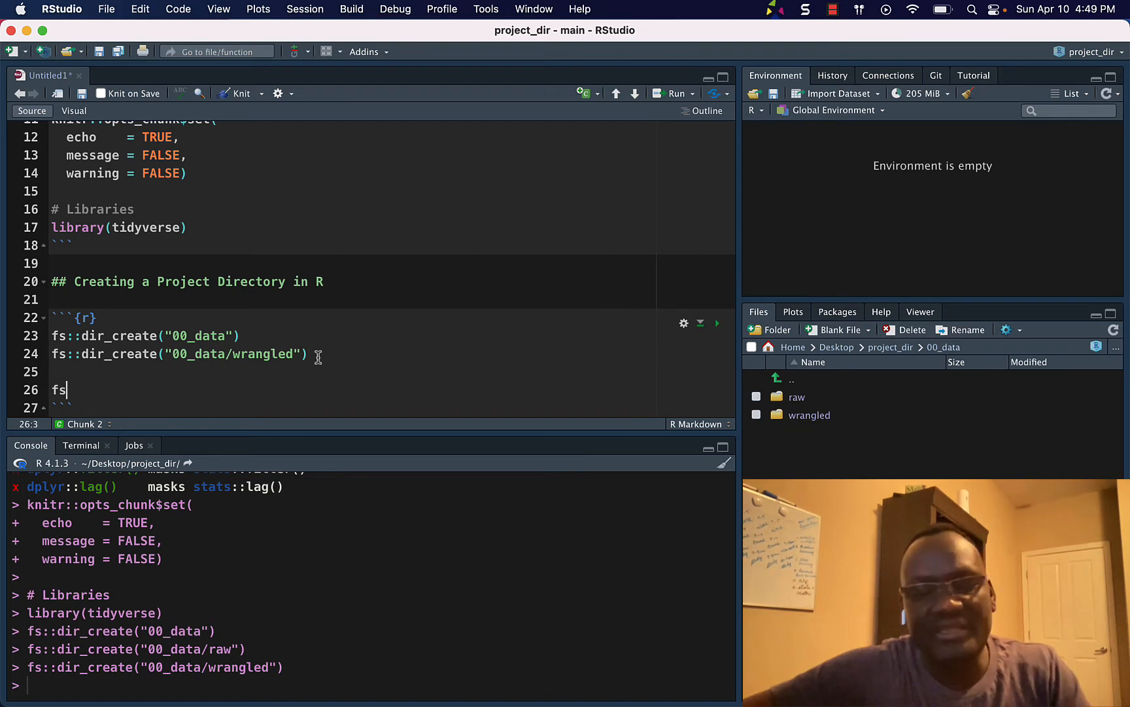
text(::)
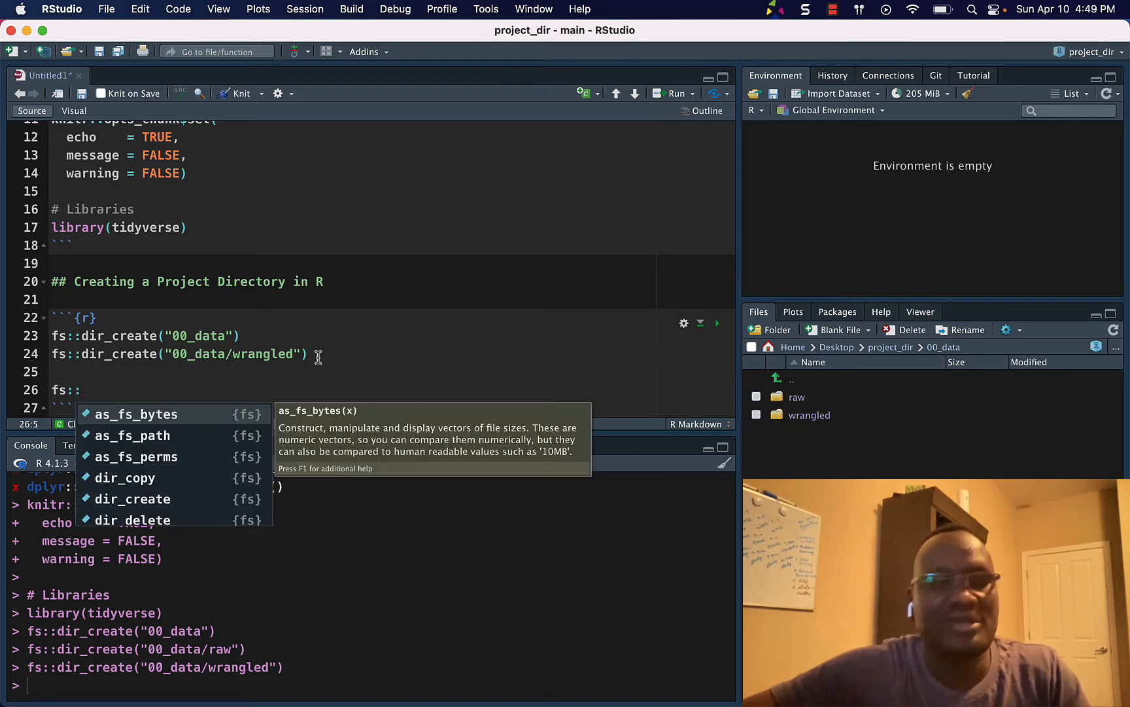
text(dir_create(")
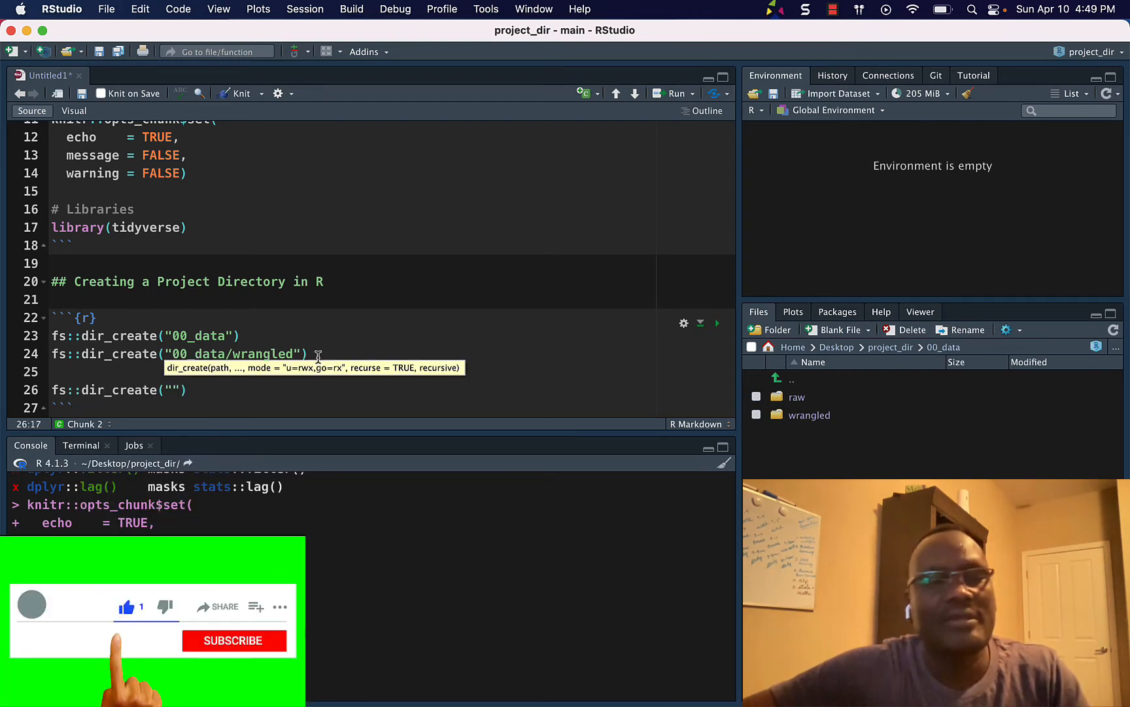
text(R)
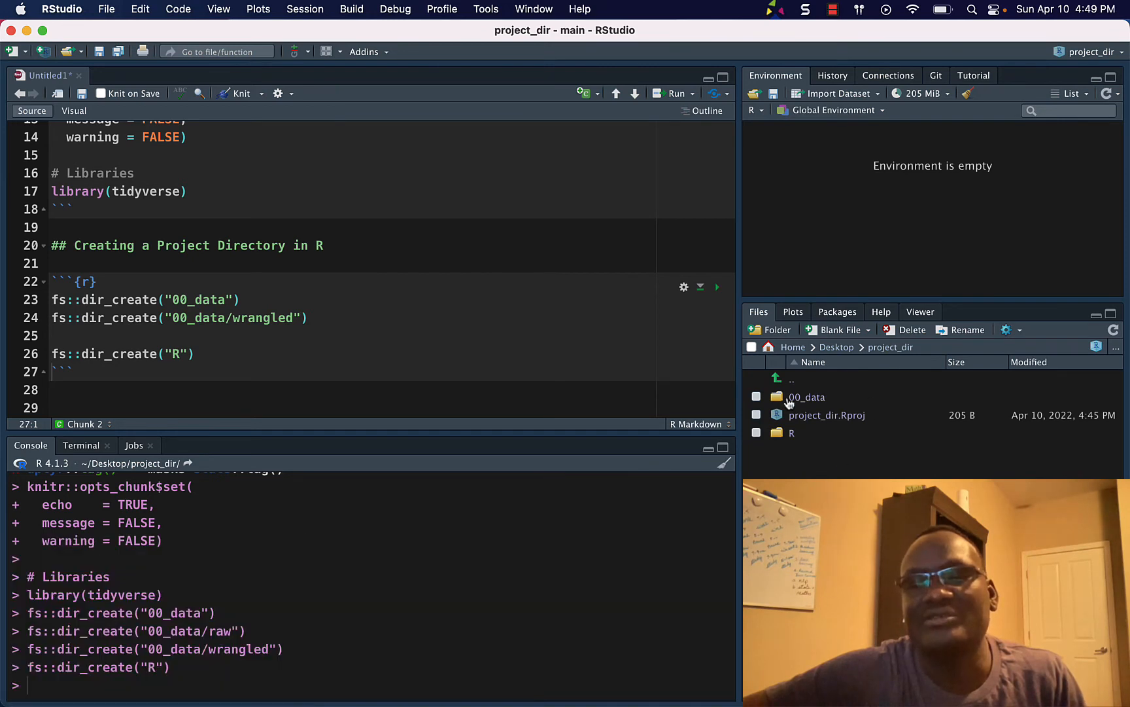
mouse_move(796, 451)
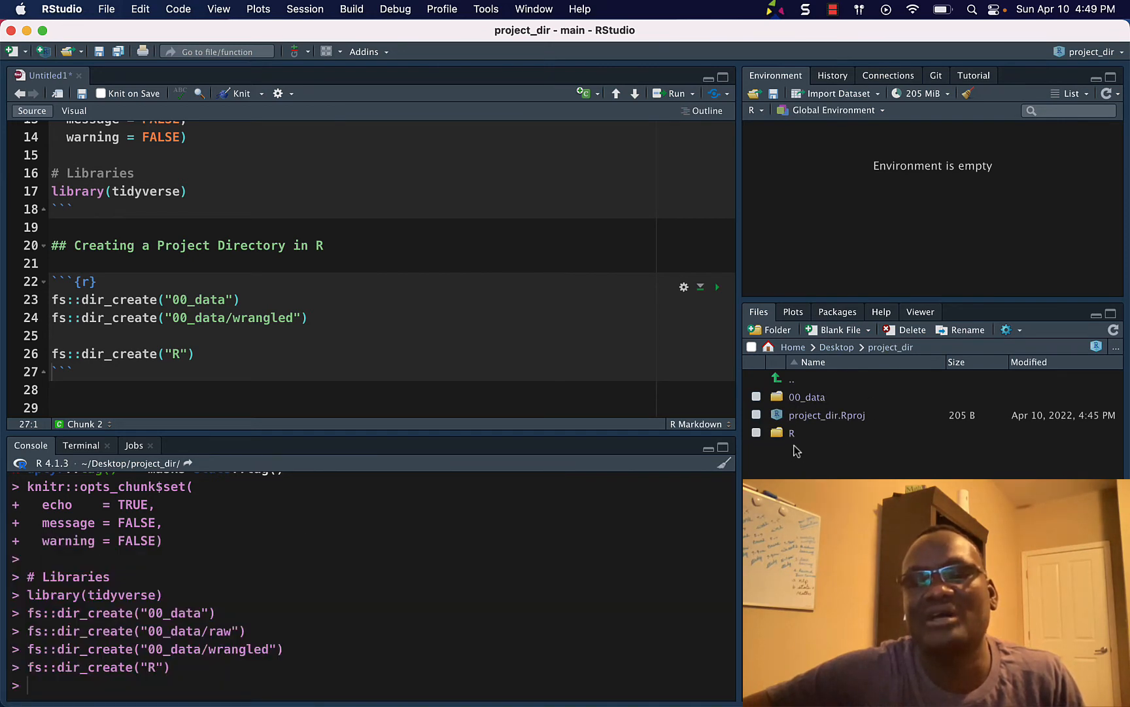
mouse_move(827, 415)
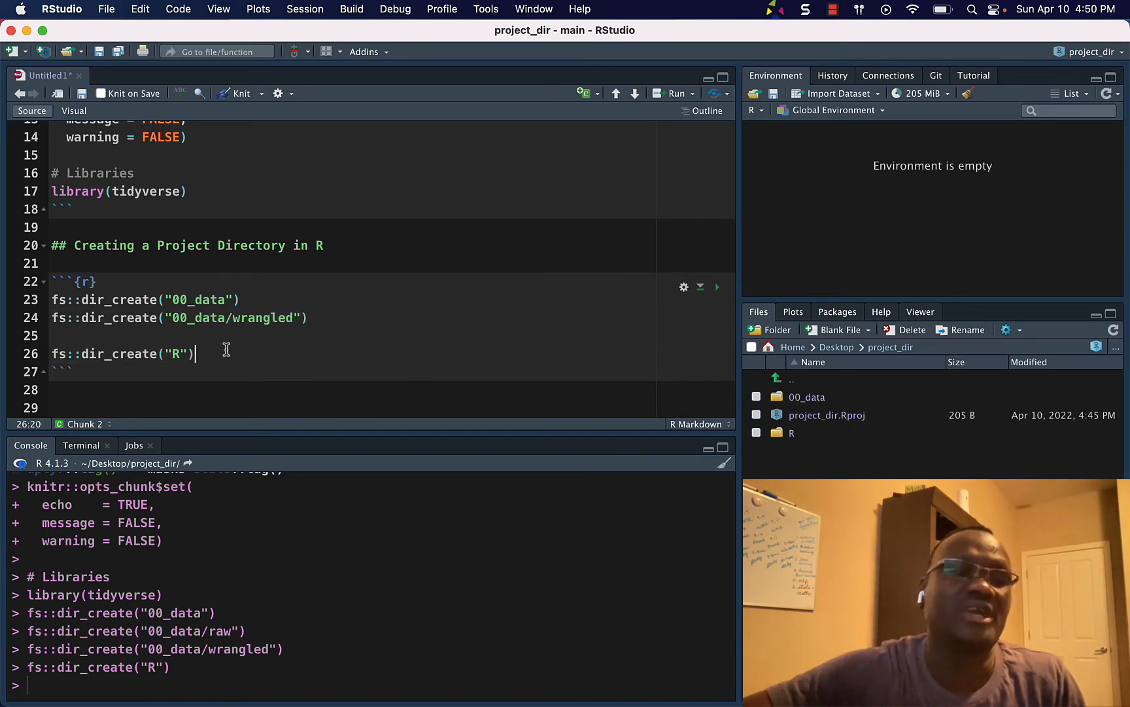
click(78, 389)
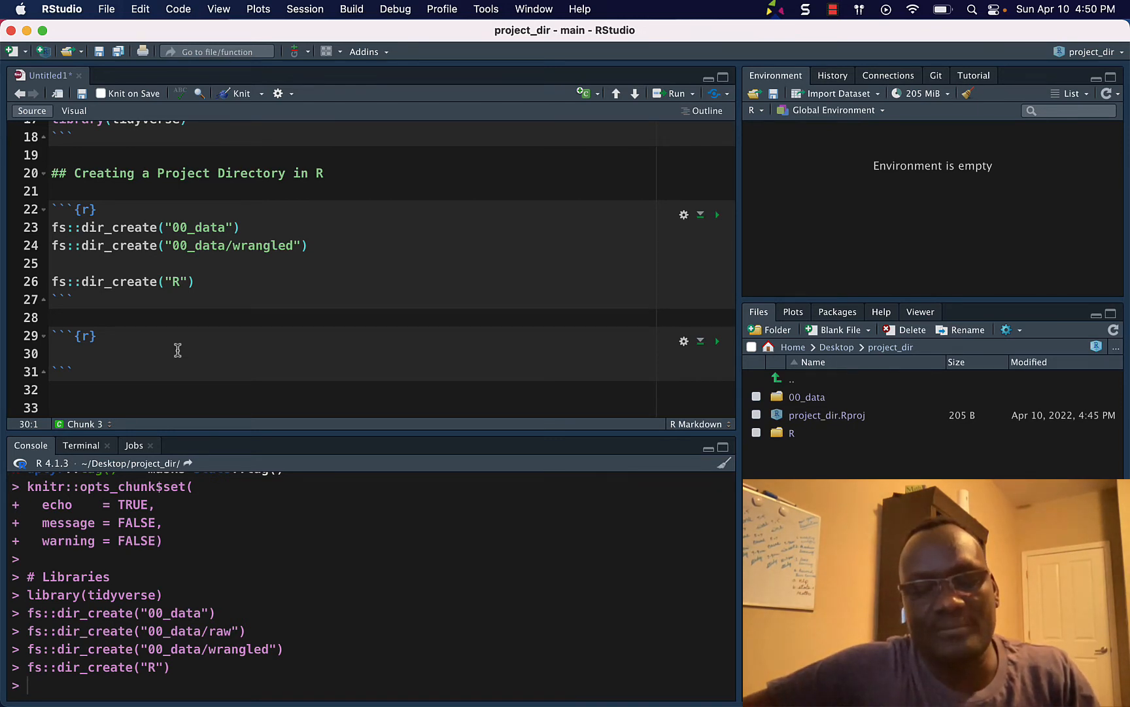
Start the chunk by assigning mtcars to mtcars_tbl with a %>% pipe
text(MC)
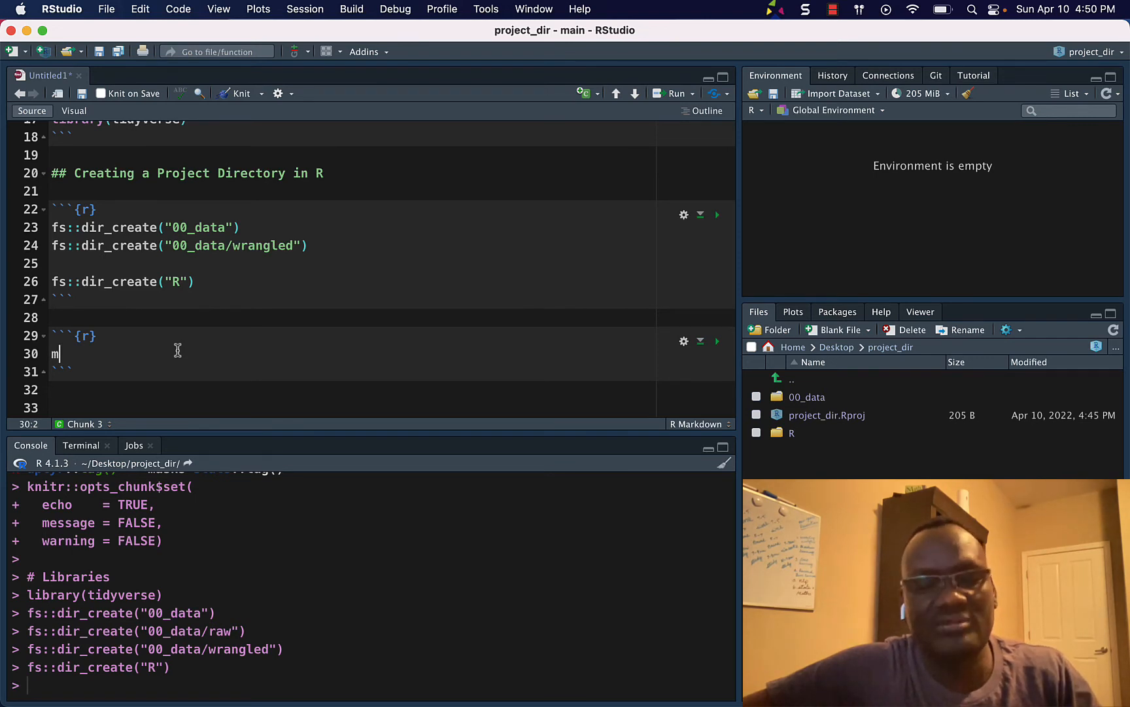
text(ca)
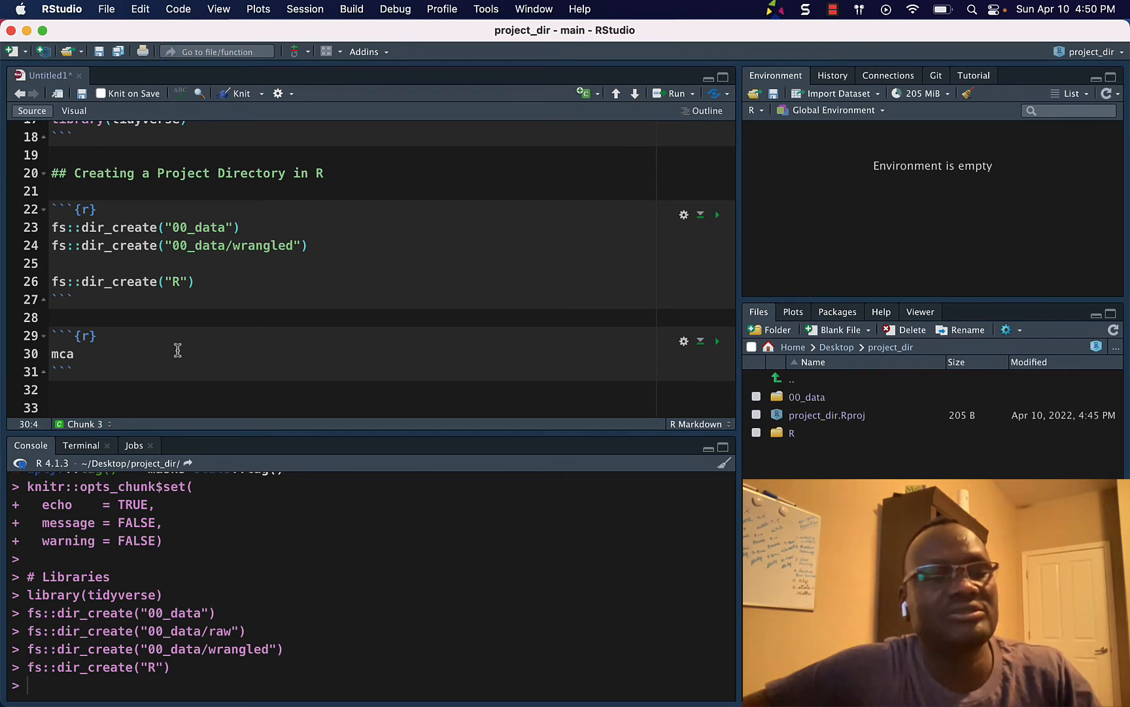
key(Backspace)
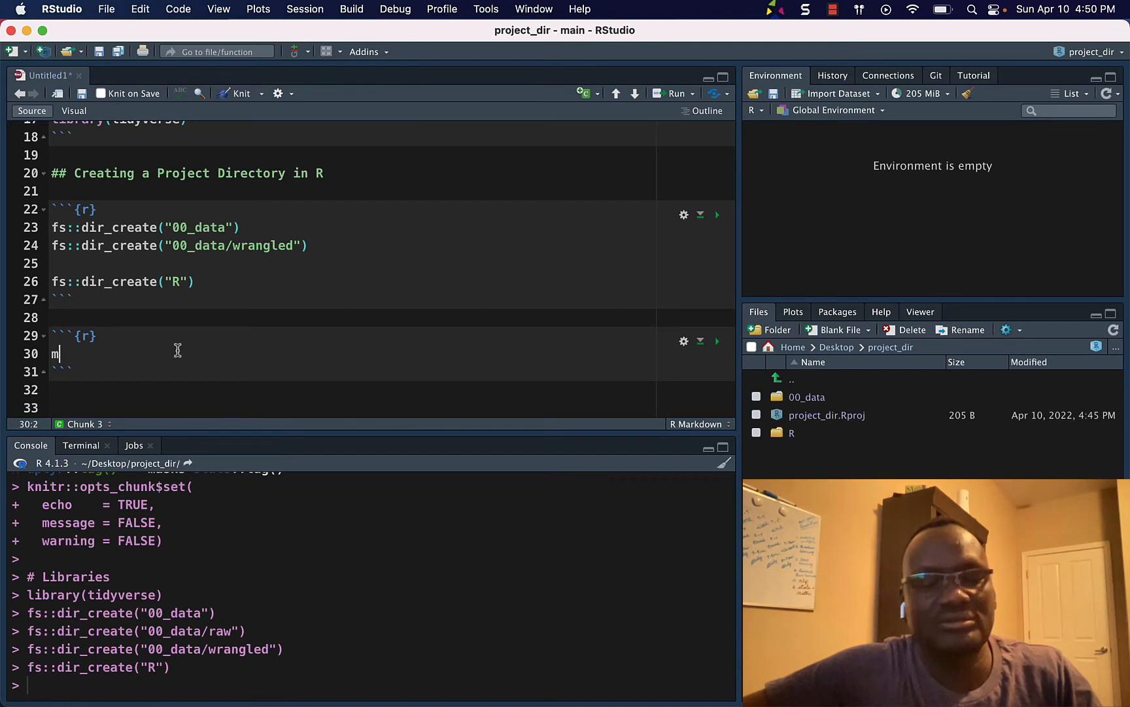
text(tcars)
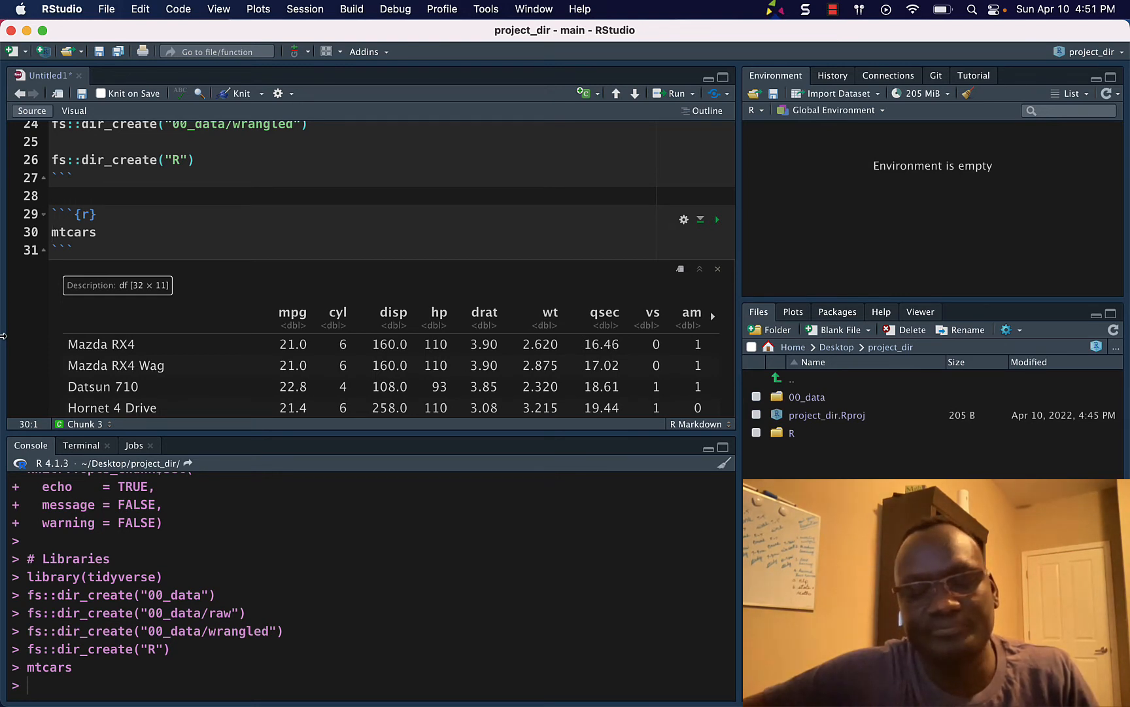
text(m)
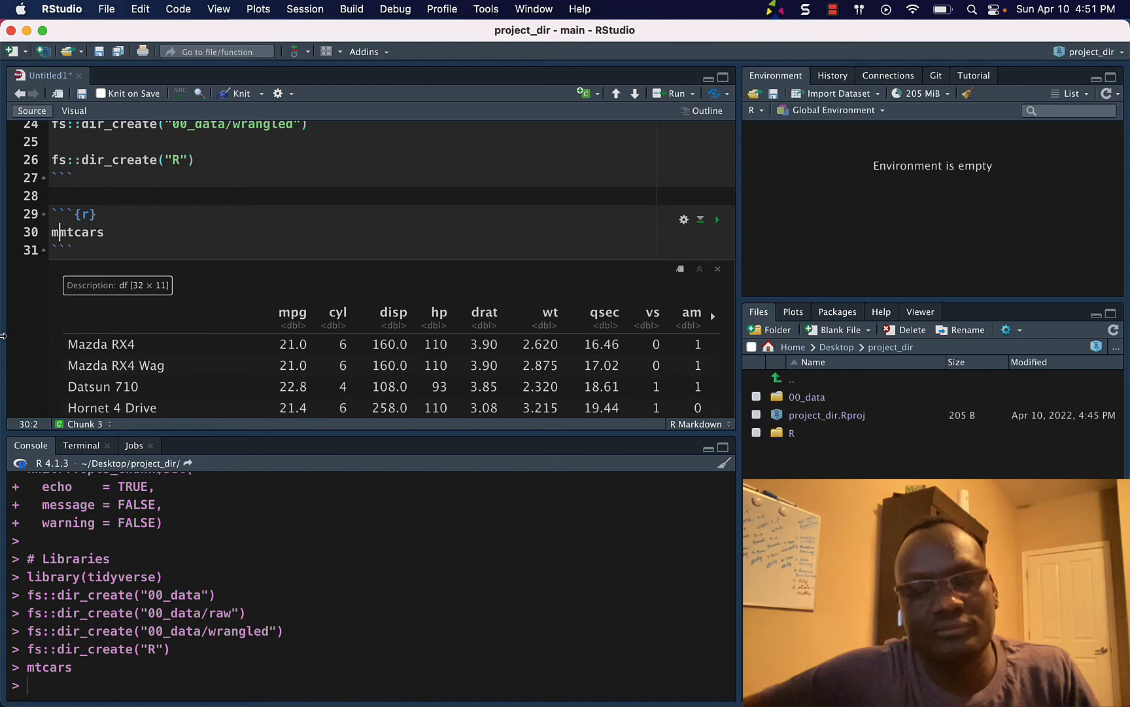
text(tc)
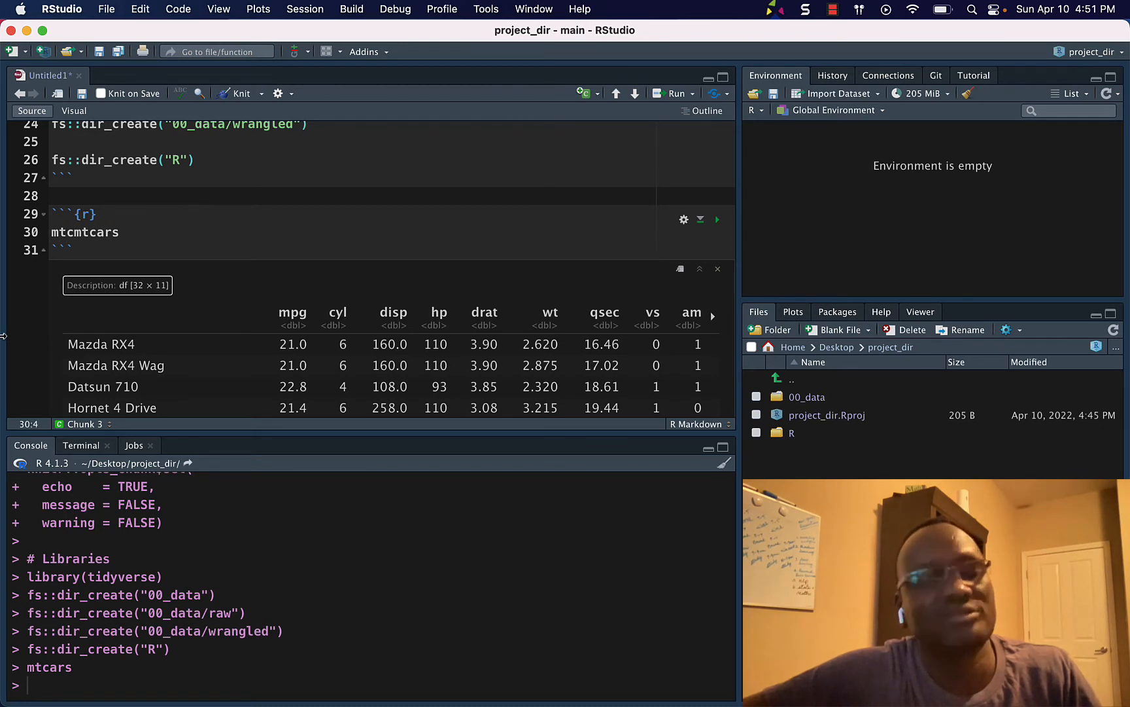
text(ars)
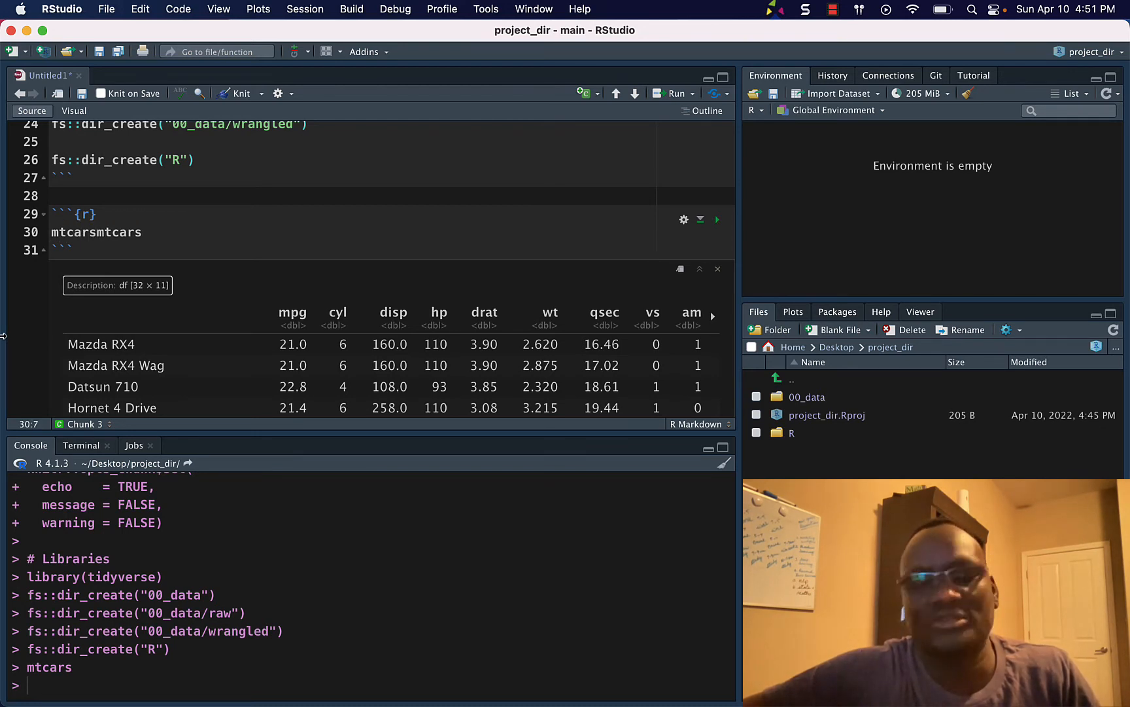
text(_tbl <-)
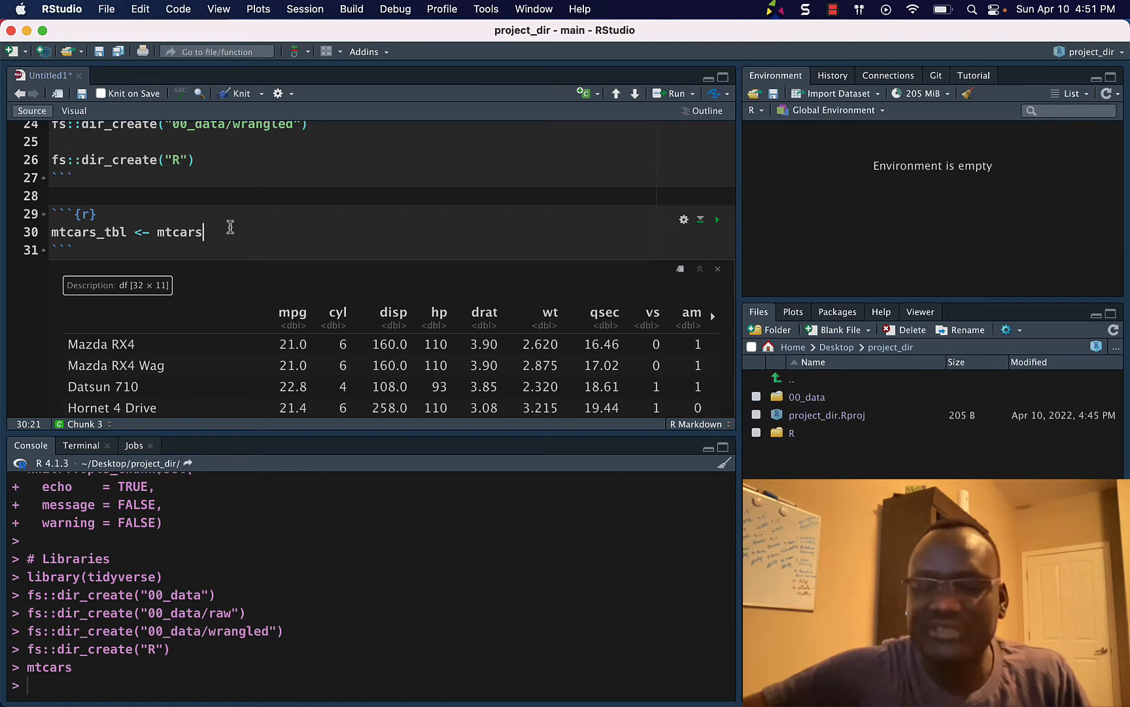
text(%>%)
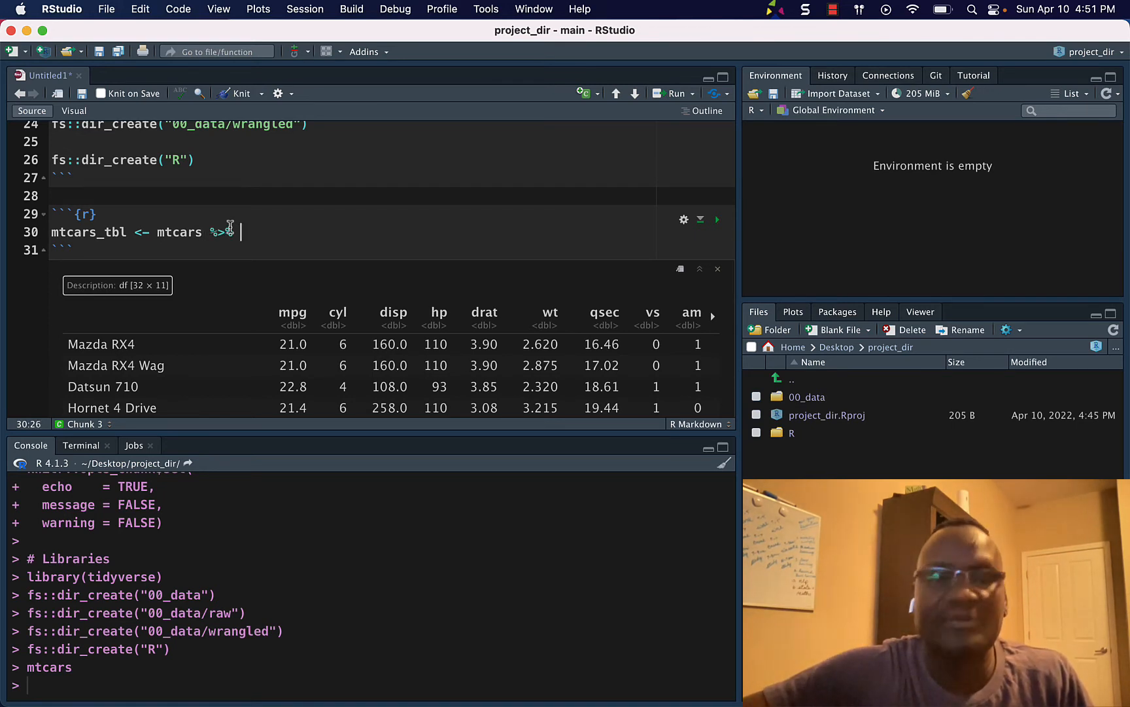
key(enter)
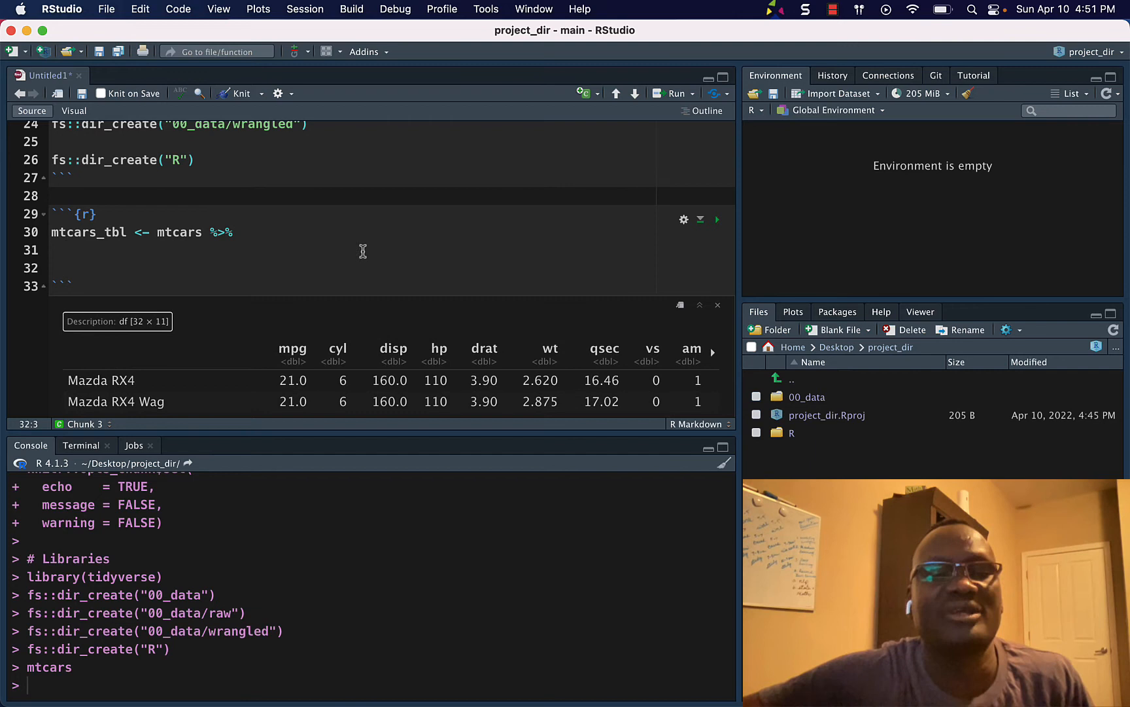
Add the comment '# Select desired columns' and select(mpg, wt) below the pipe
scroll(down, 3)
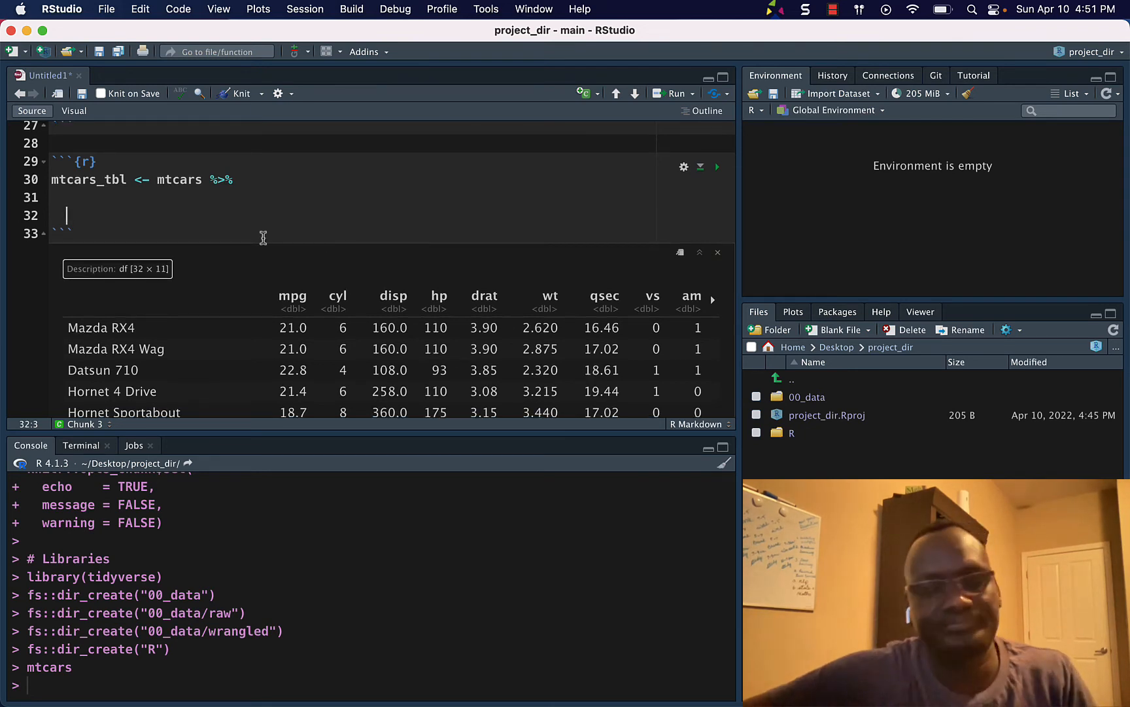
text(# Select des)
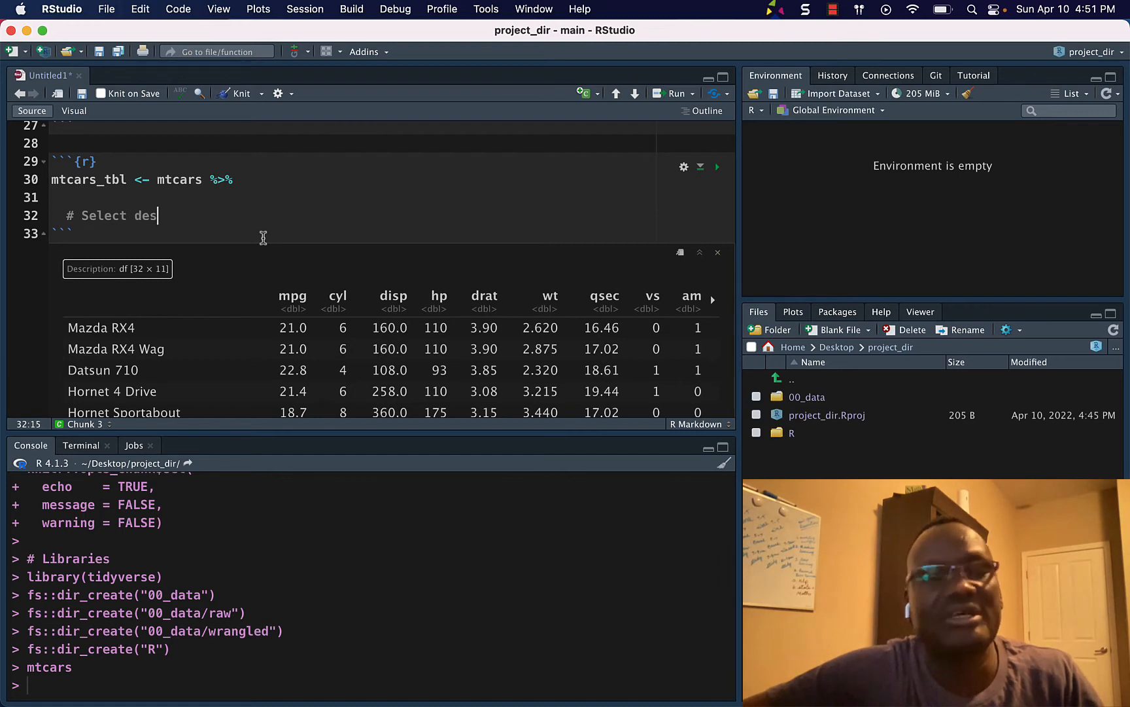
text(ired)
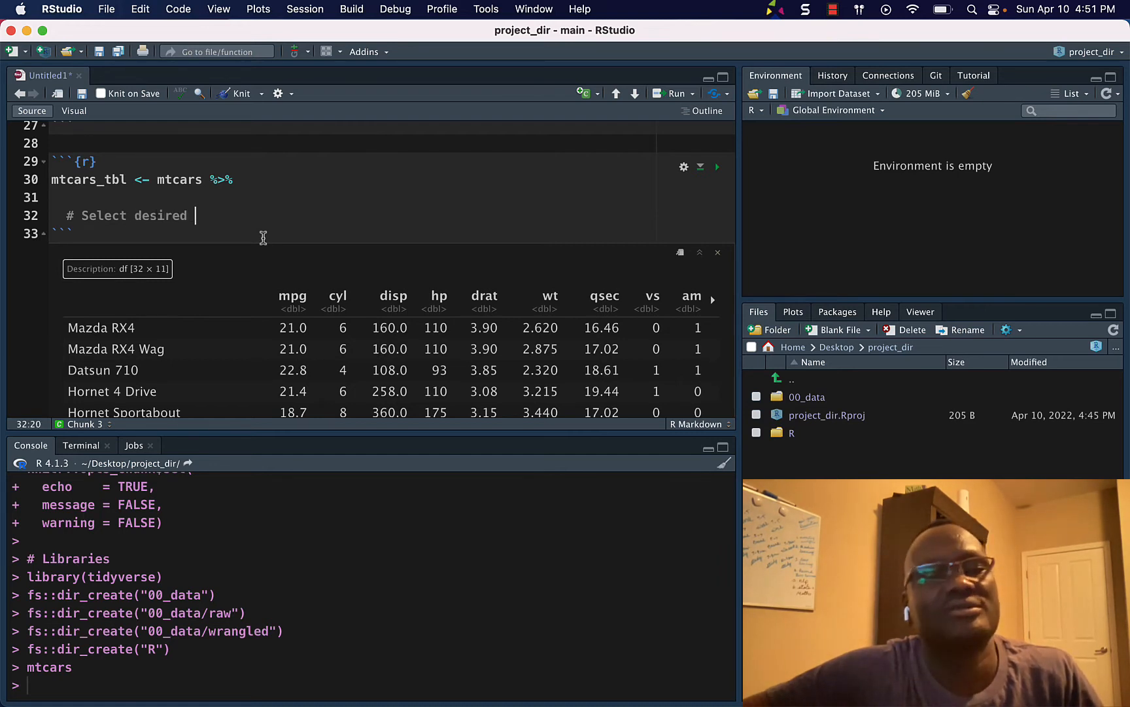
text(columns)
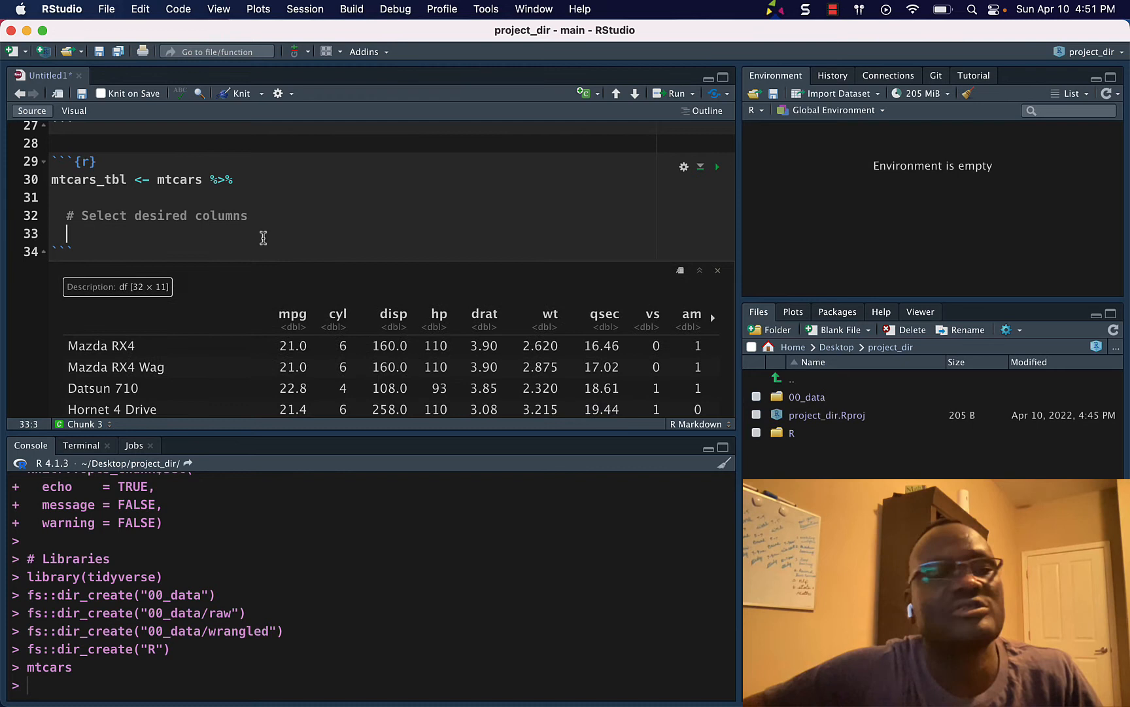
text(select(m)
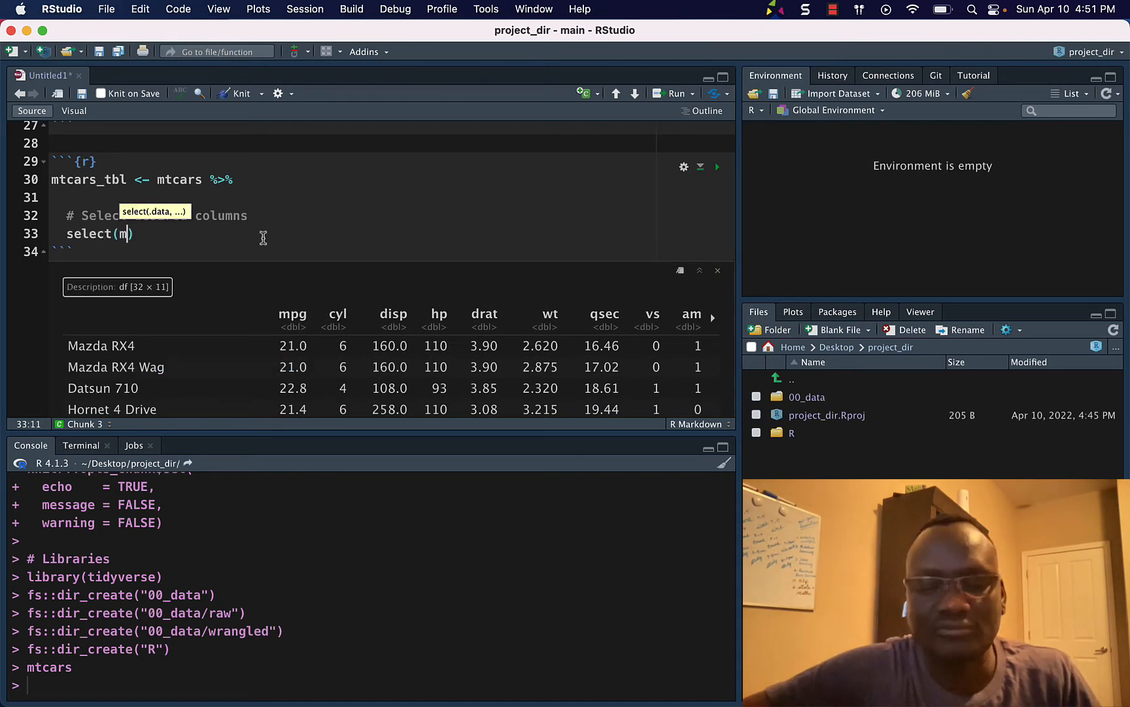
text(pg,)
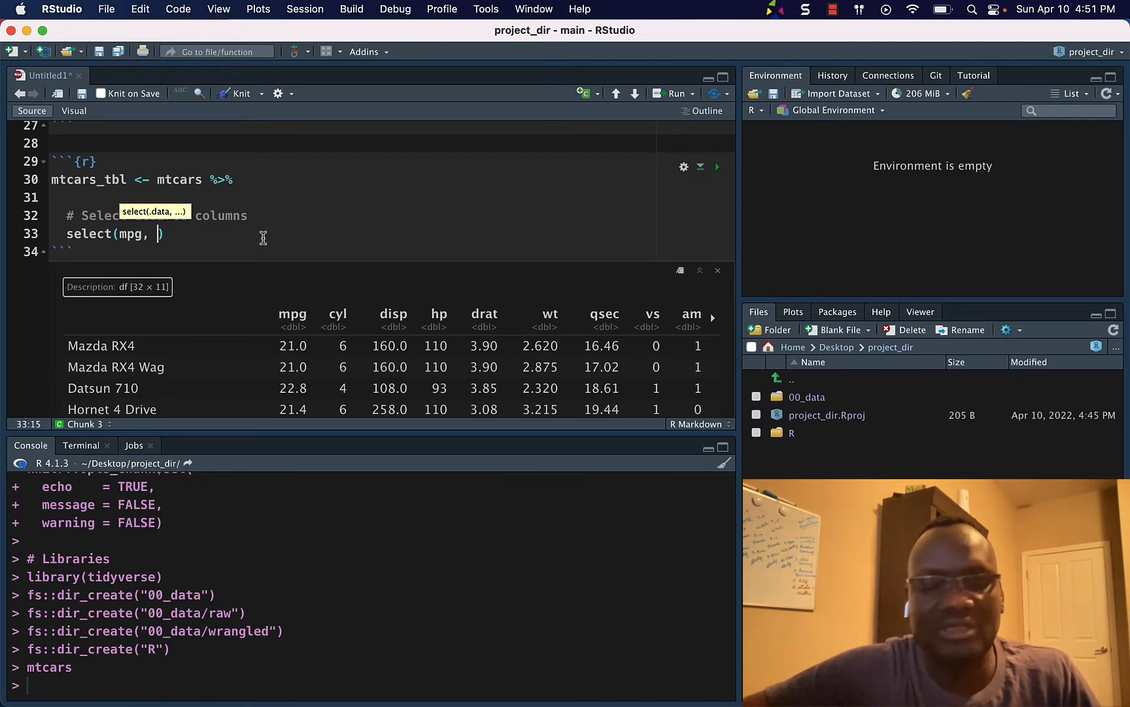
text(wt)
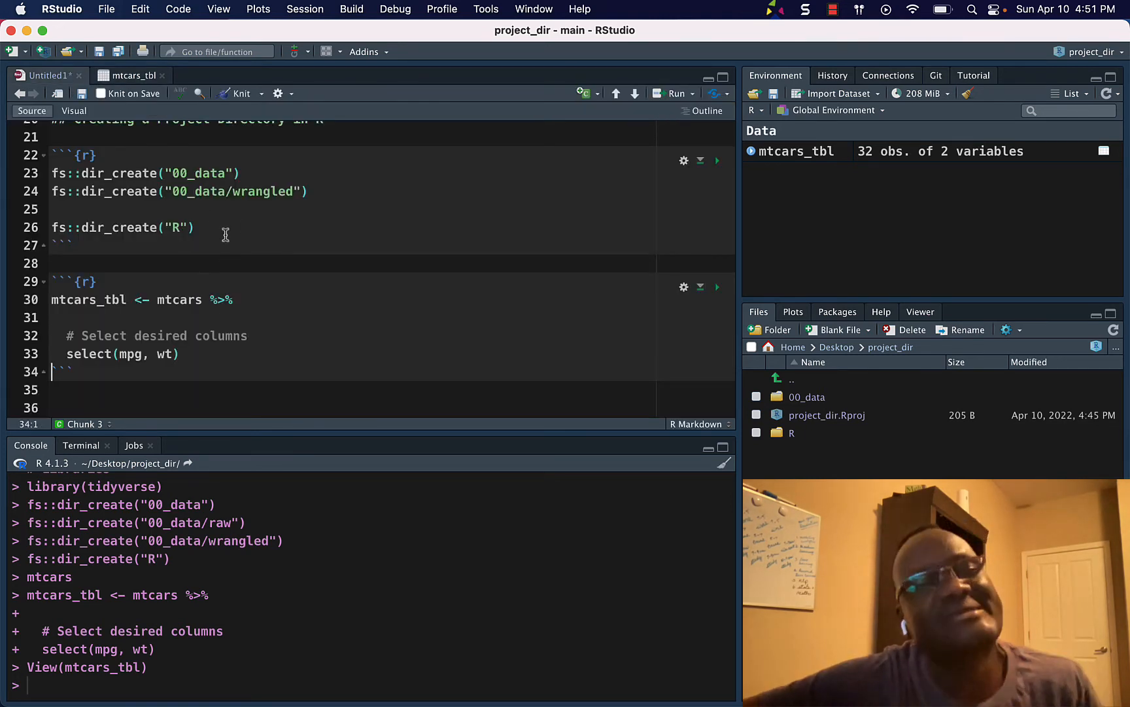
mouse_move(817, 451)
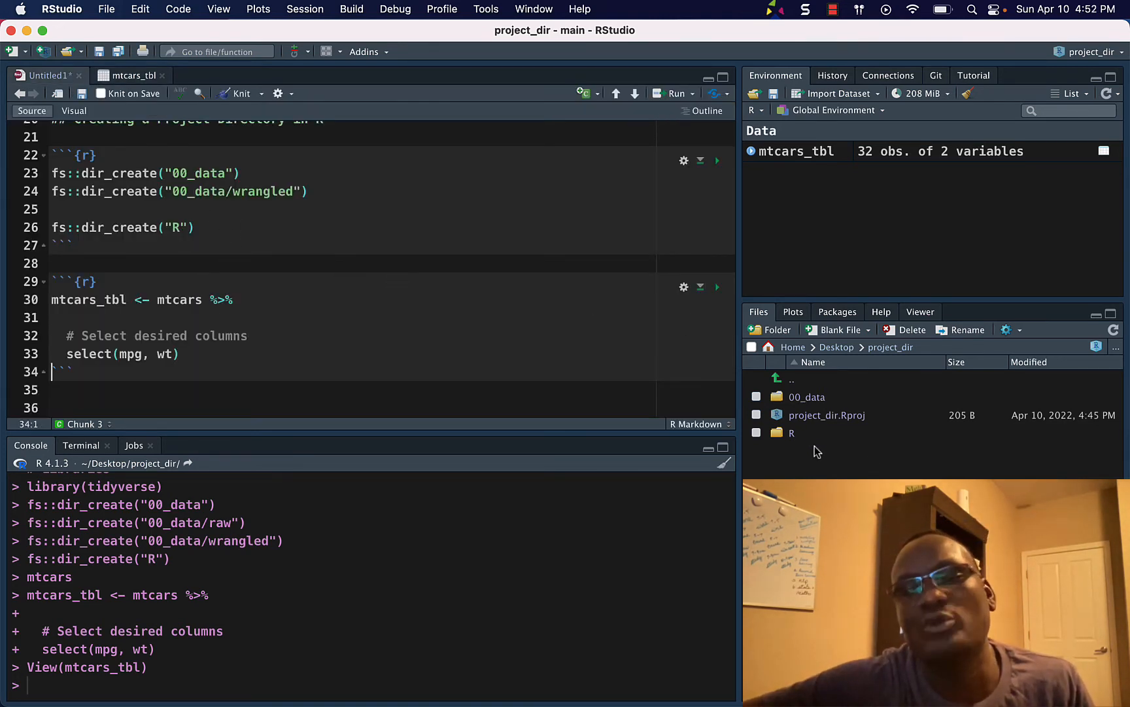
Save the untitled notebook under the name 'analysis' in project_dir/R
click(106, 9)
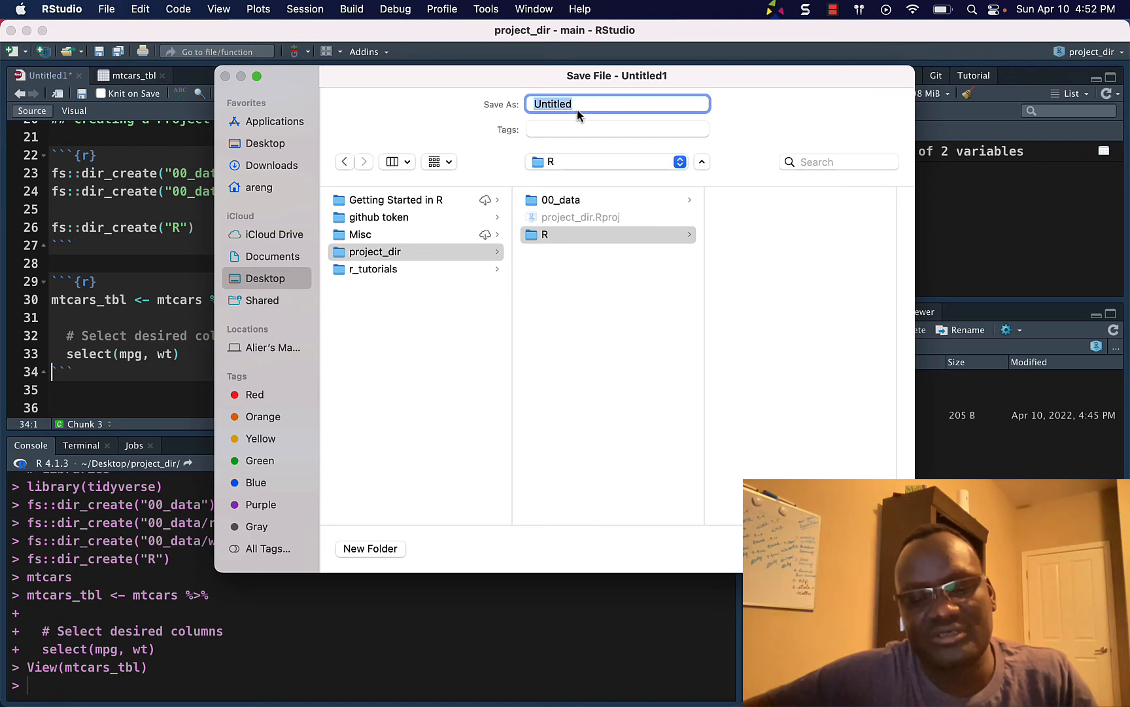
text(ana)
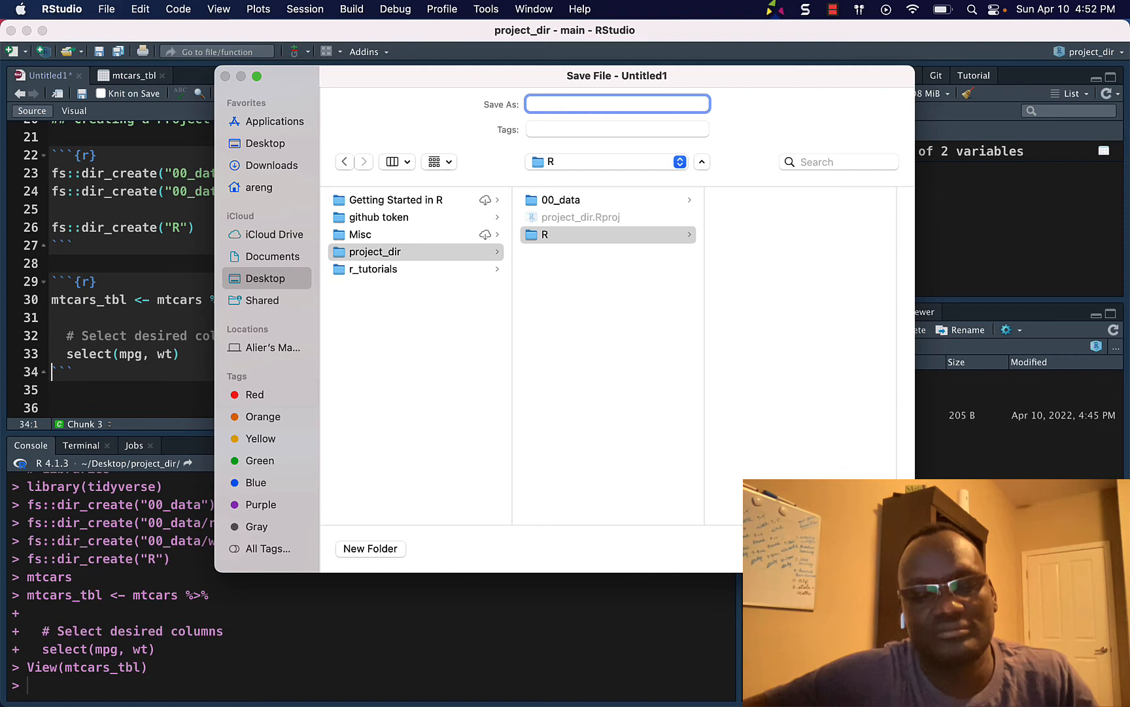
text(analysis)
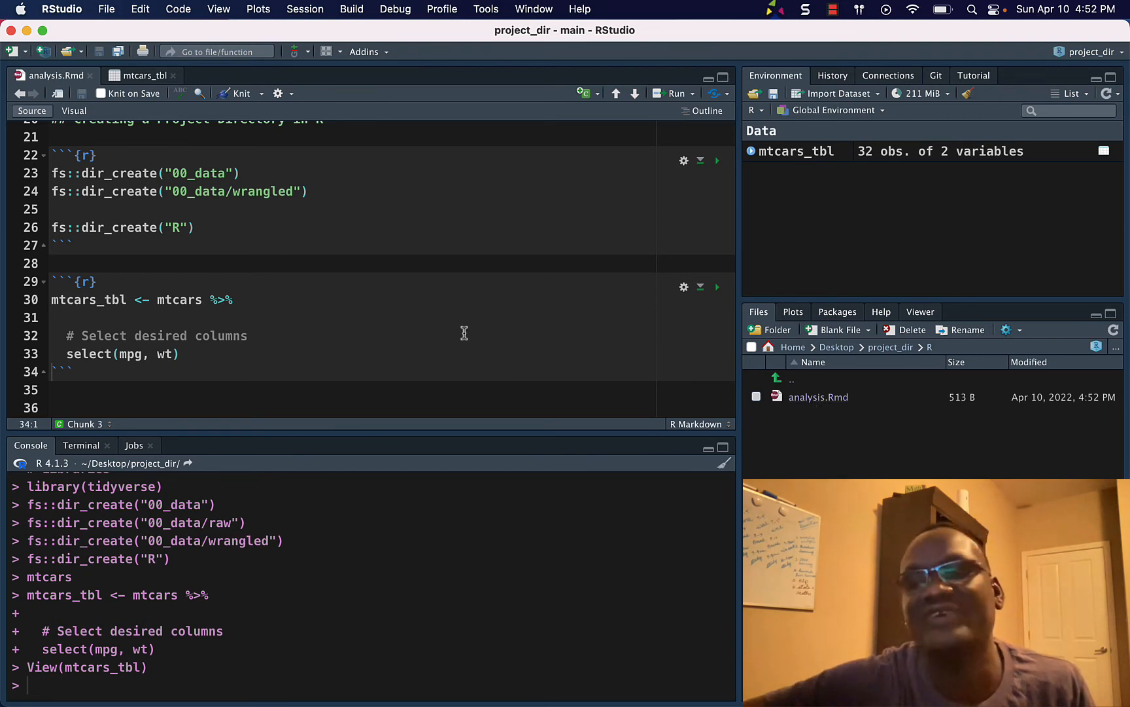
mouse_move(892, 346)
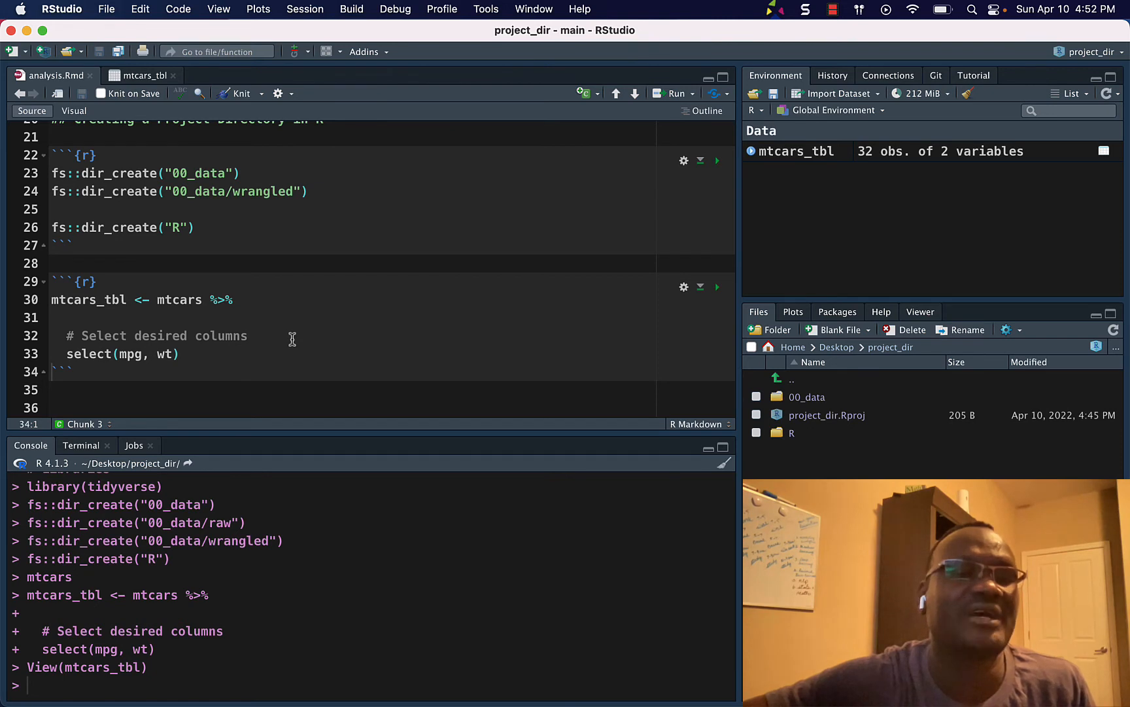
mouse_move(192, 353)
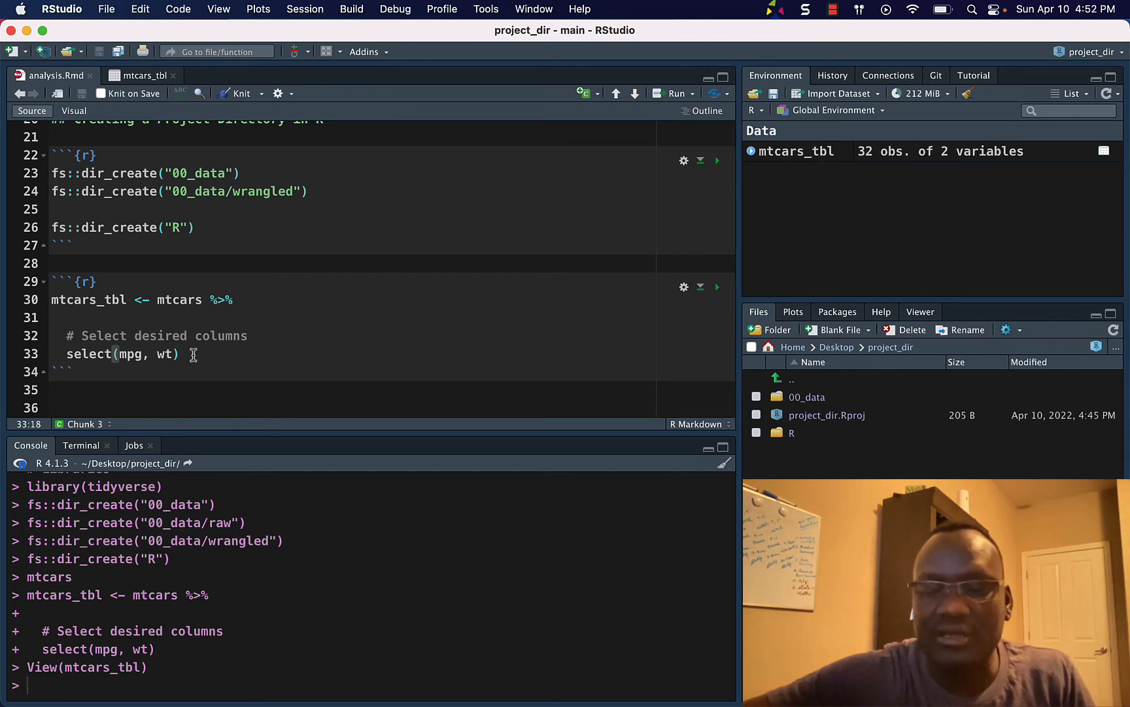
text(%>%)
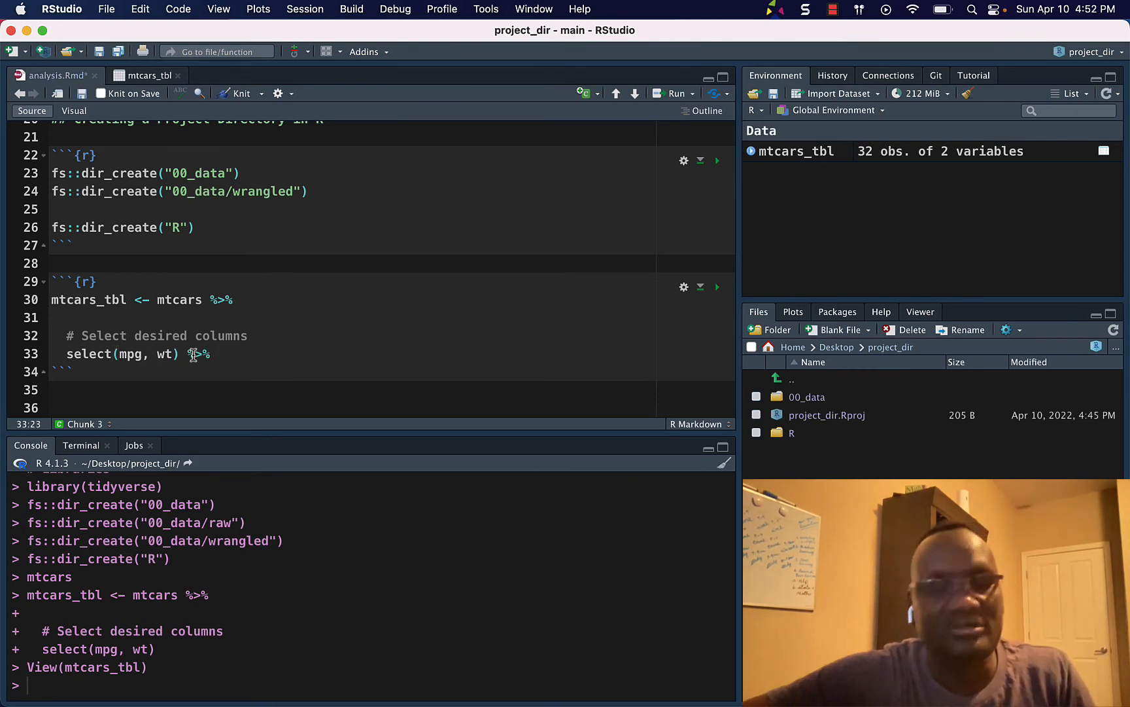
text(View()
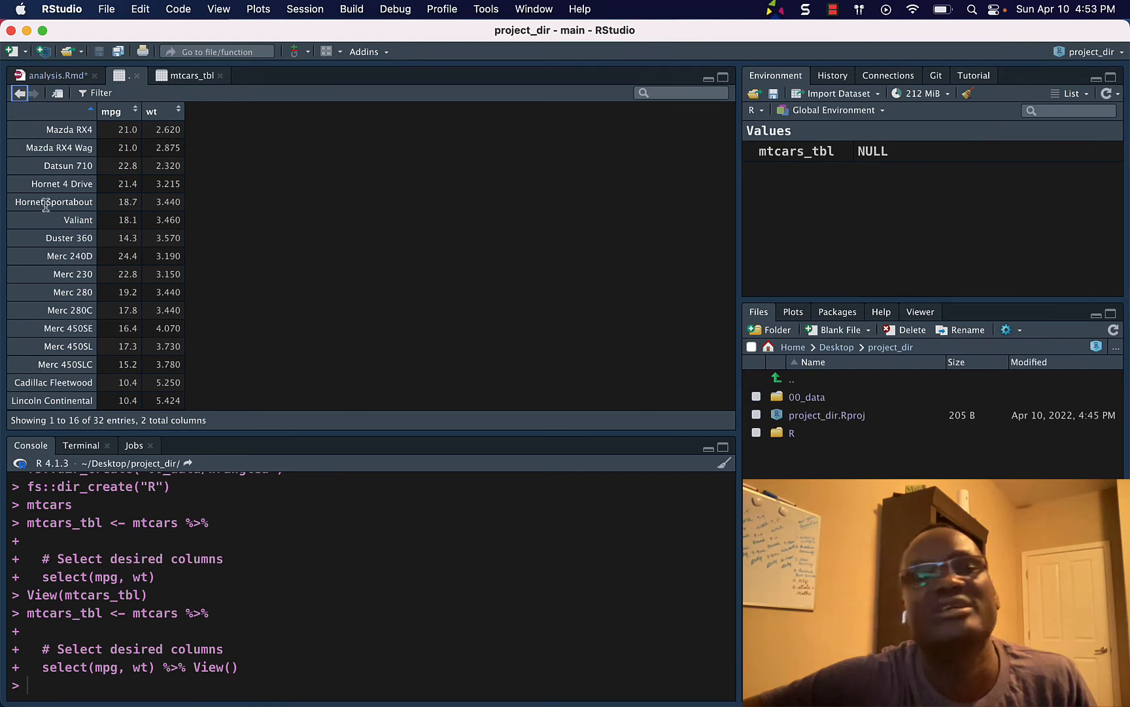
click(189, 75)
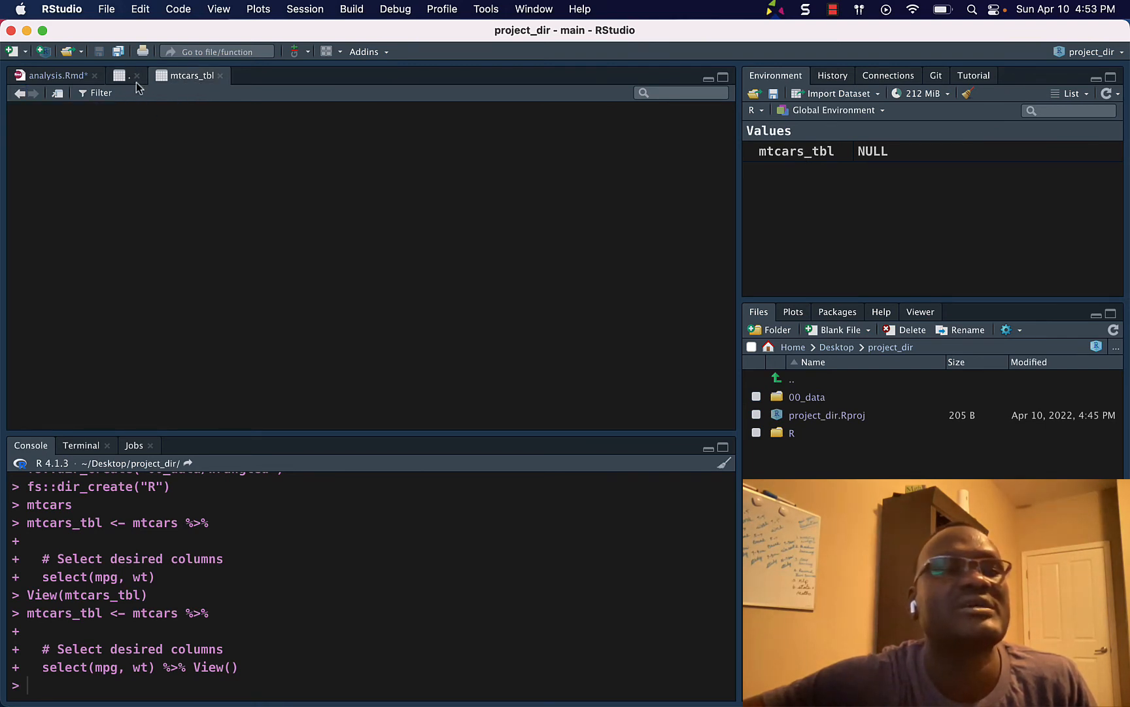
click(51, 75)
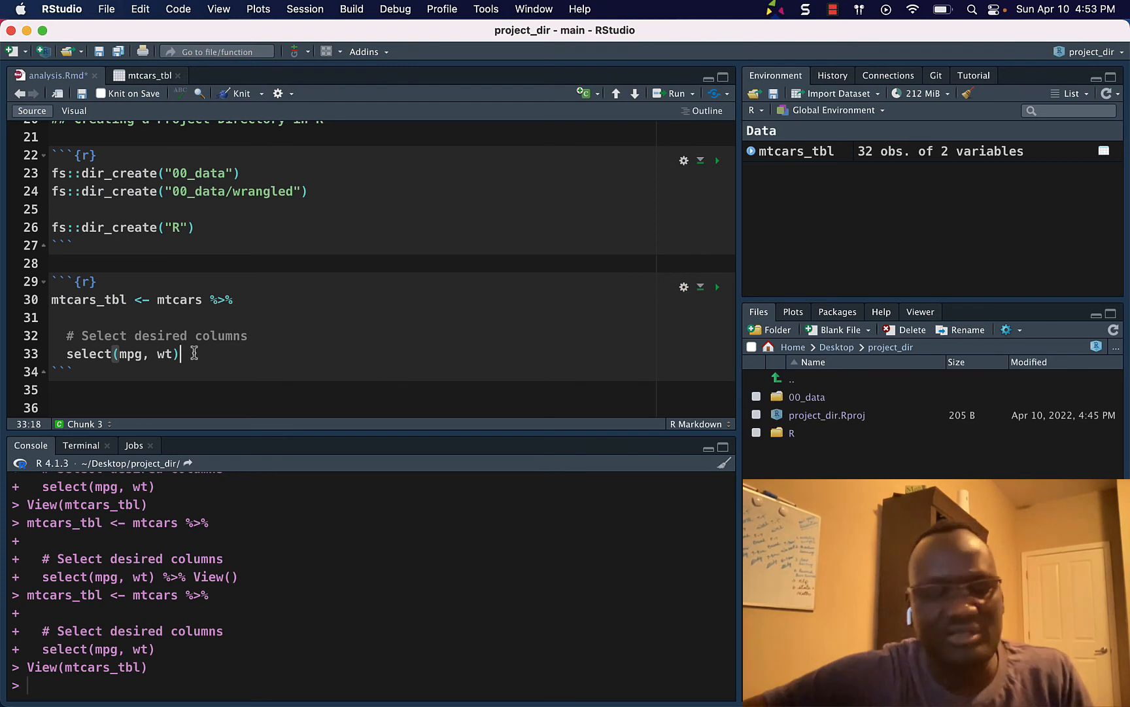
Pipe select(mpg, wt) into glimpse() and start a new line below it
text(%>%)
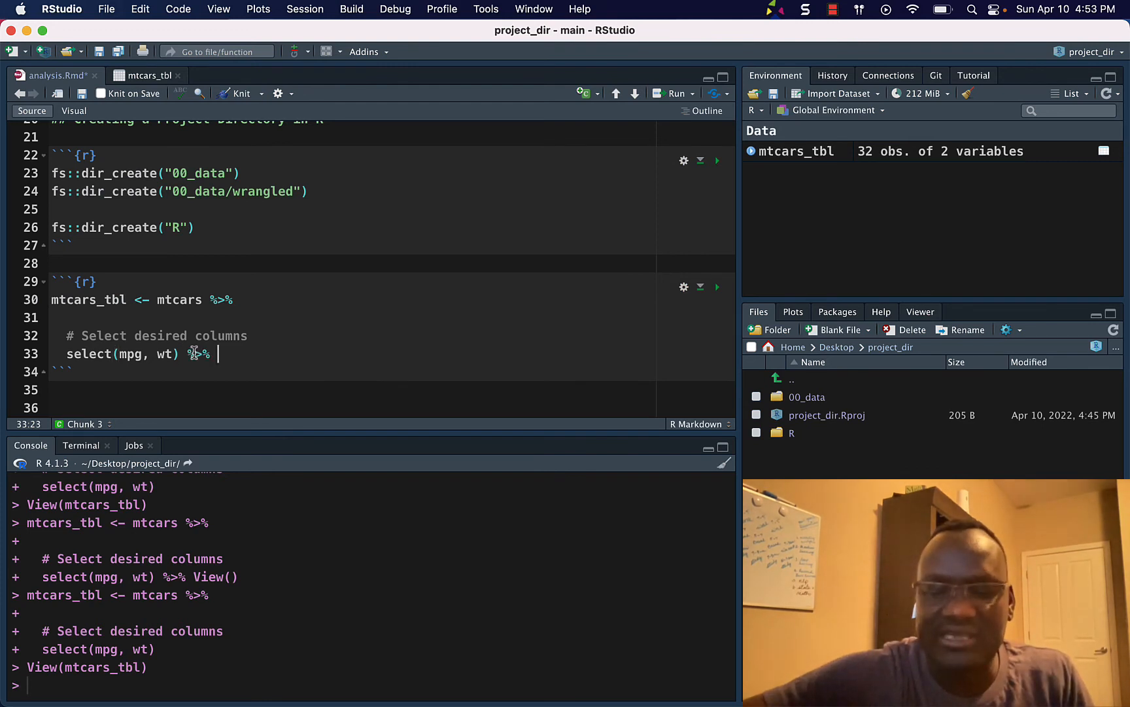
text(gl)
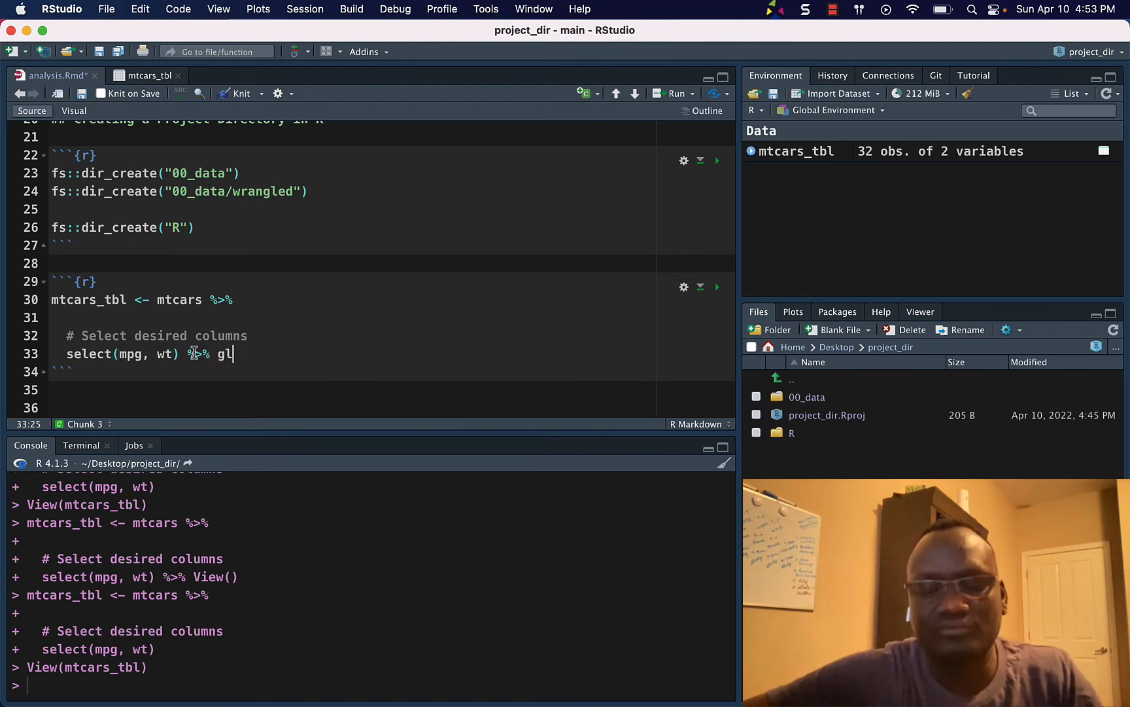
text(impse())
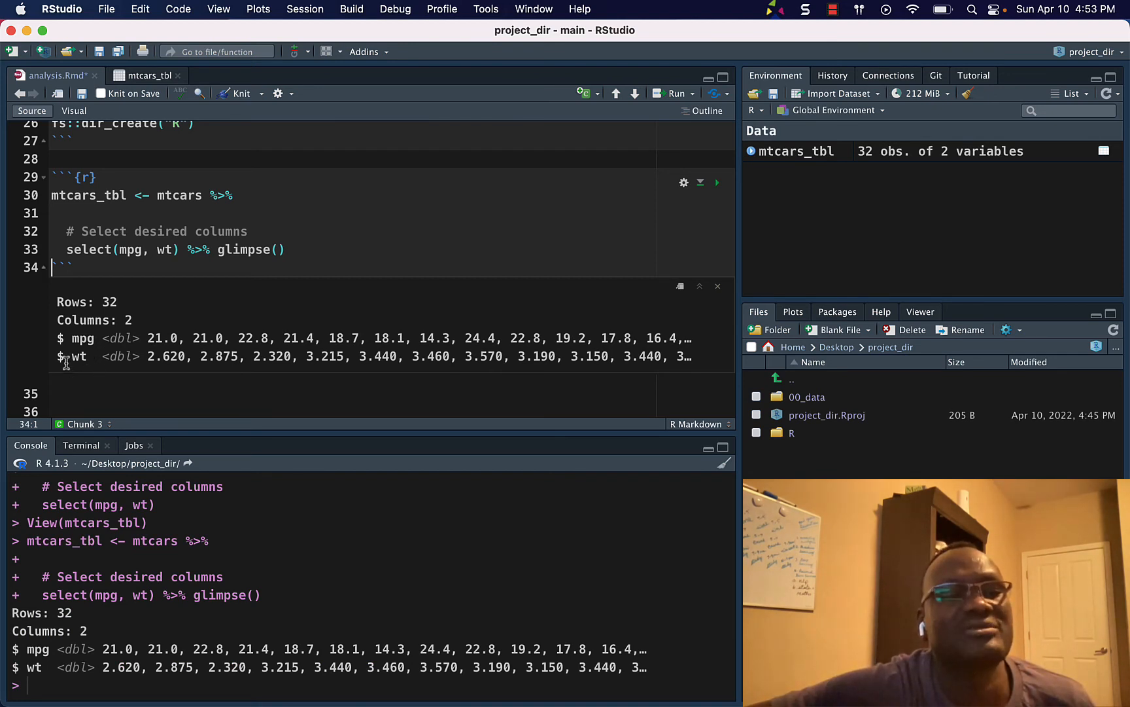
mouse_move(122, 353)
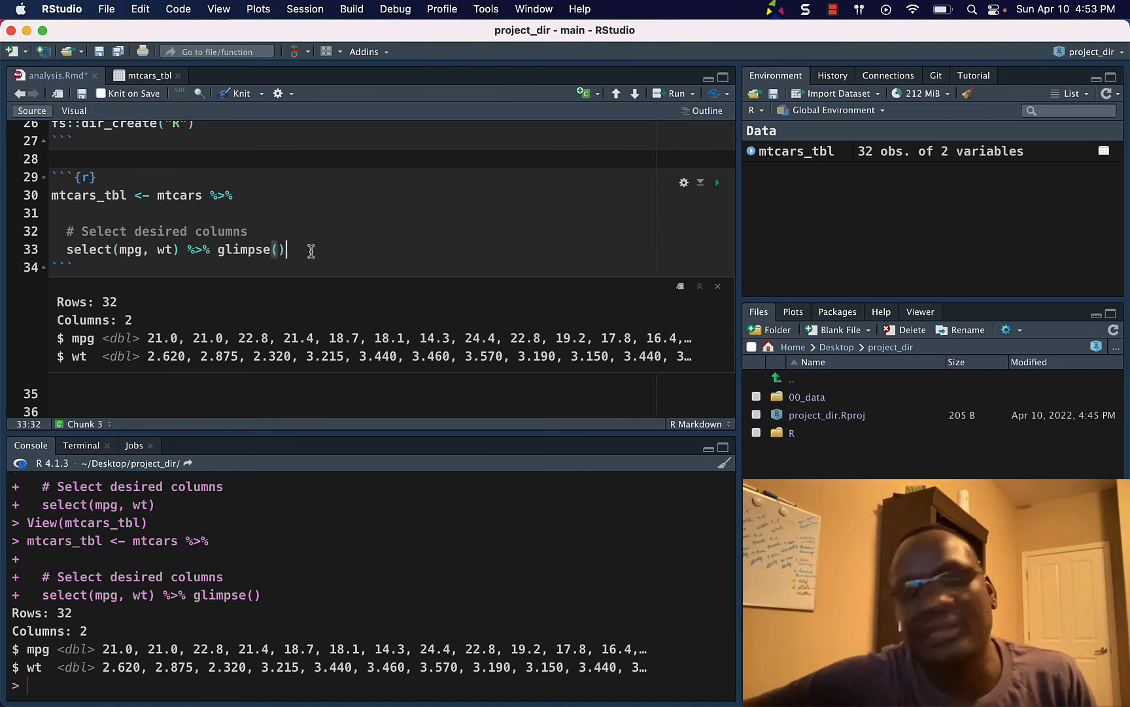
key(enter)
text(#)
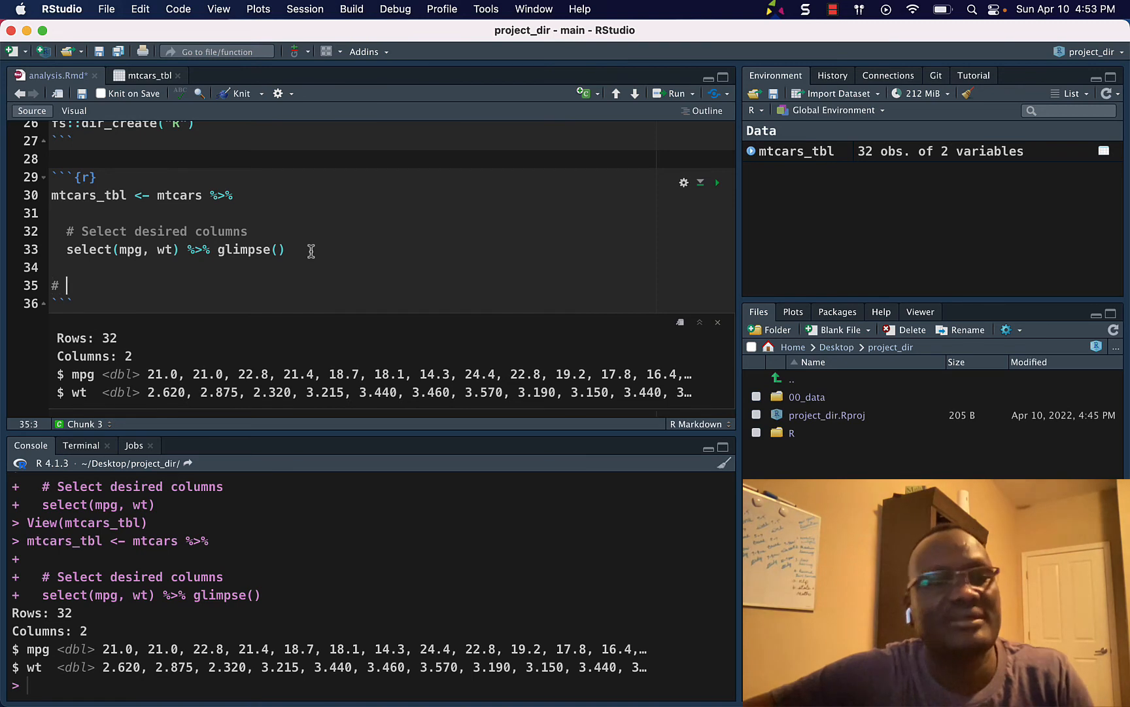
Add a '# Save the data' comment and insert readr's write_csv call
text(Save the)
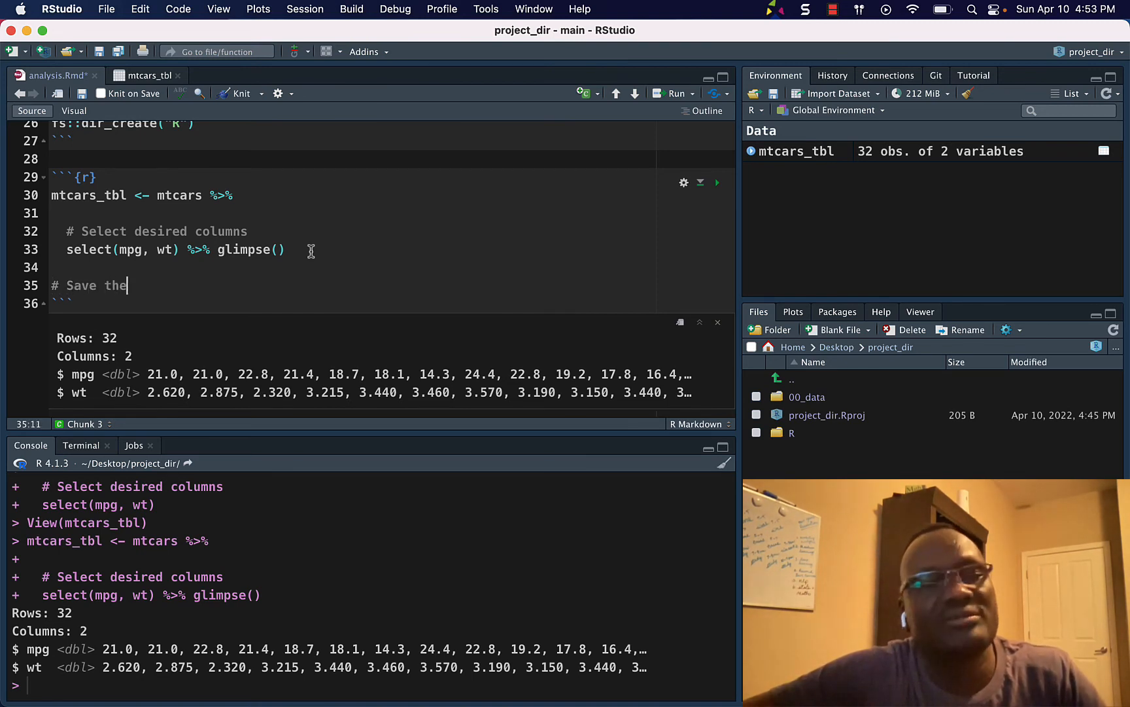
text(data)
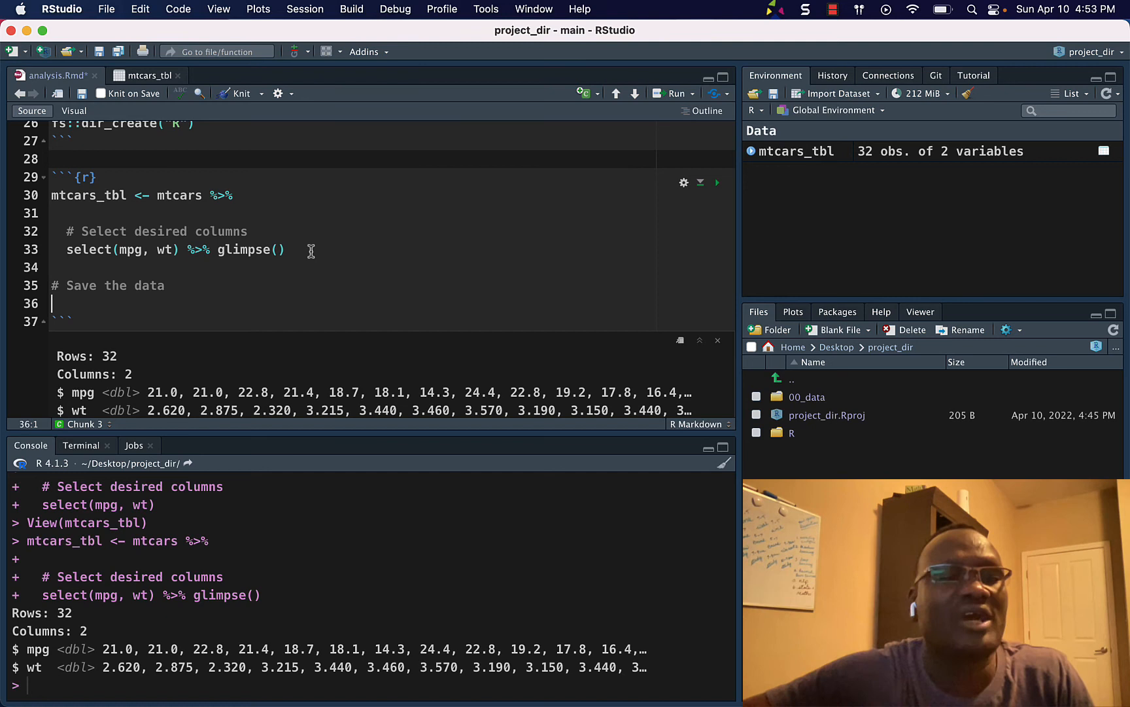
text(re)
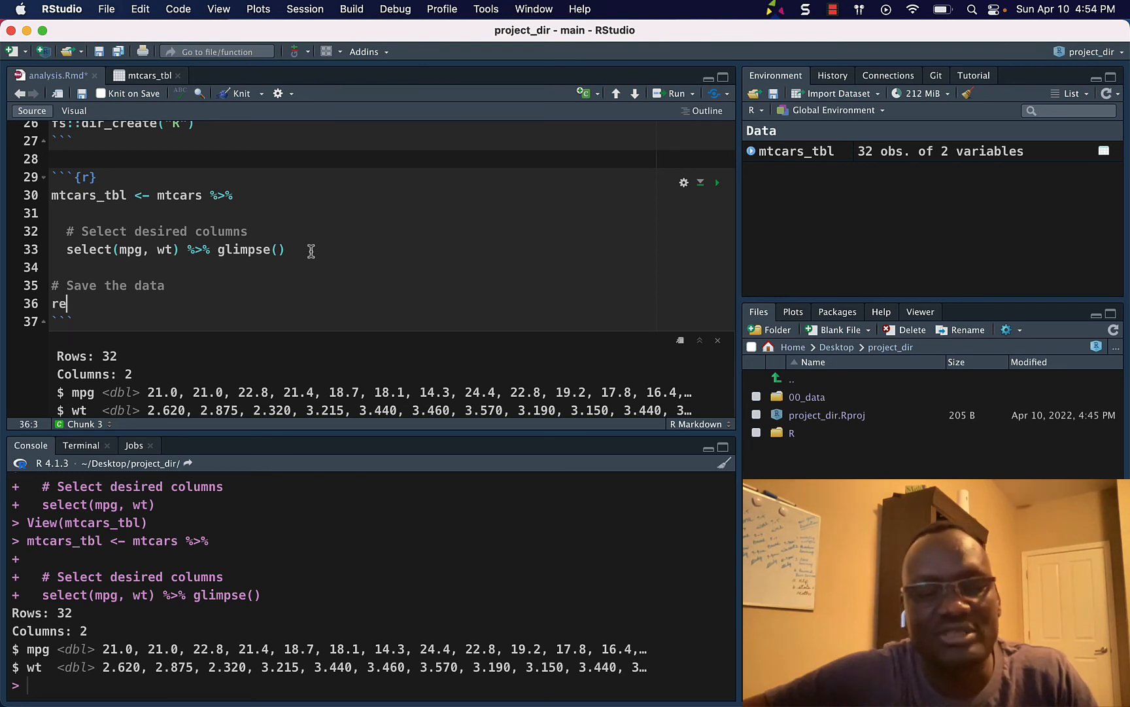
text(ad)
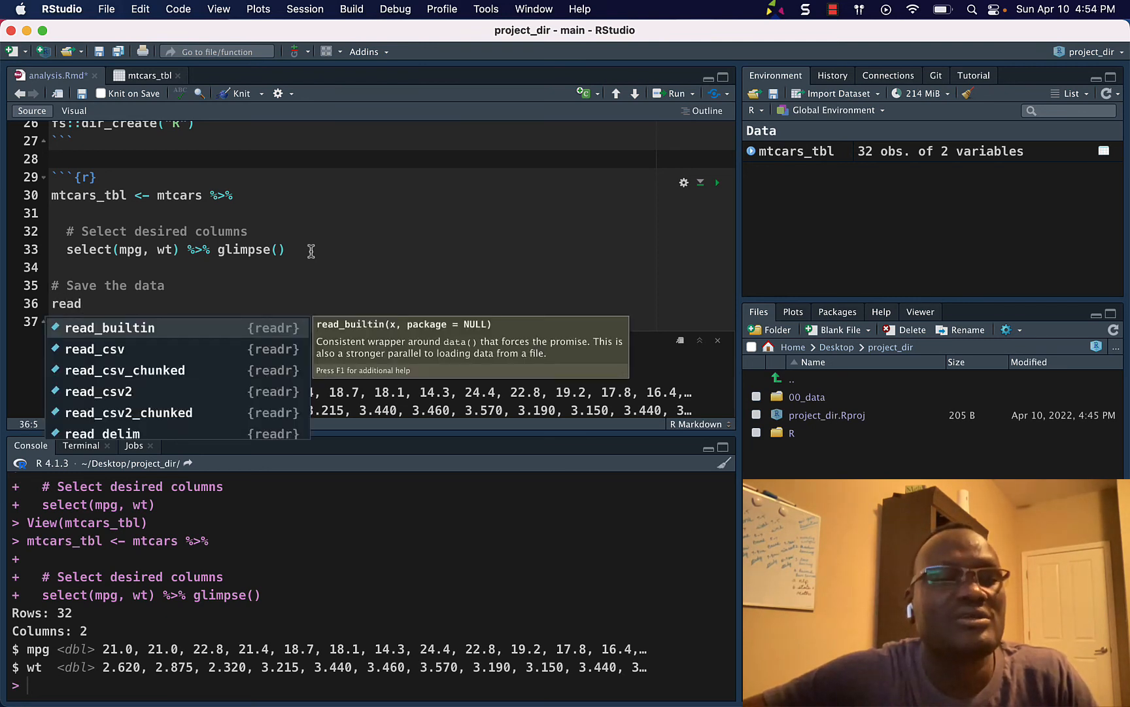
text(_)
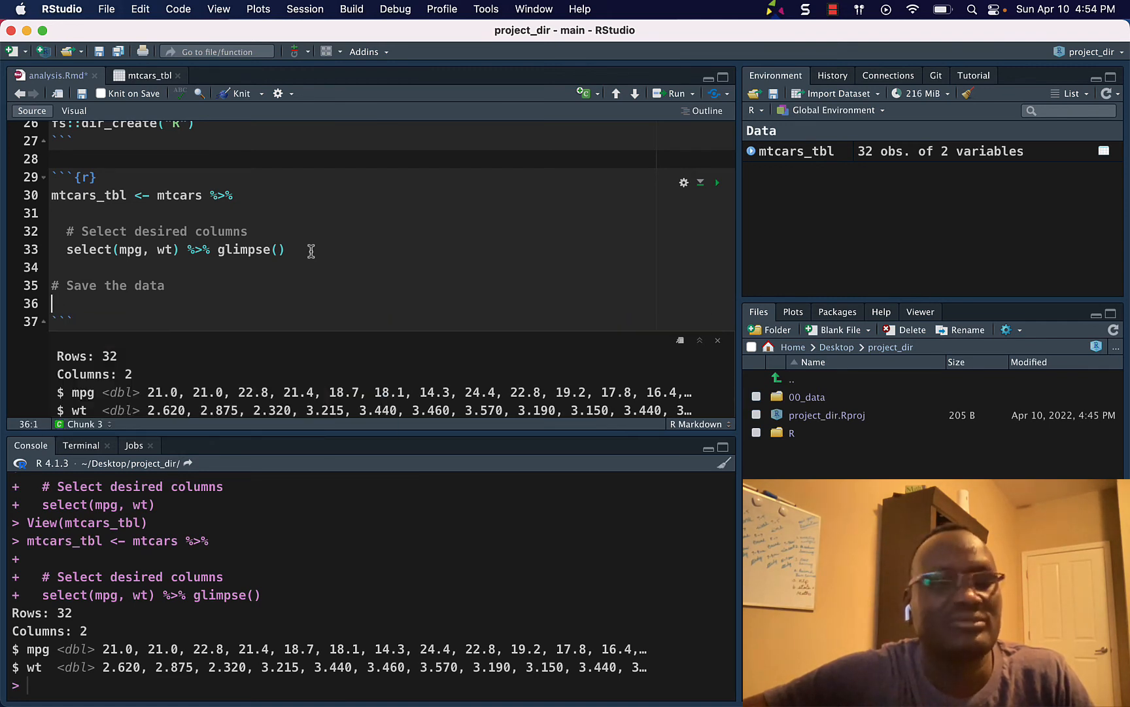
text(write)
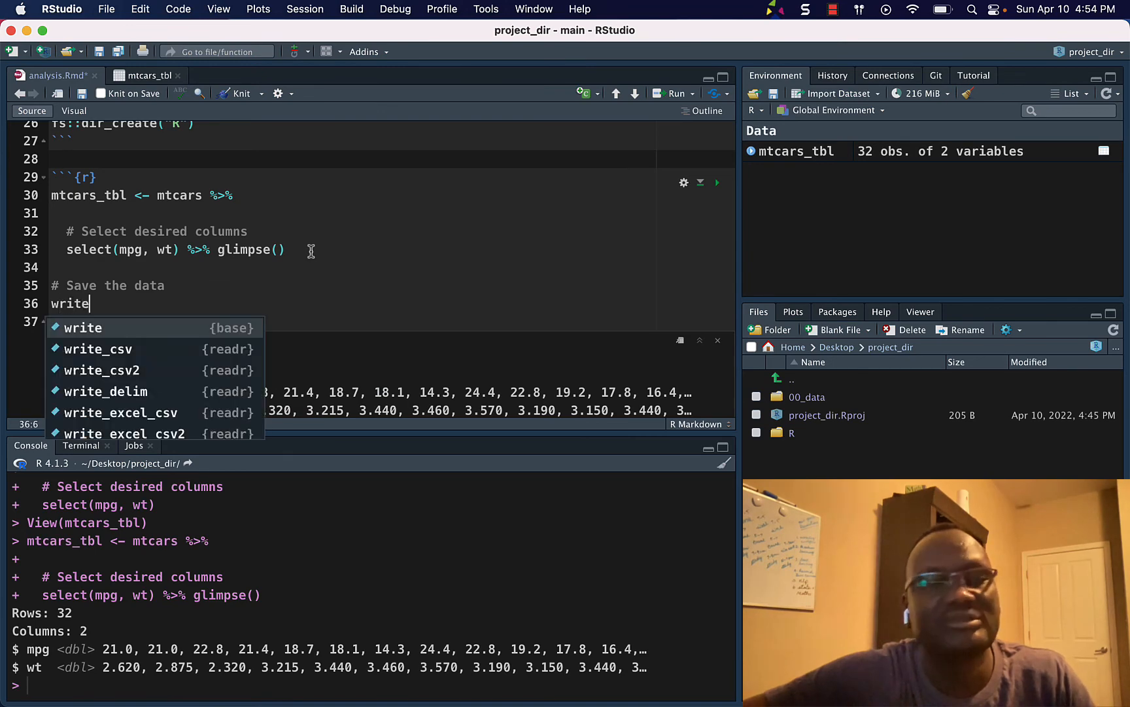
text(_)
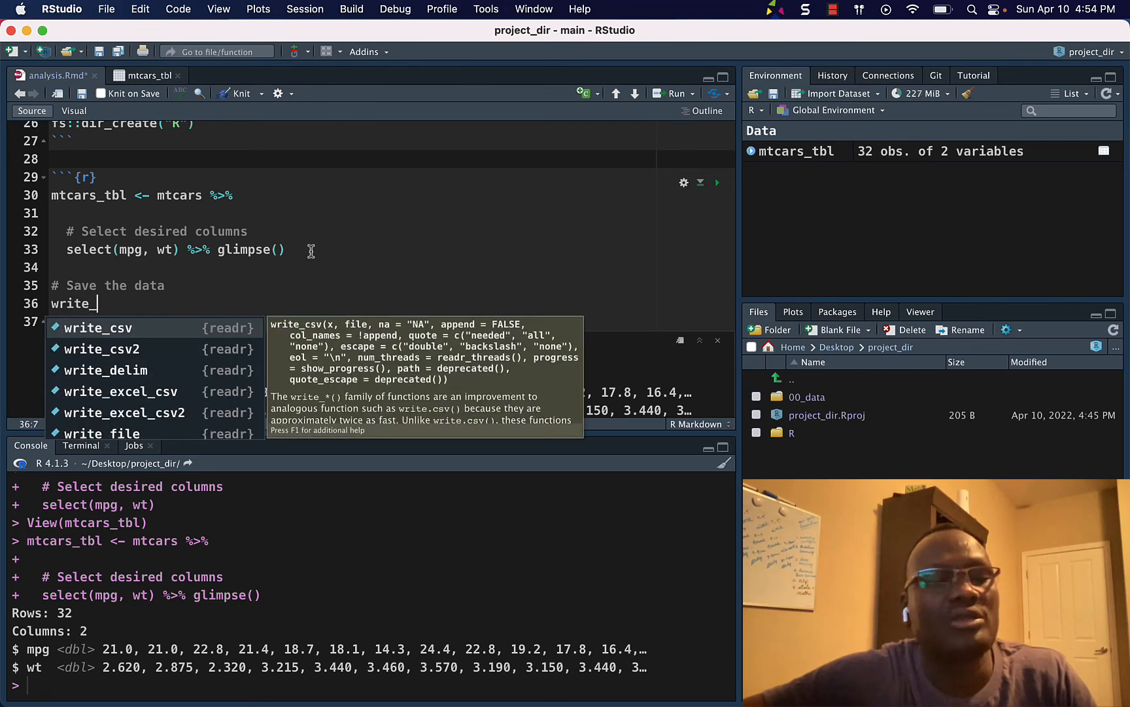
click(98, 327)
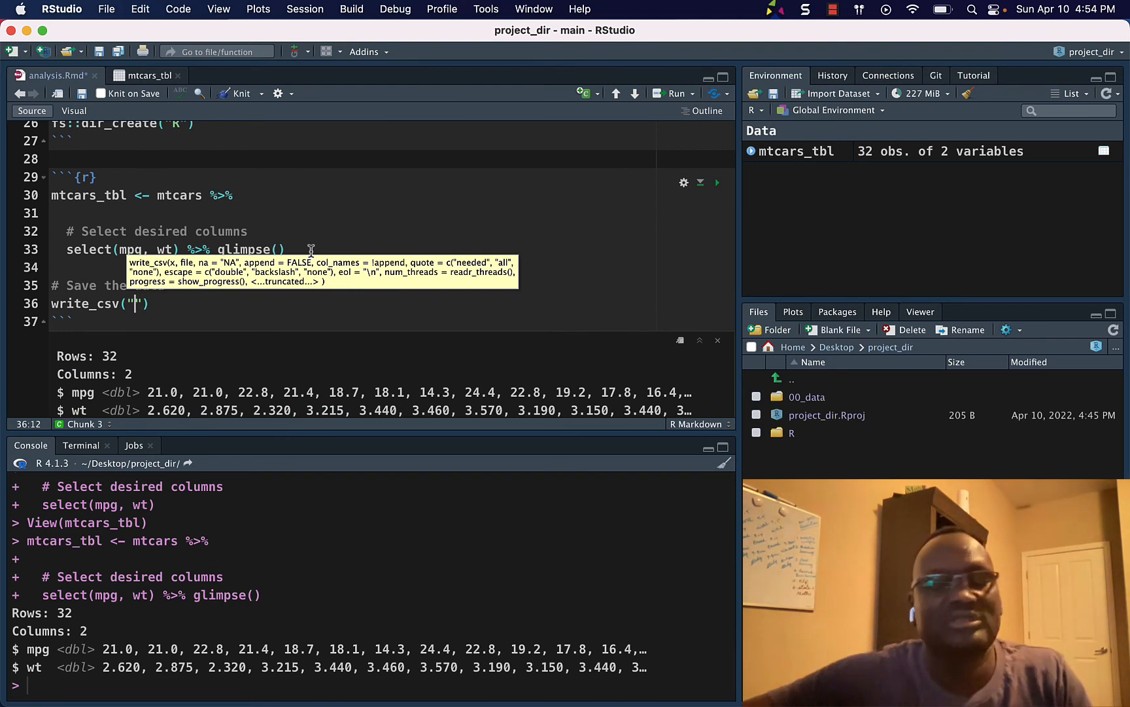
Set the write_csv path to '../00_data/wrangled/mtcars_cleaned_tbl_csv'
text(analysis.Rm)
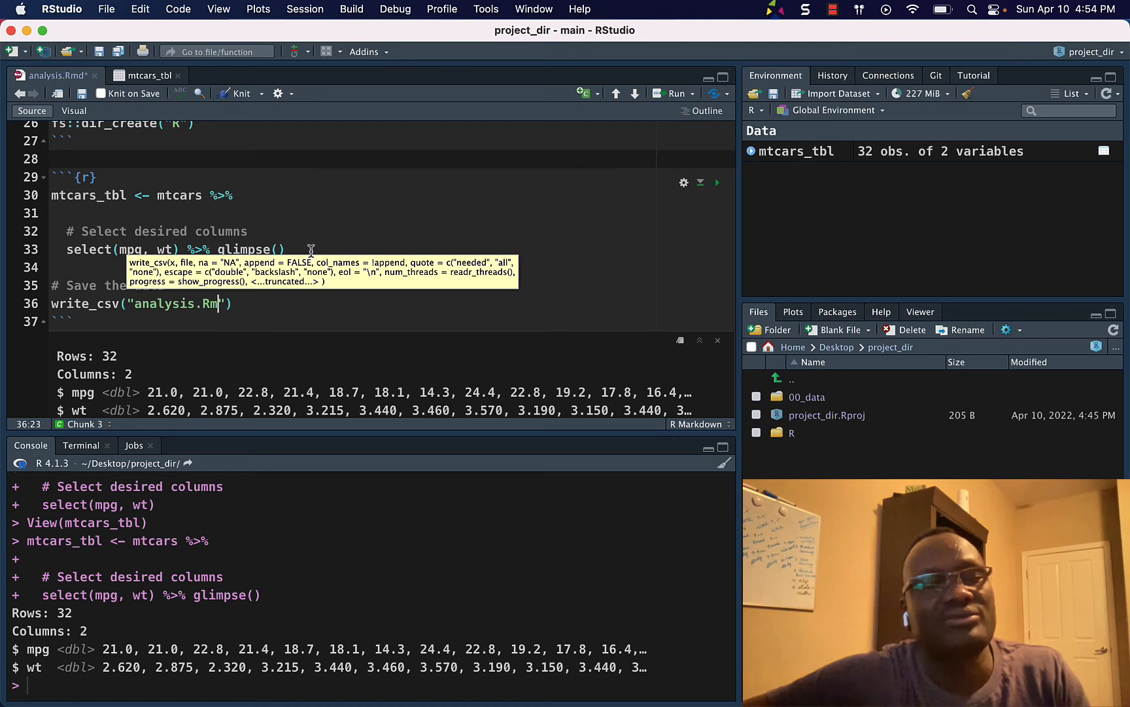
key(backspace)
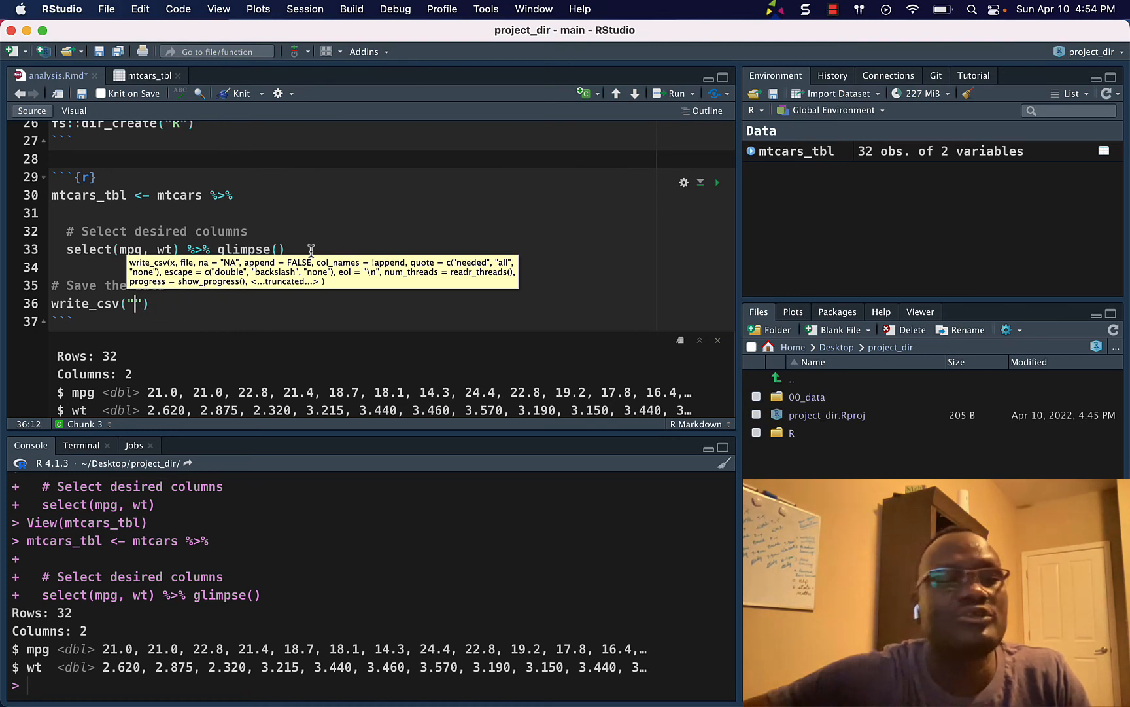
text(../)
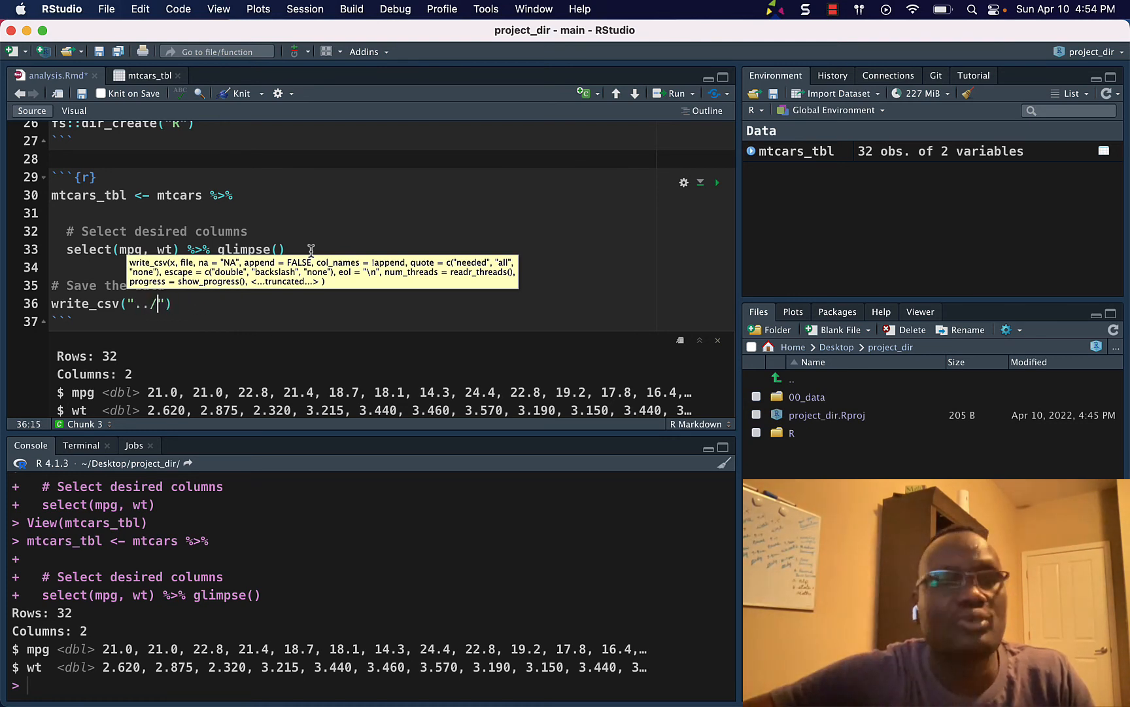
text(00_data/wrangled/)
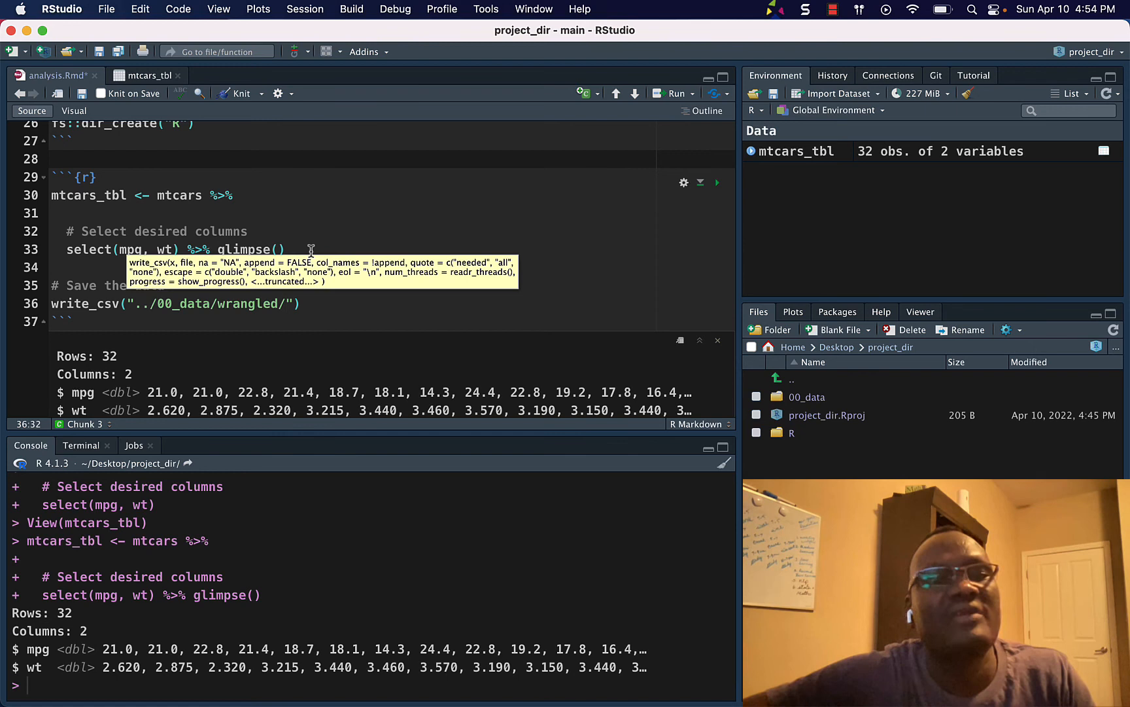
mouse_move(325, 286)
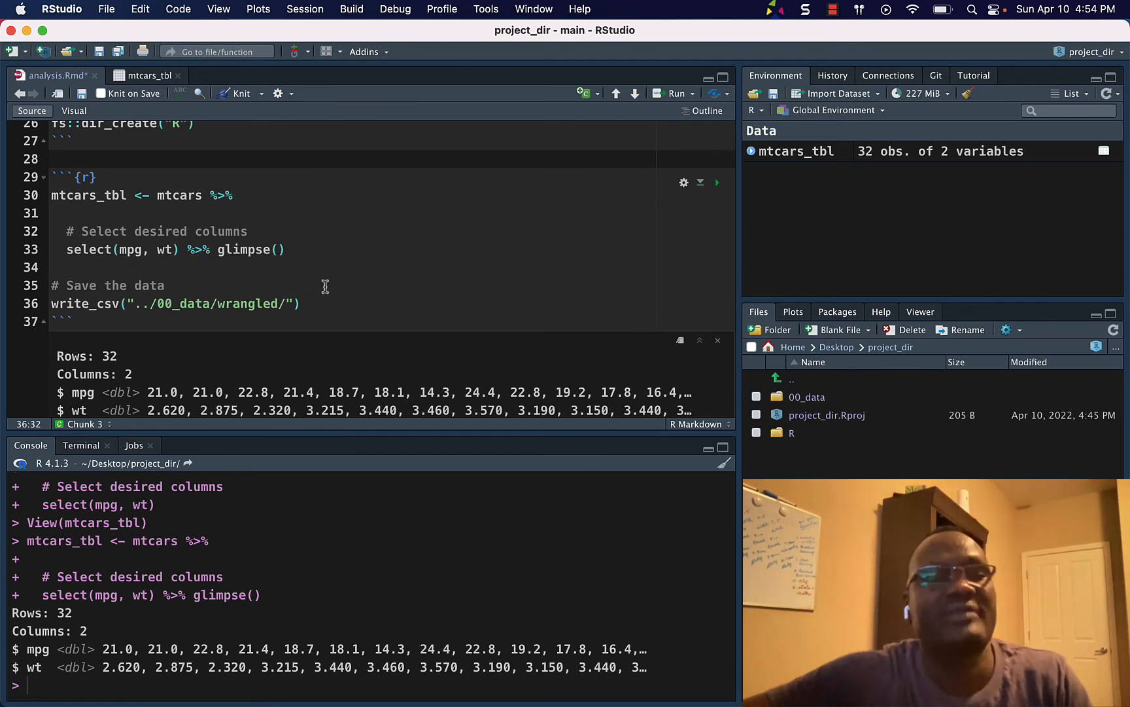
text(mct)
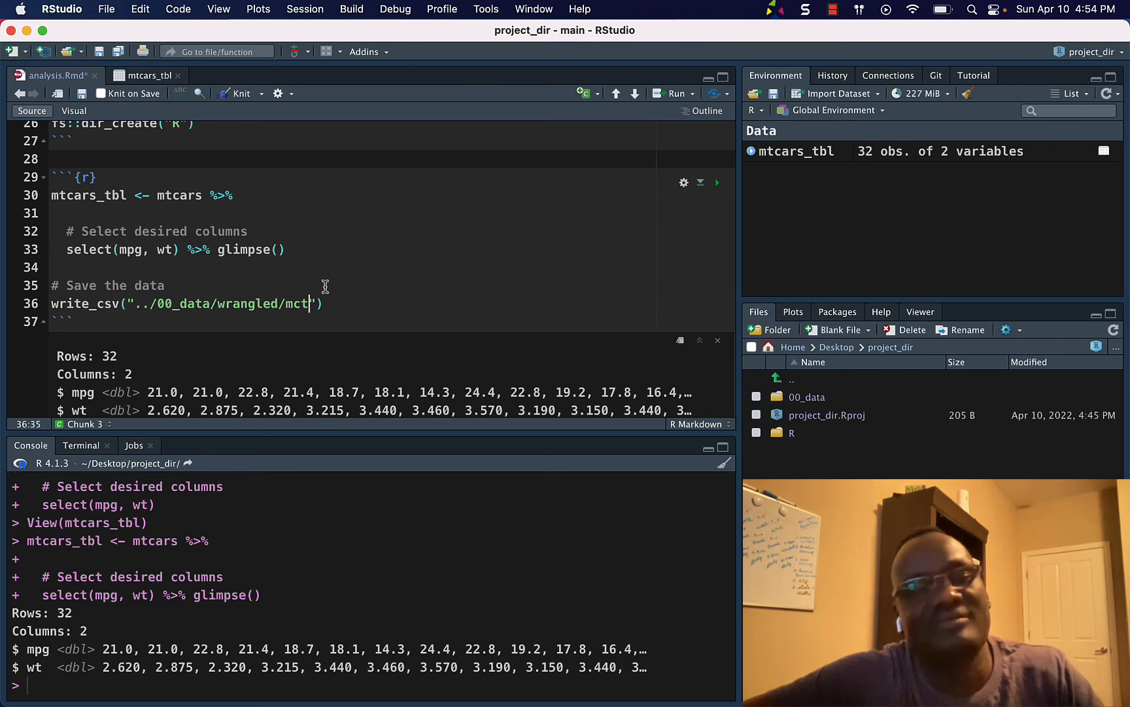
key(Backspace)
text(tca)
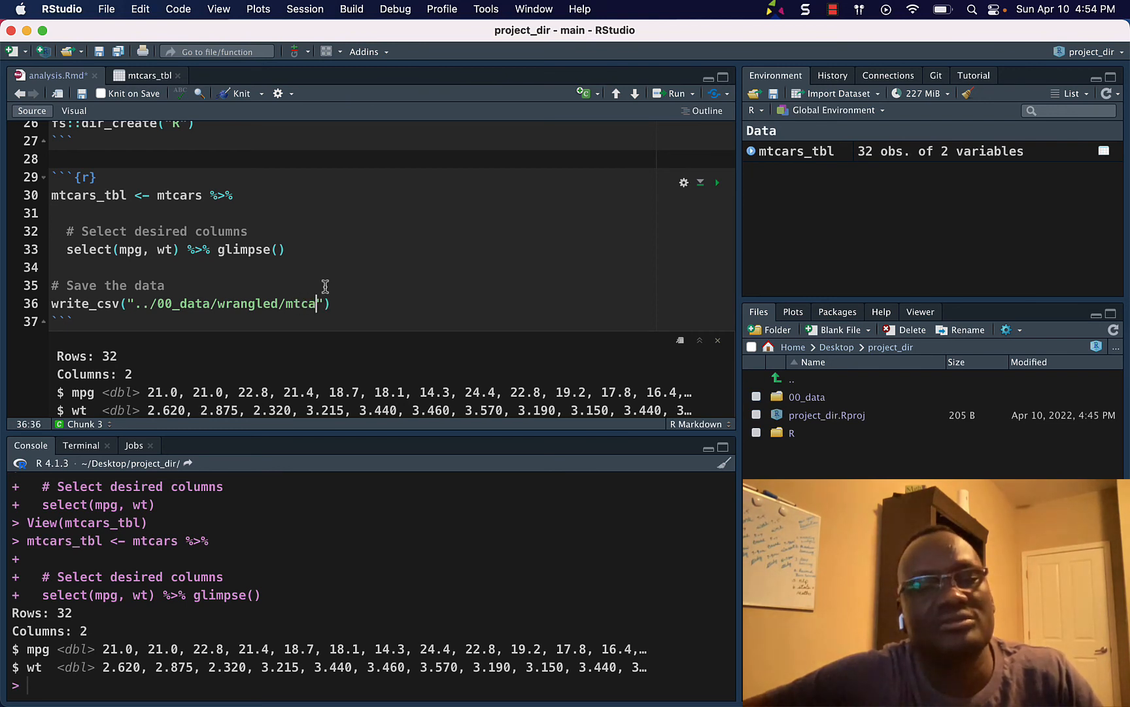
text(rs_)
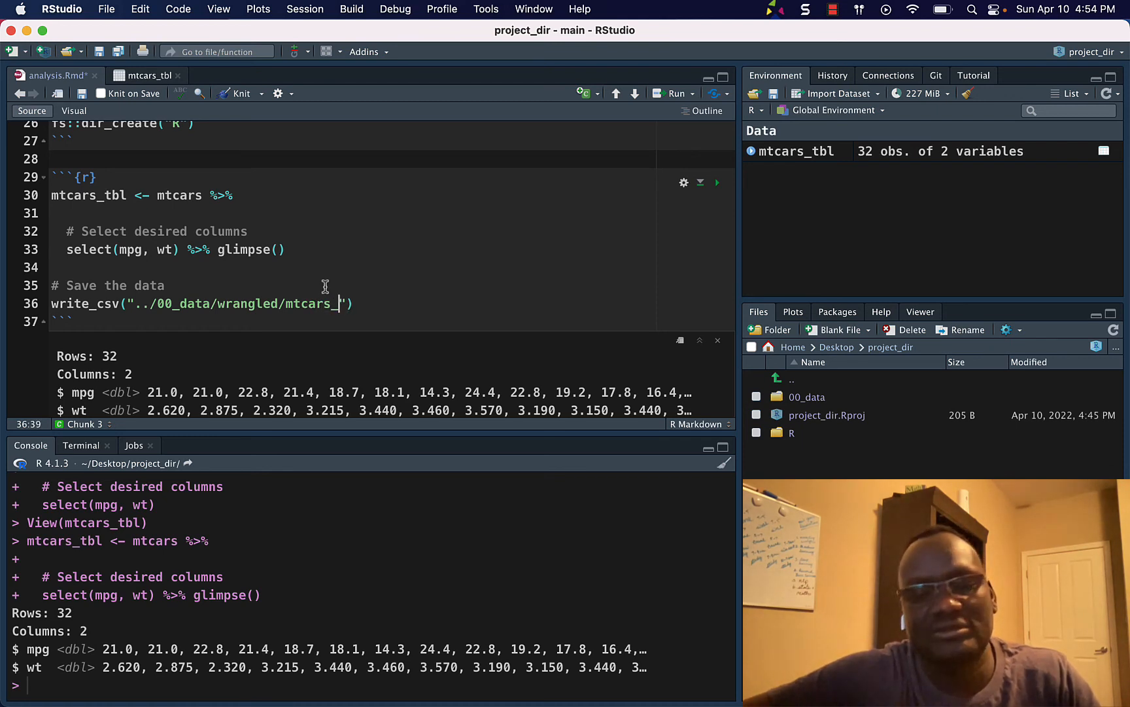
text(clean)
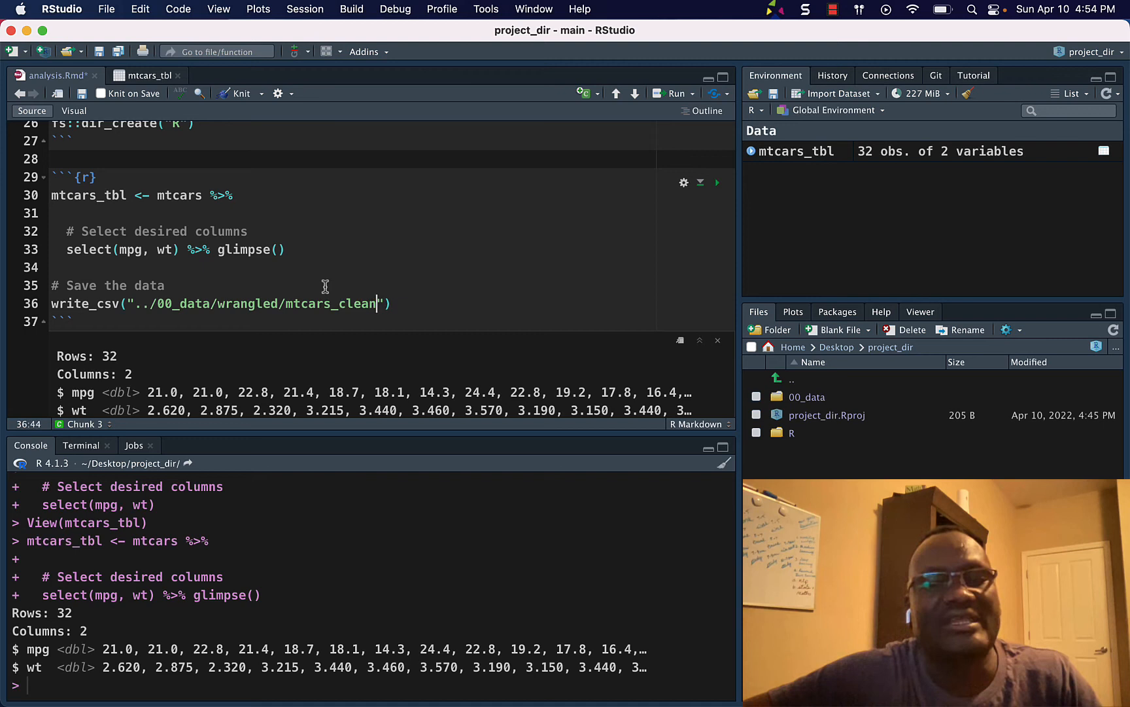
text(ed)
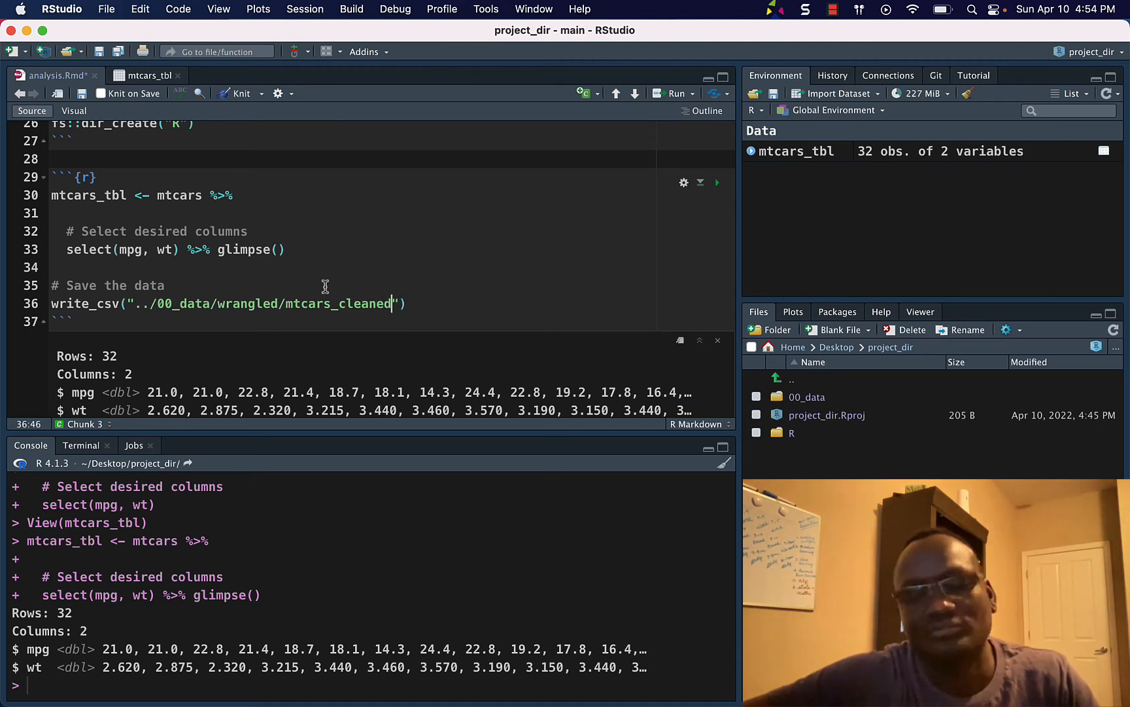
text(_tbl_)
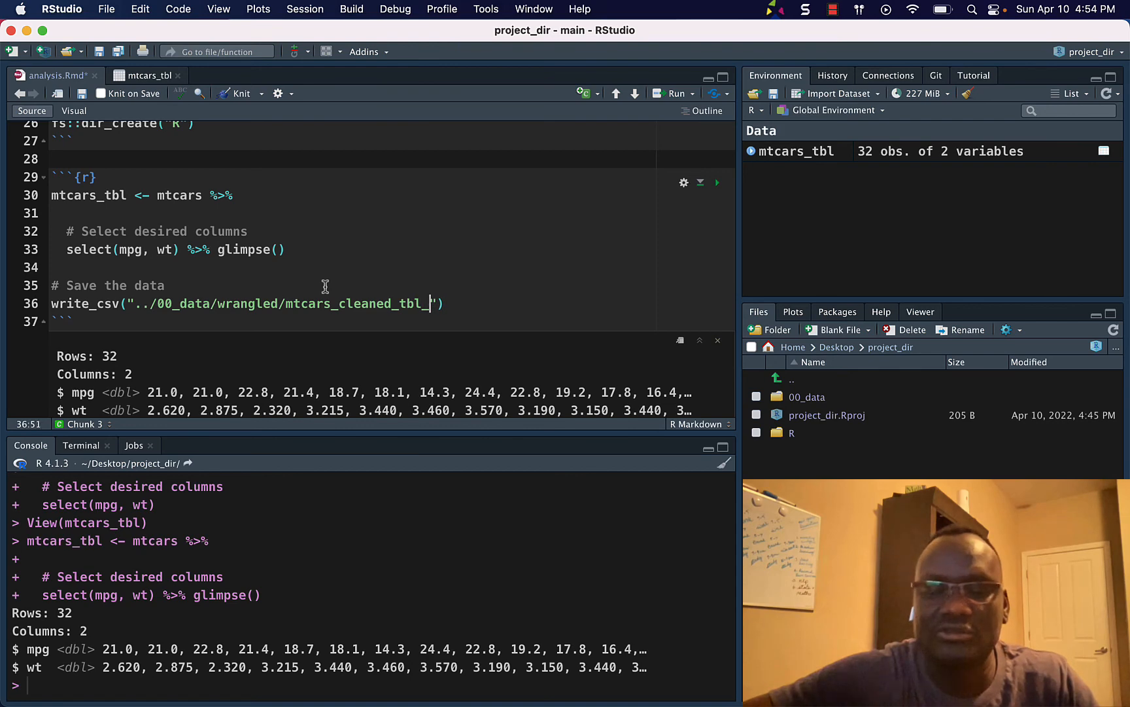
text(csv)
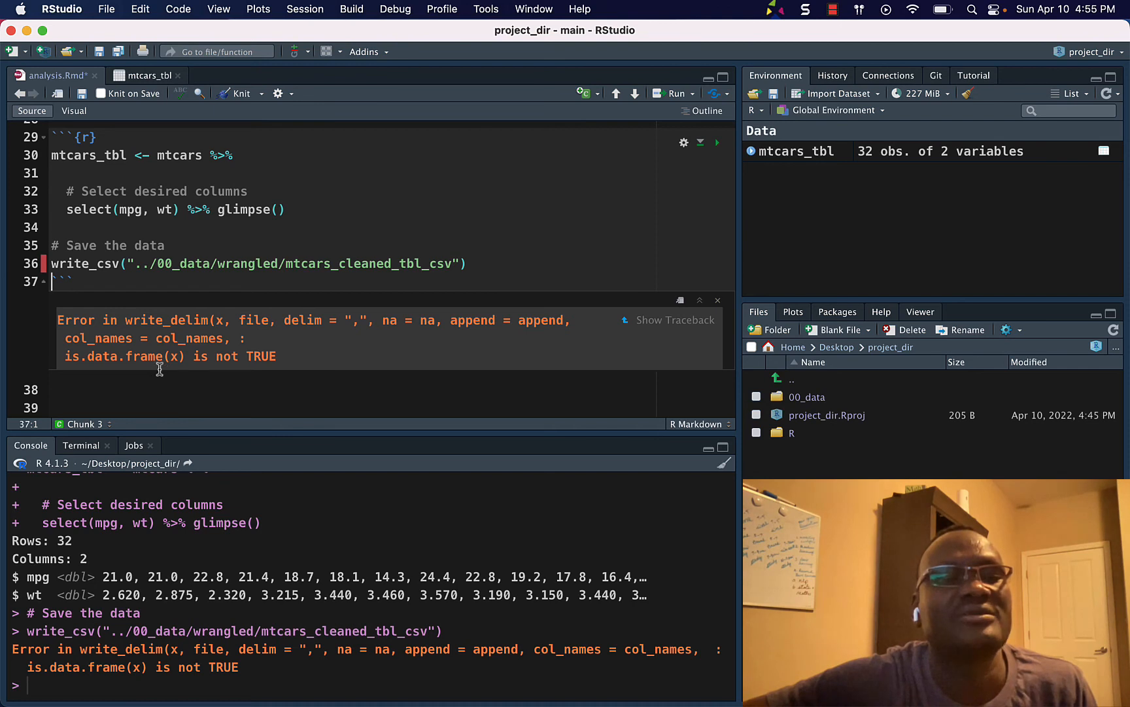
mouse_move(290, 361)
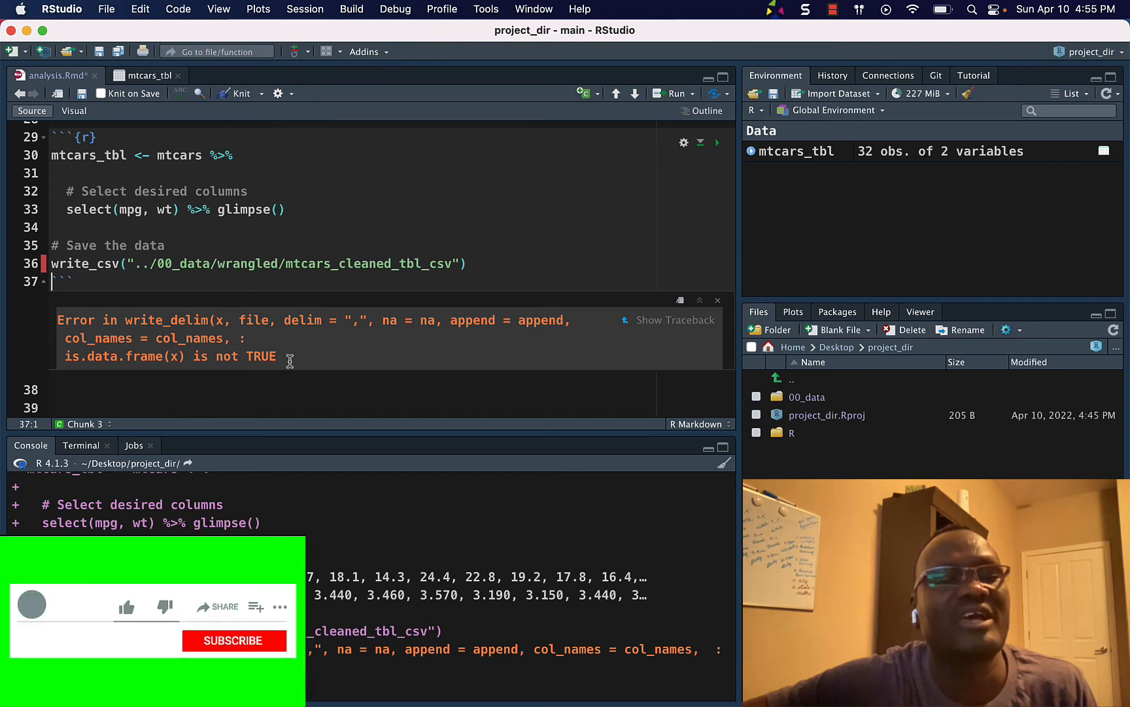
Pass mtcars_tbl as write_csv's first argument so the CSV gets written
click(126, 607)
text(, )
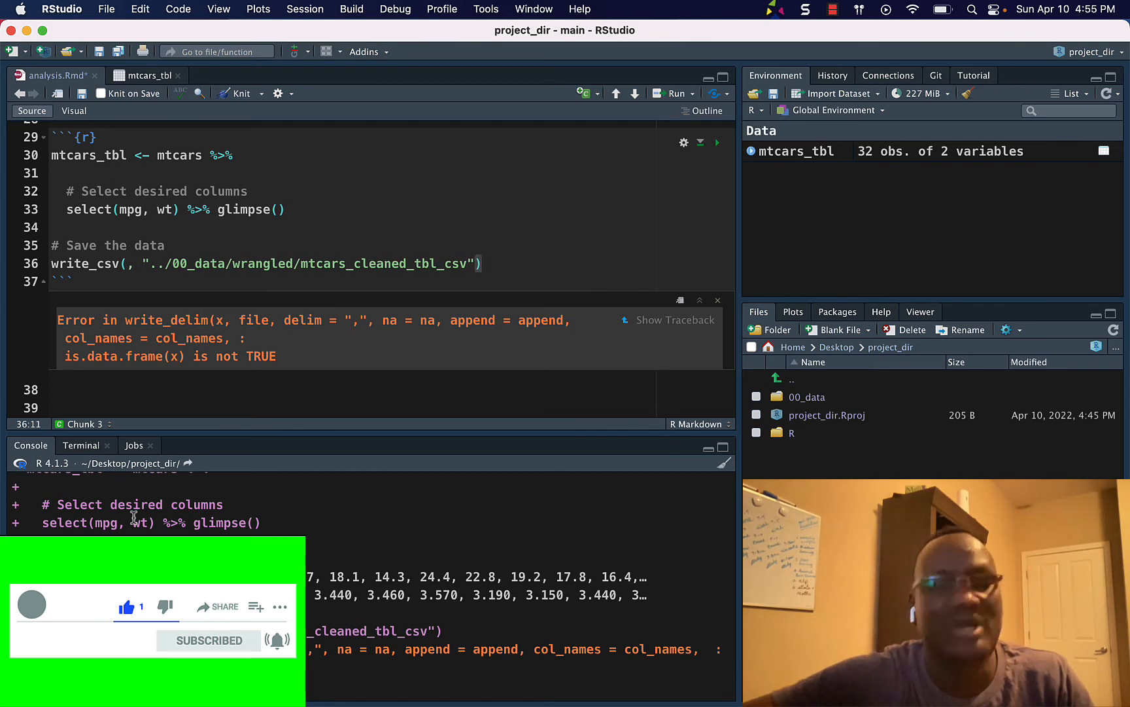
text(mtcars_tbl)
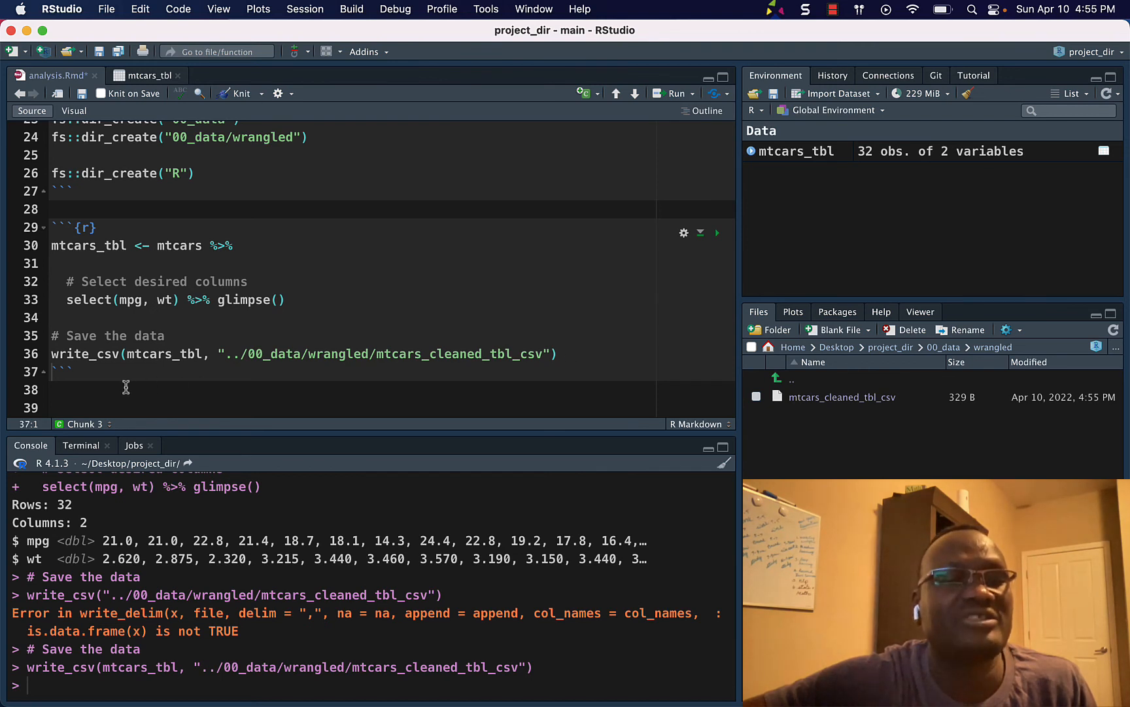
click(69, 402)
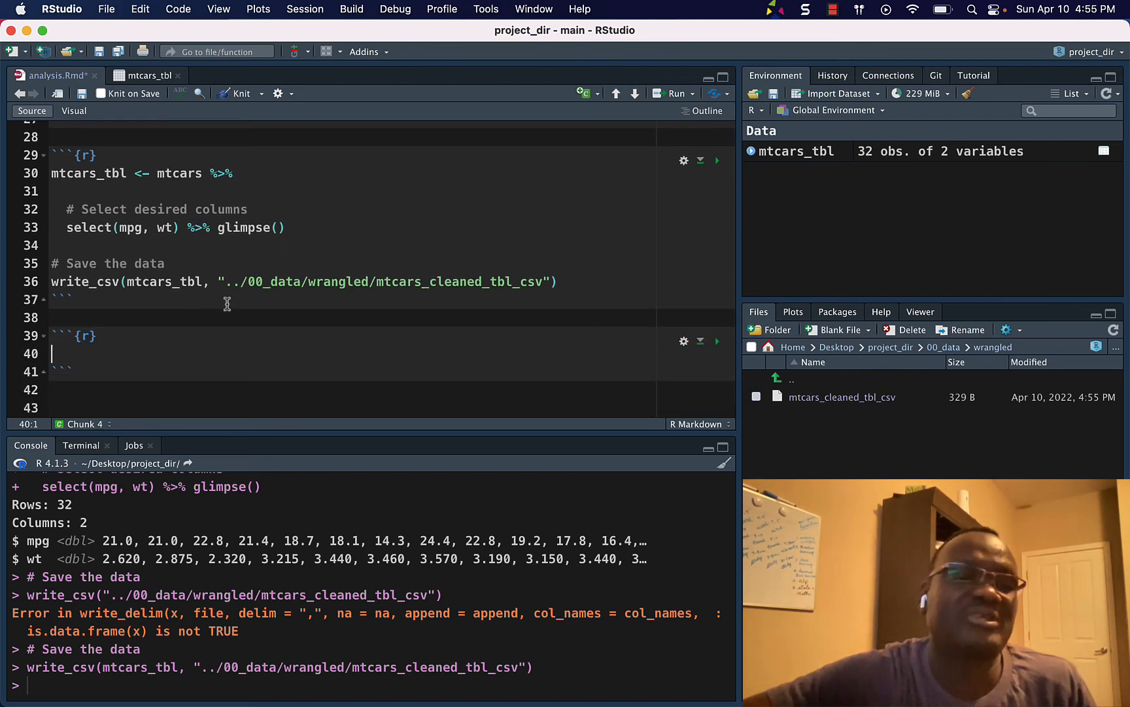
mouse_move(221, 340)
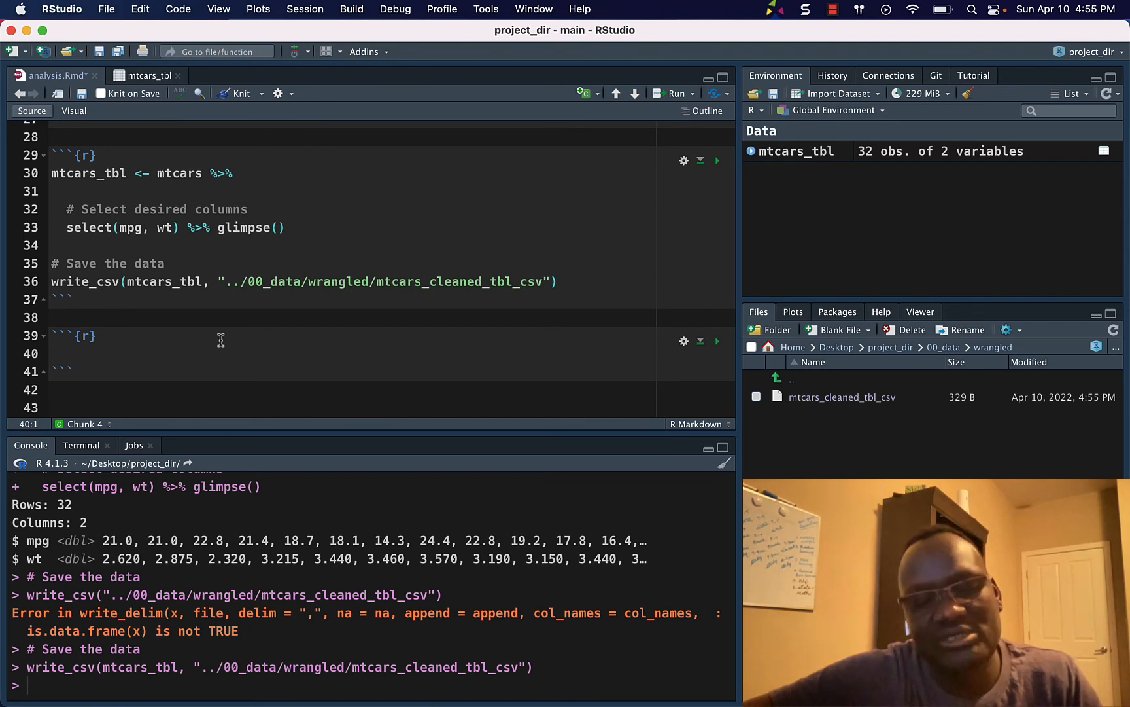
In a new chunk, pipe mtcars into write_rds with a path beginning '../'
text(mc)
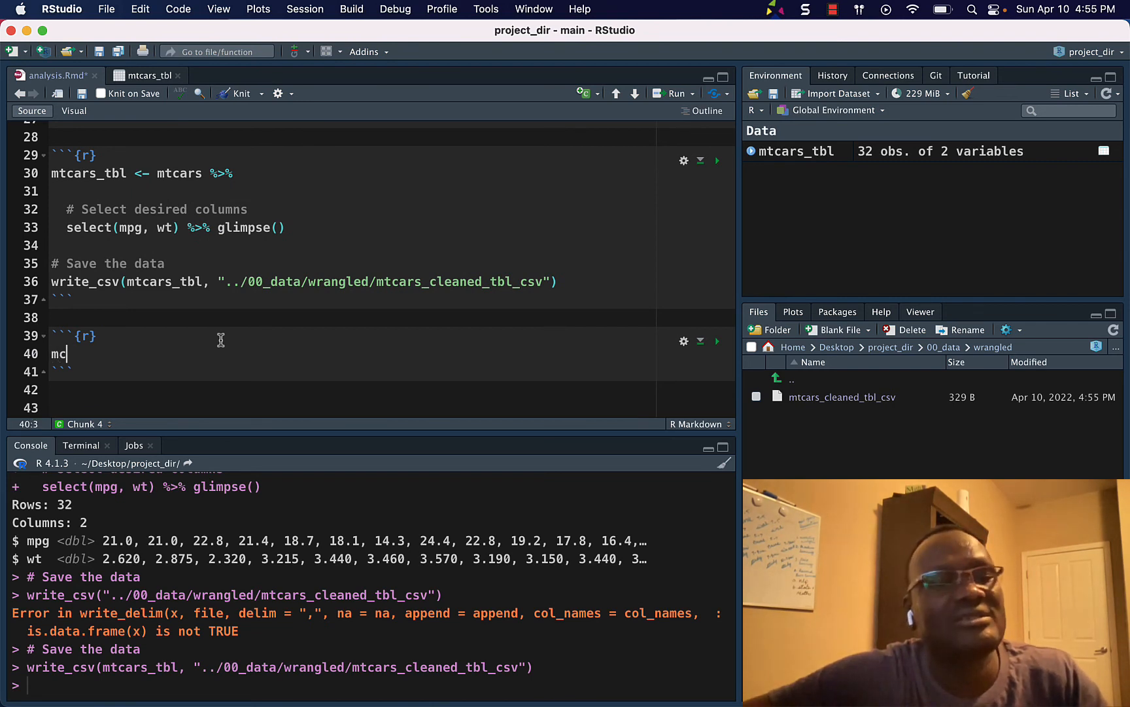
text(tcars)
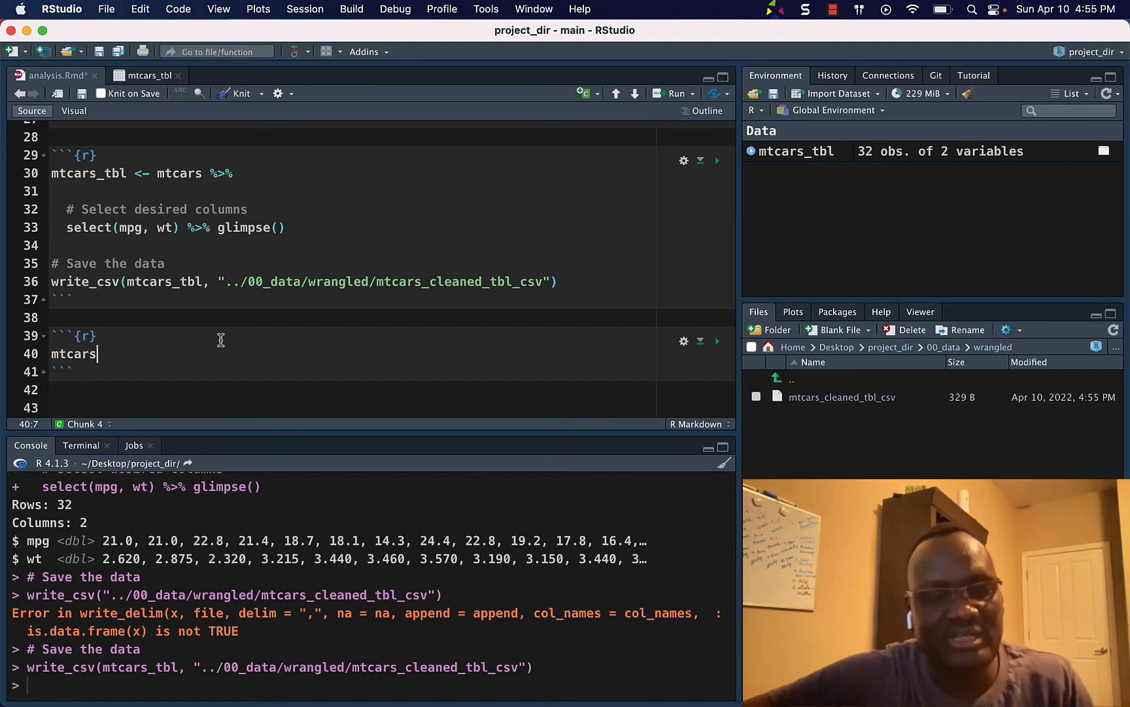
text(%>%)
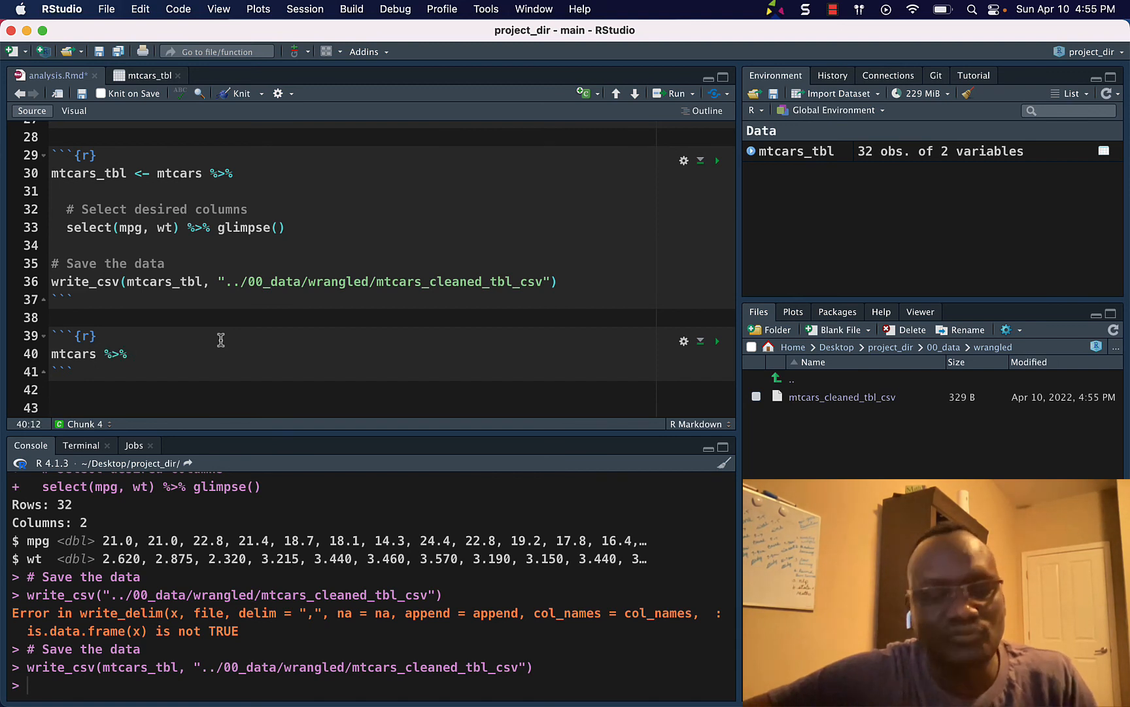
text(write_rds()
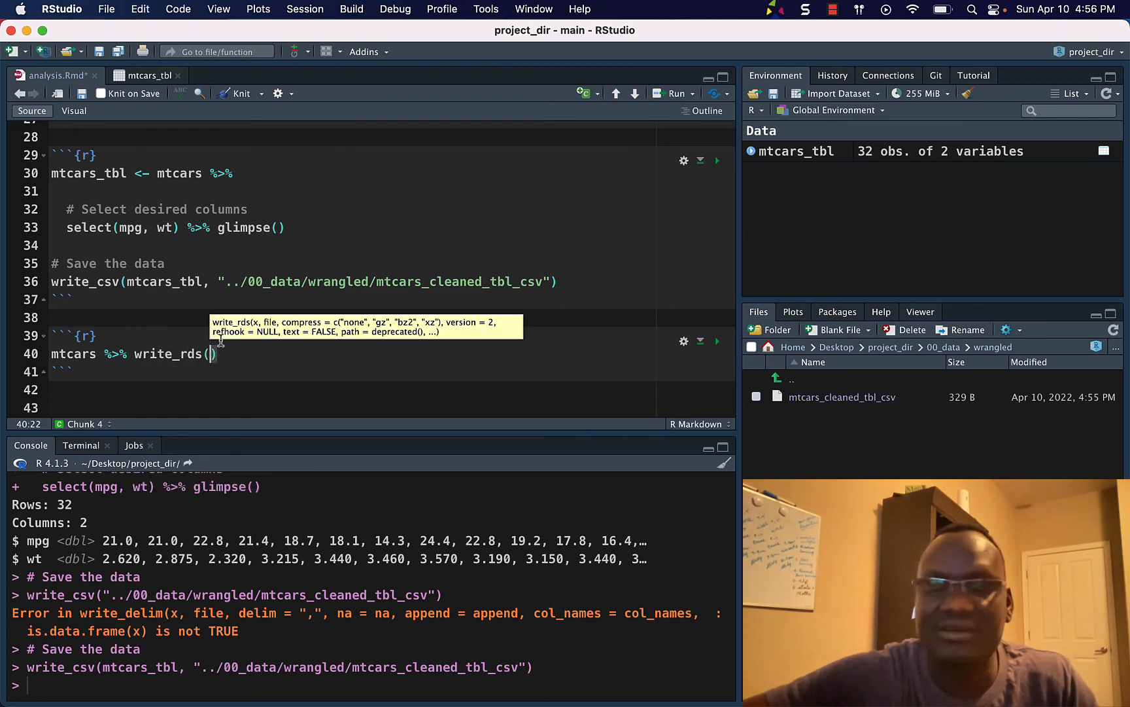
text(".)
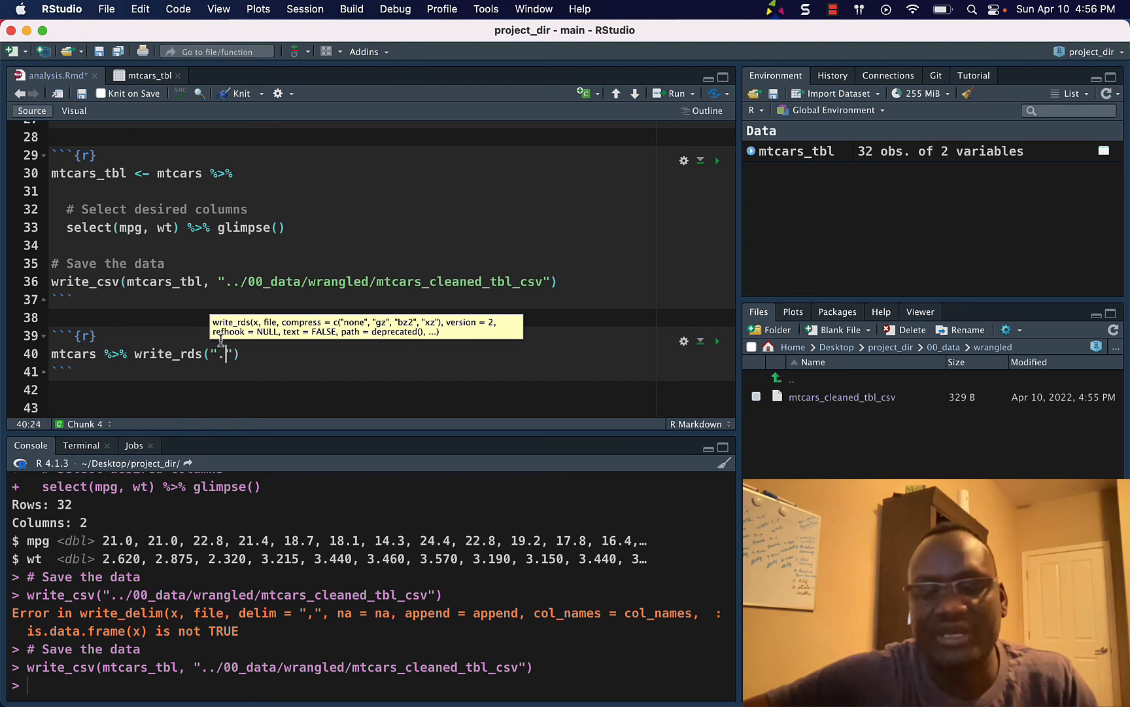
text(./00_data/raw/)
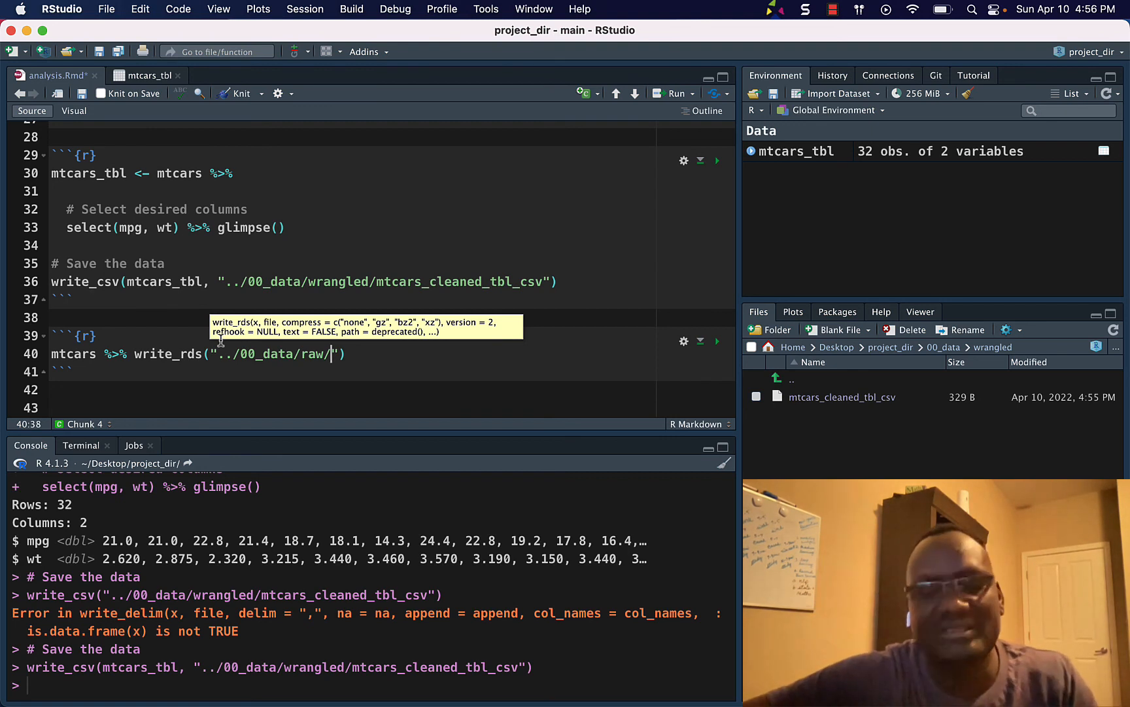
Complete the path as 00_data/raw/mtcars_original.rds, correcting the csv extension to rds
text(mtcars_)
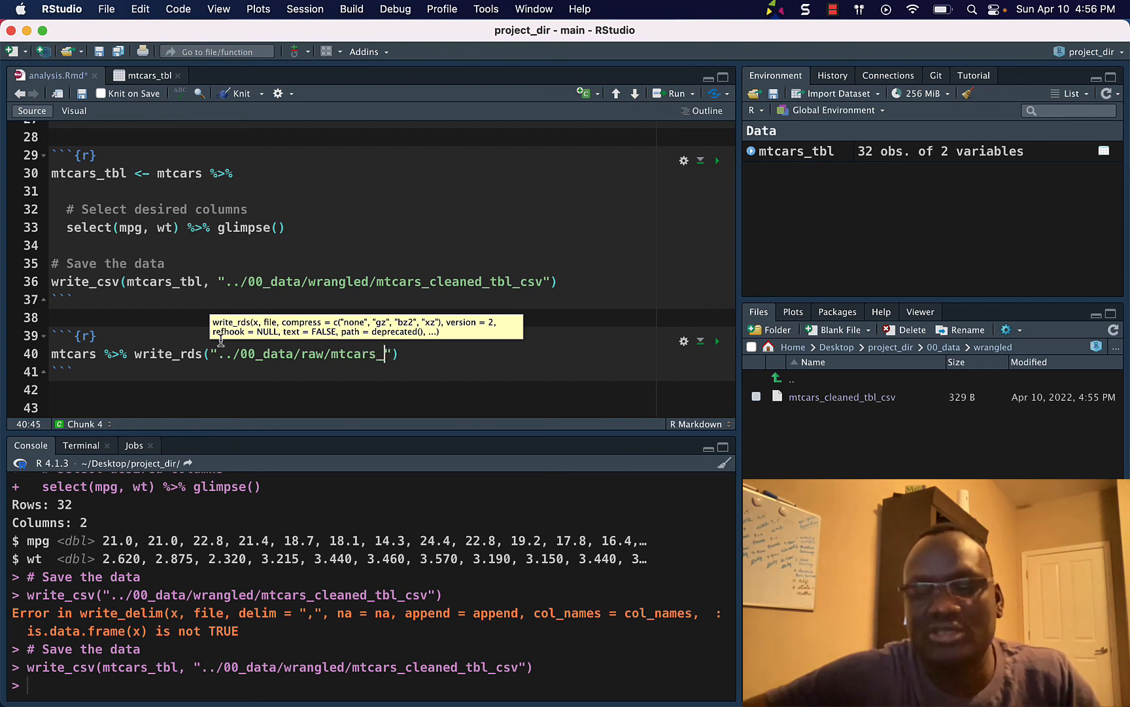
text(original_t)
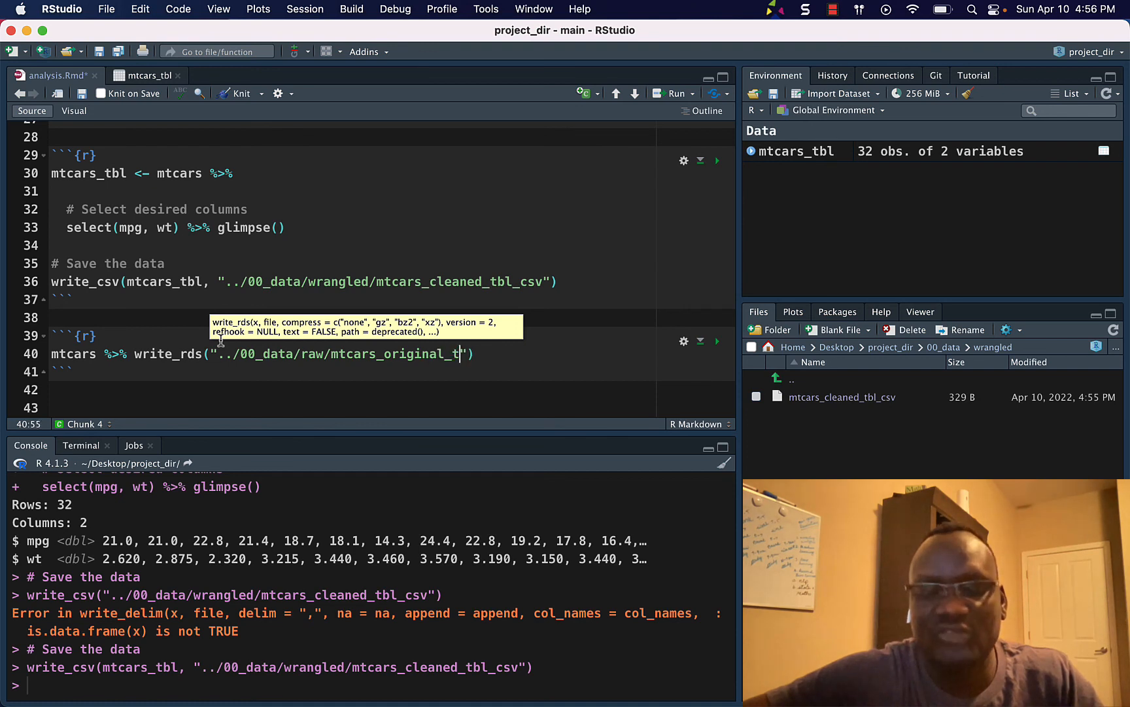
key(BackSpace)
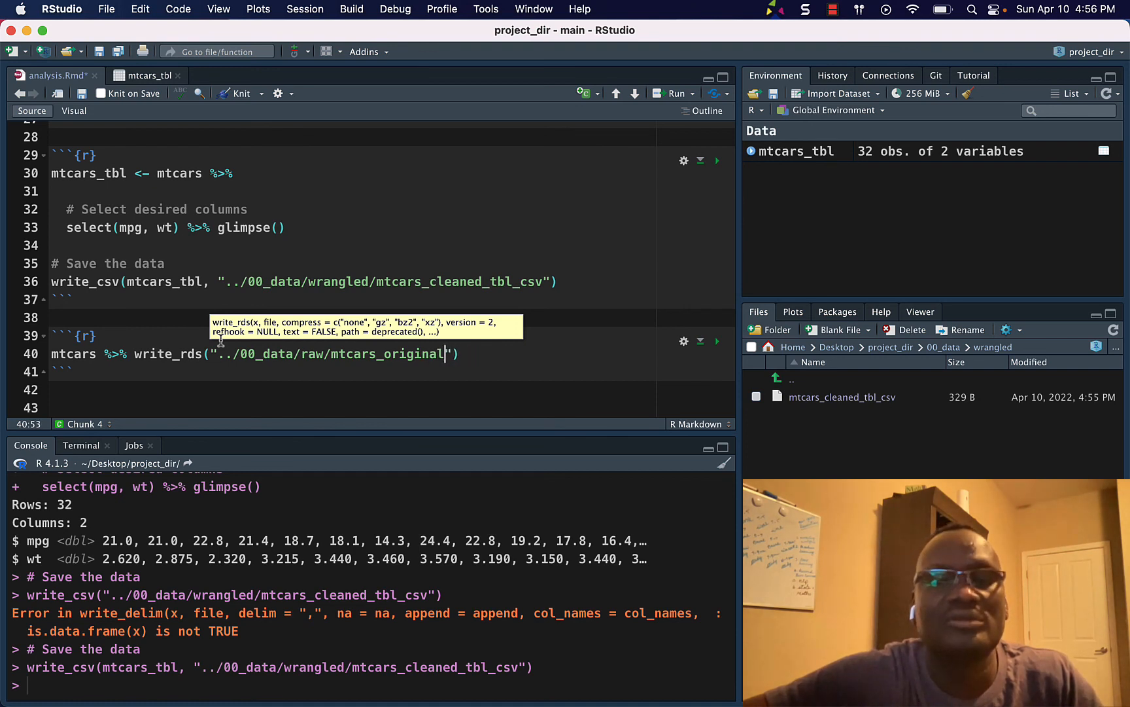
text(.csv)
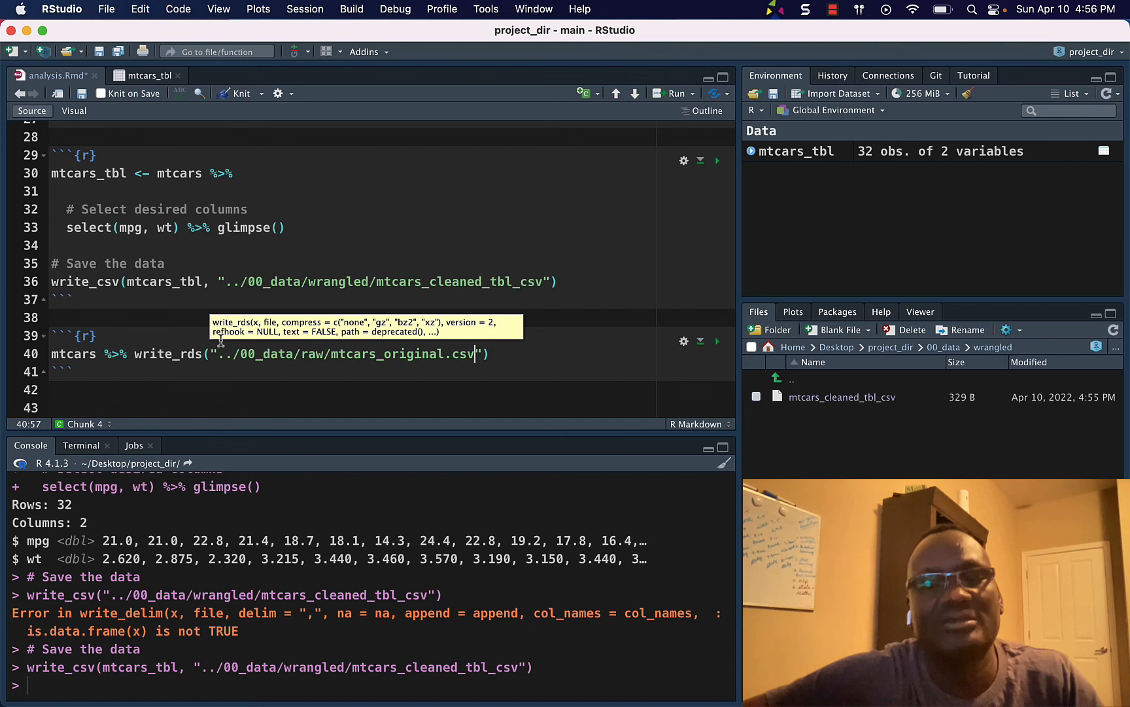
key(Backspace)
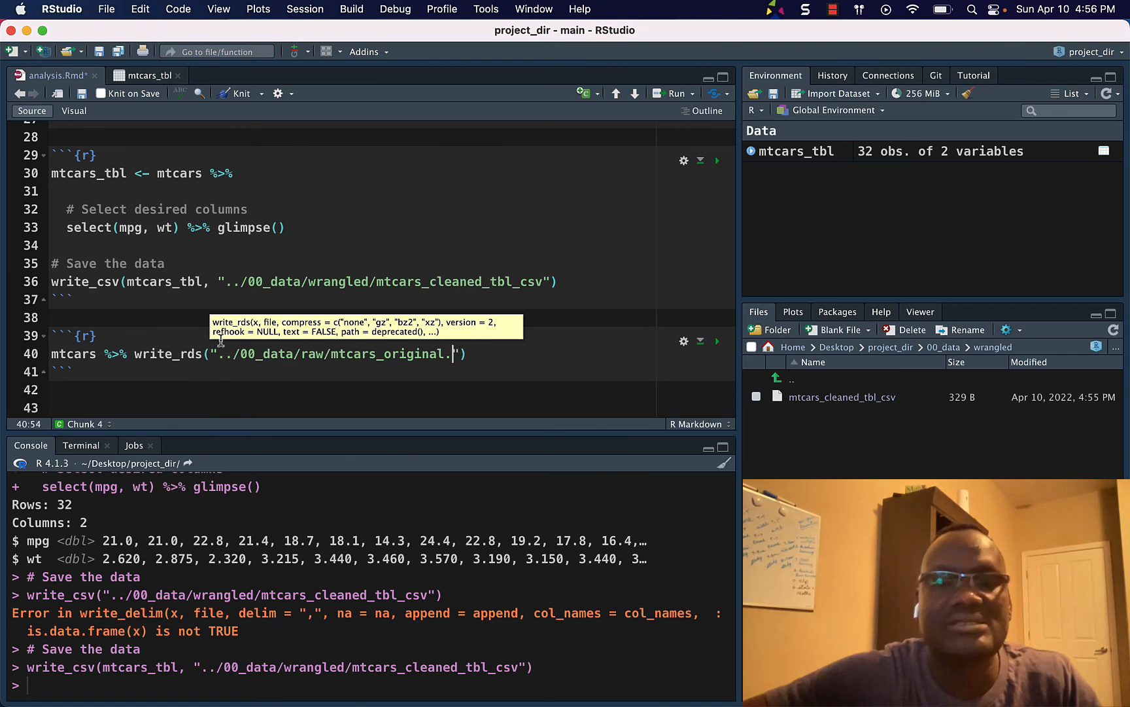
text(rds)
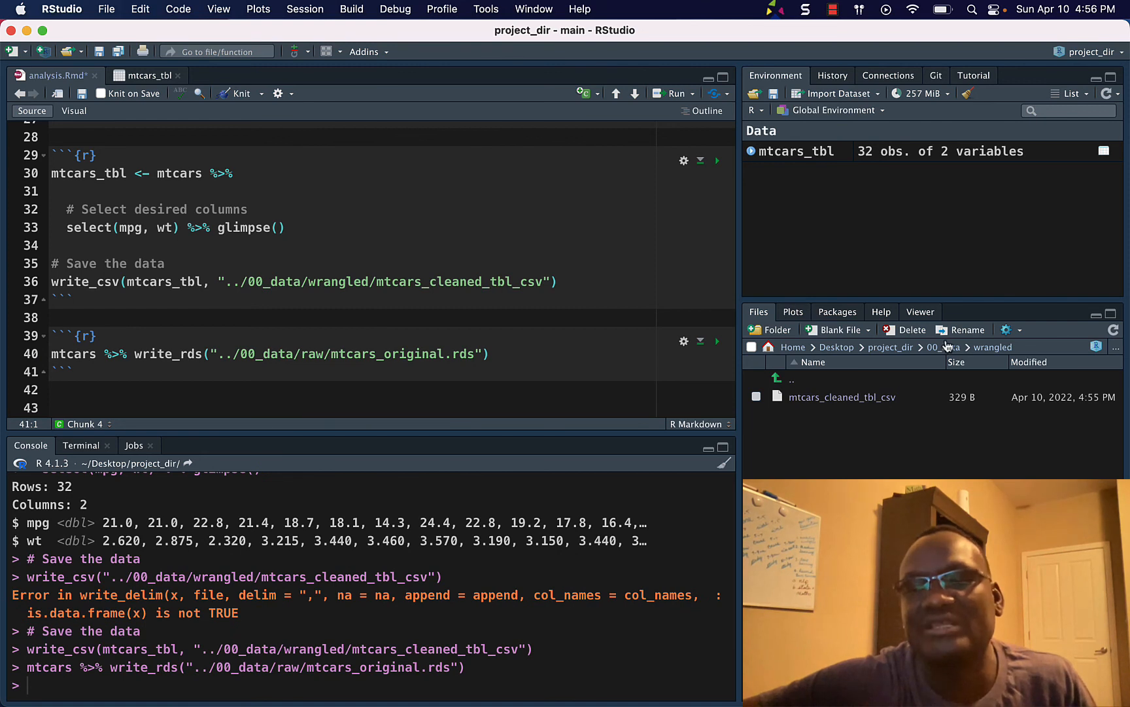
click(943, 347)
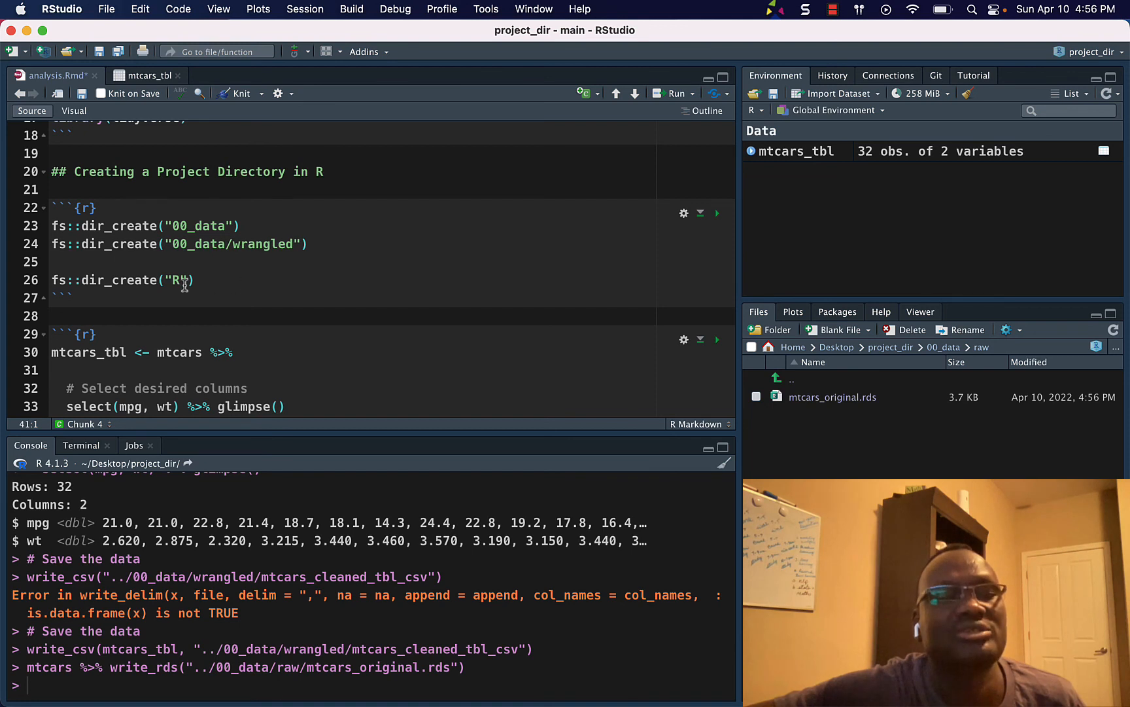
mouse_move(244, 299)
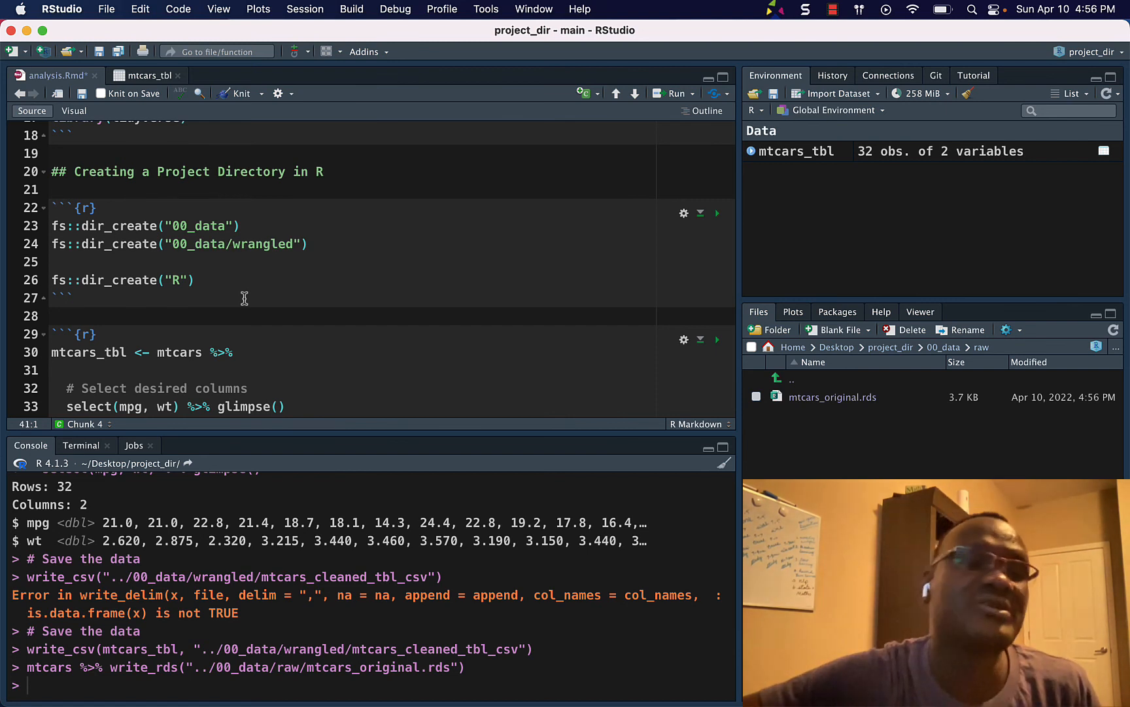
mouse_move(325, 309)
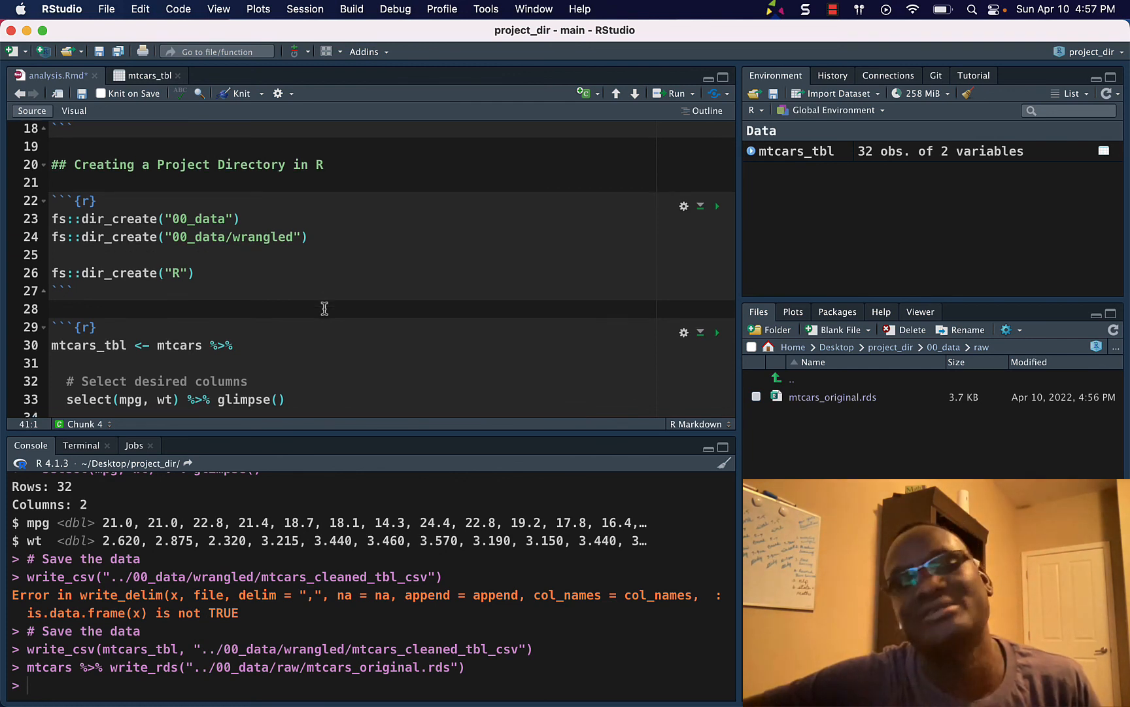
mouse_move(397, 316)
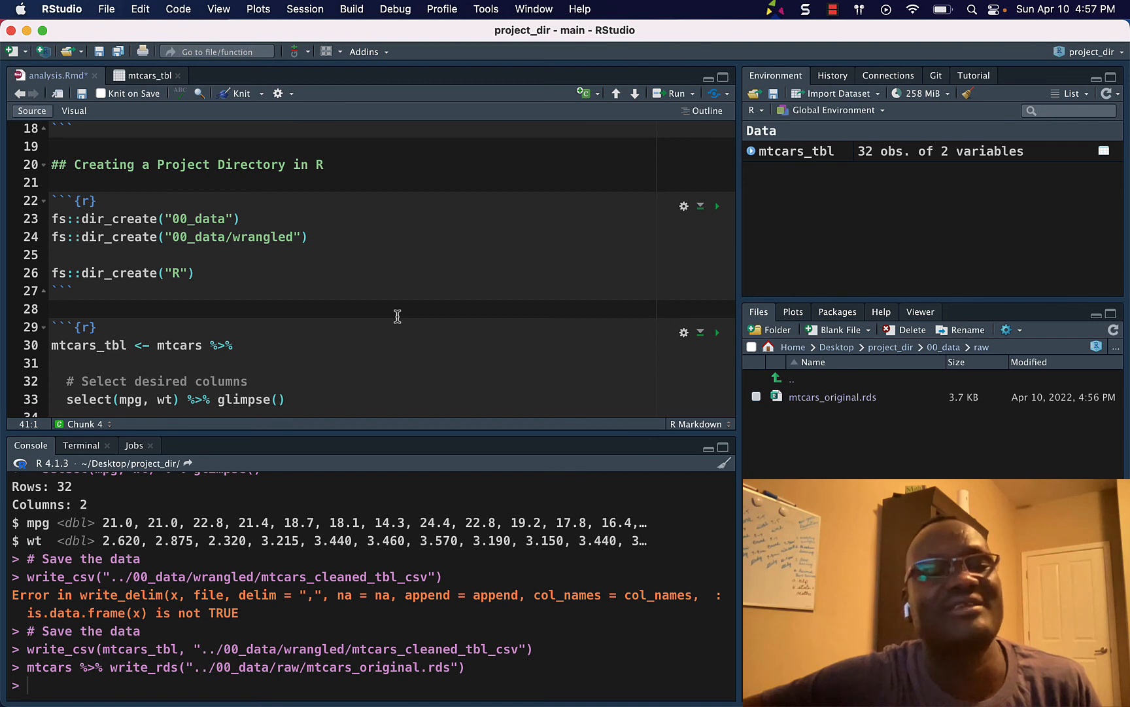
mouse_move(419, 325)
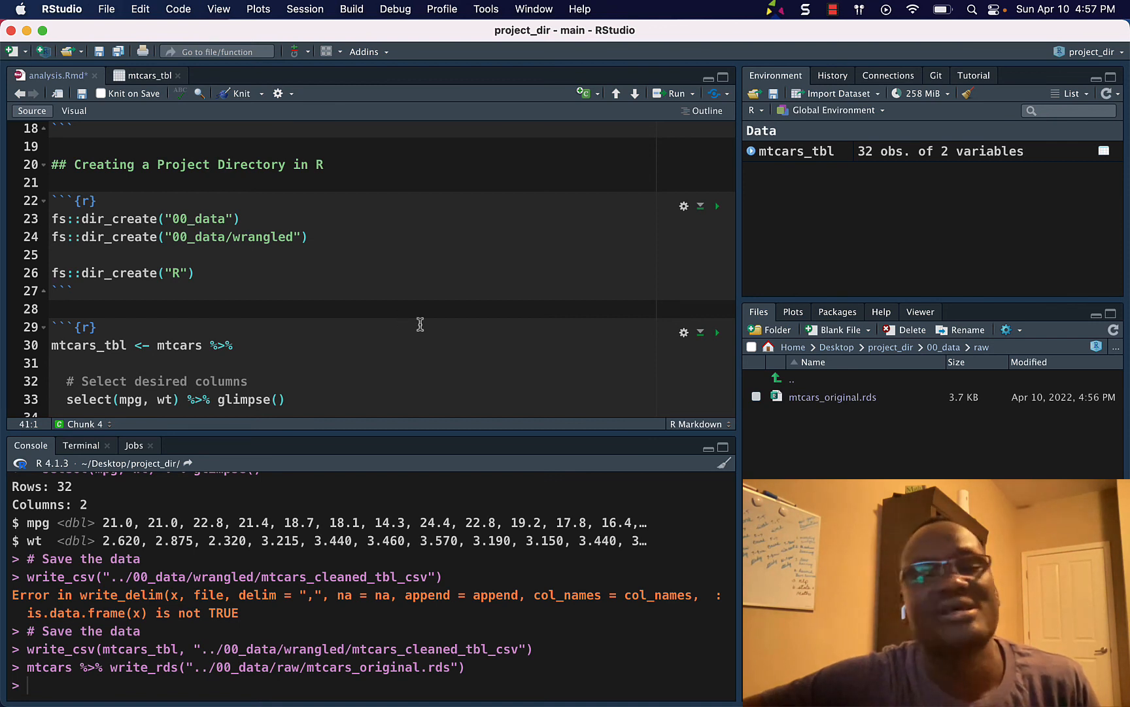